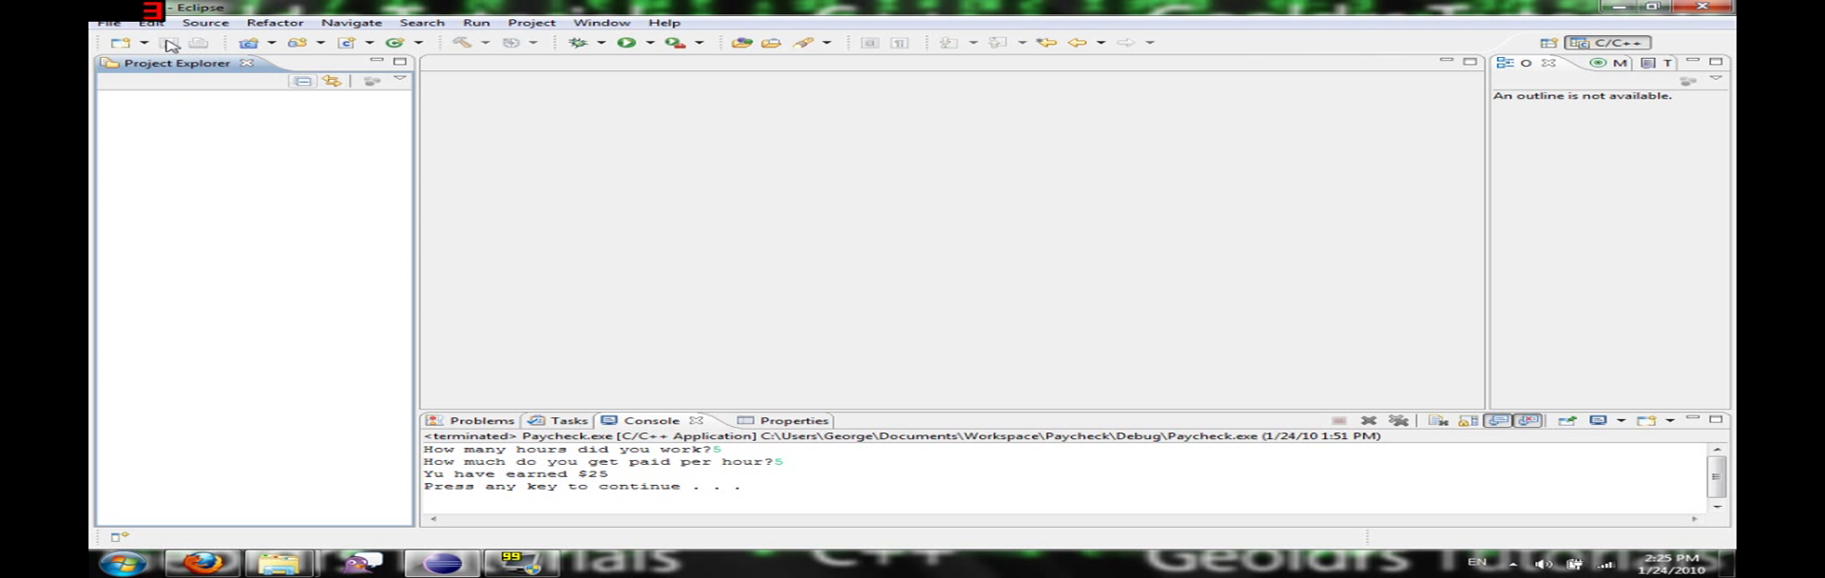
Create a new empty executable C++ project named Payrate.
{"action": "left_click", "coordinate": [107, 22]}
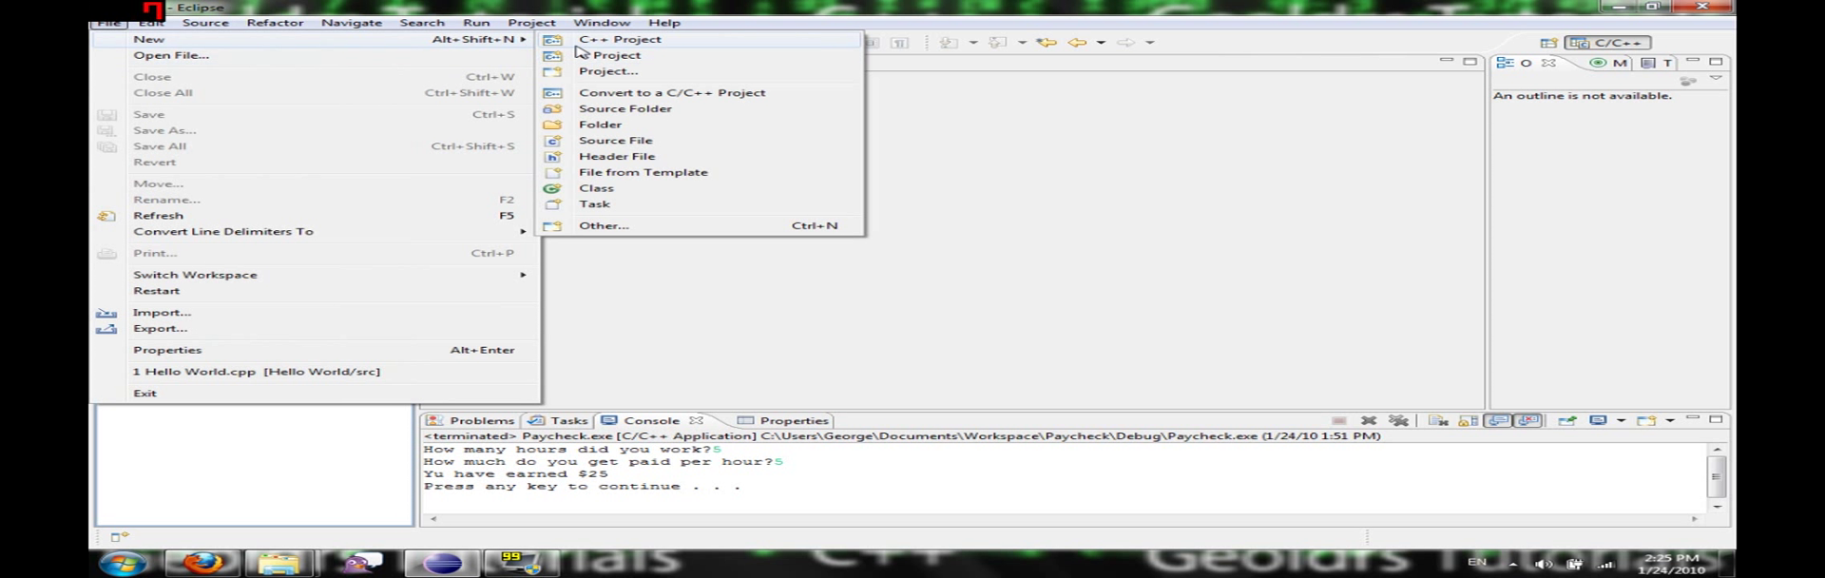
{"action": "left_click", "coordinate": [625, 38]}
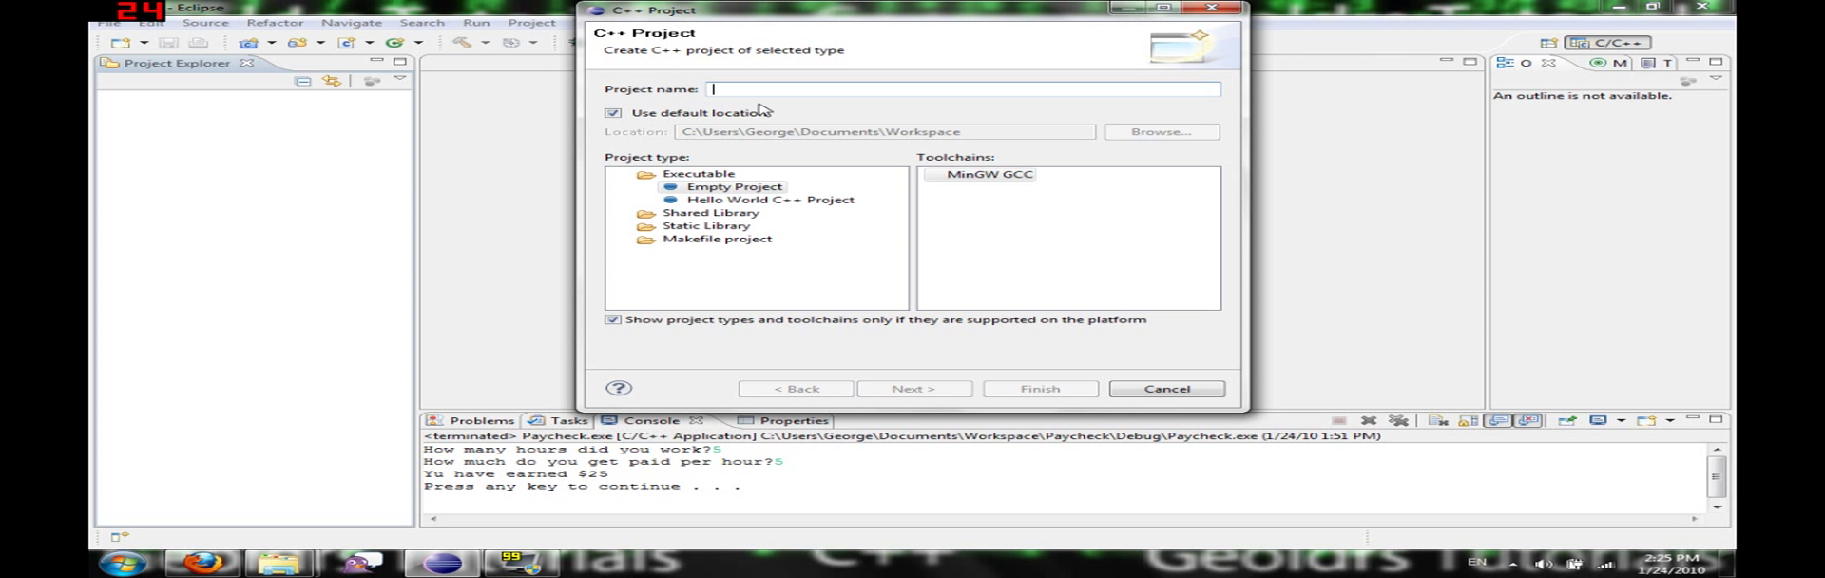
{"action": "mouse_move", "coordinate": [774, 111]}
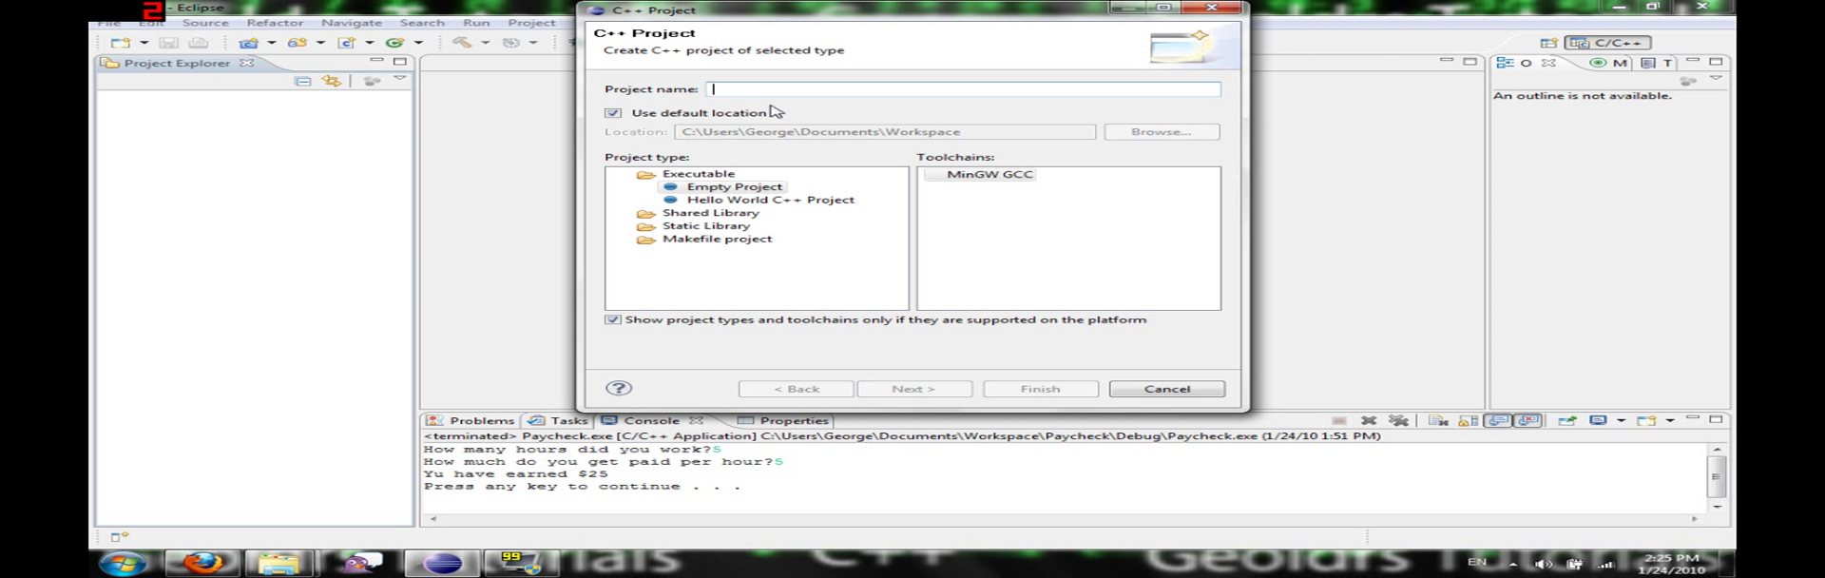
{"action": "type", "text": "Payrate"}
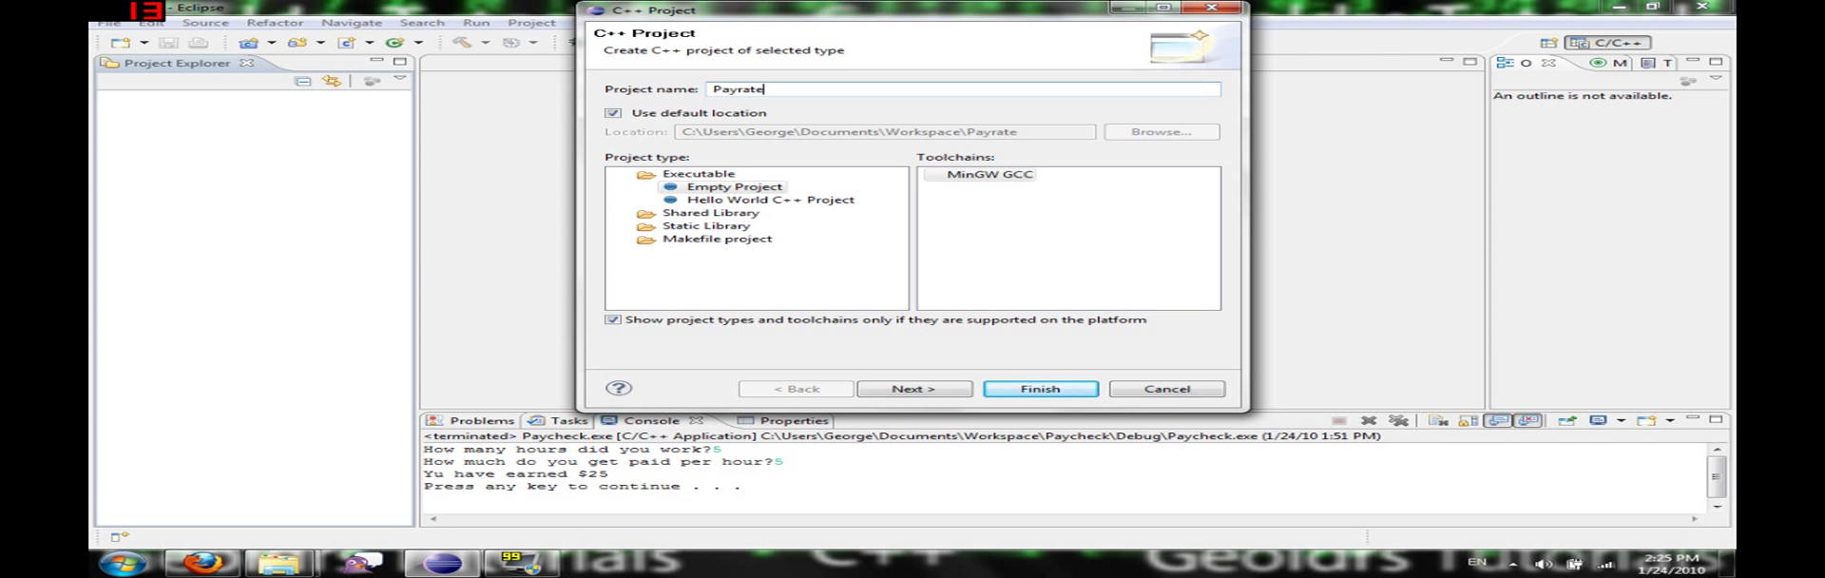
{"action": "left_click", "coordinate": [732, 186]}
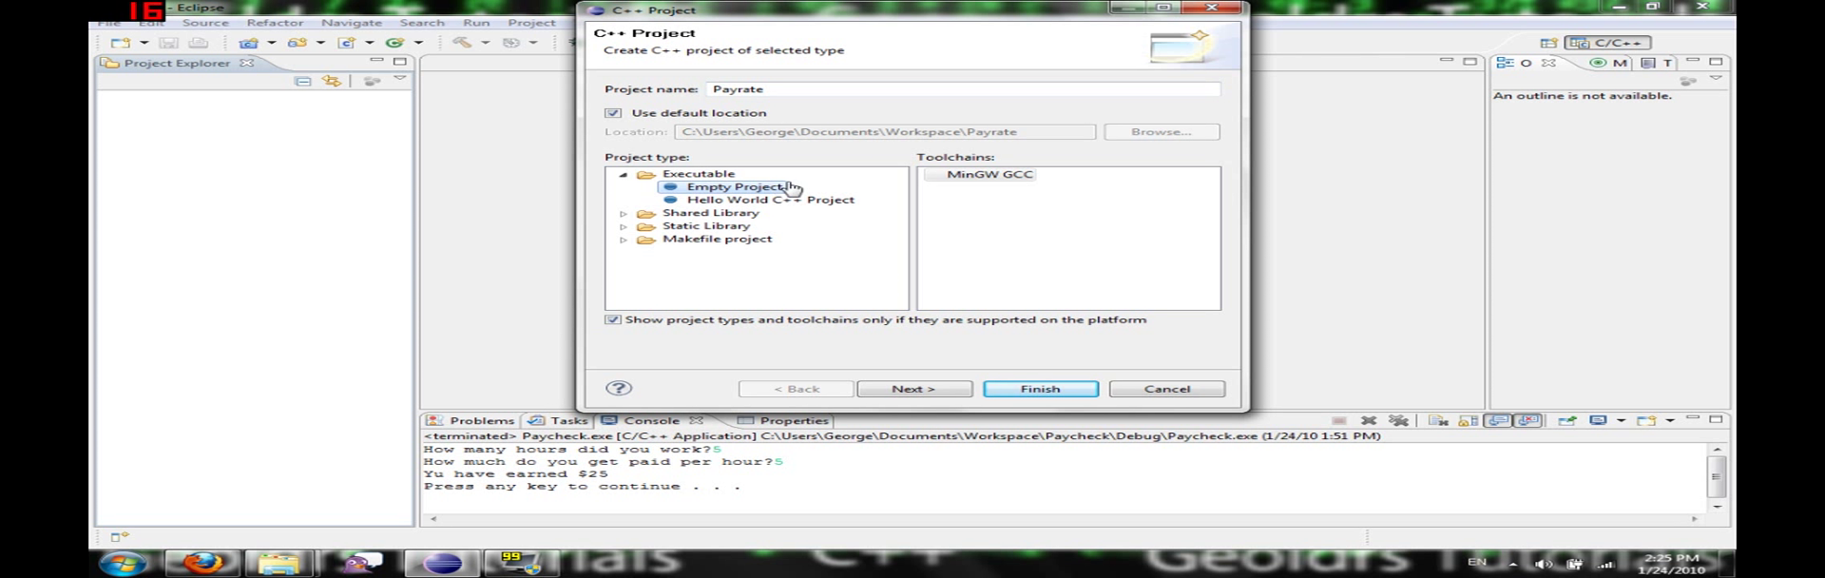
{"action": "left_click", "coordinate": [914, 389]}
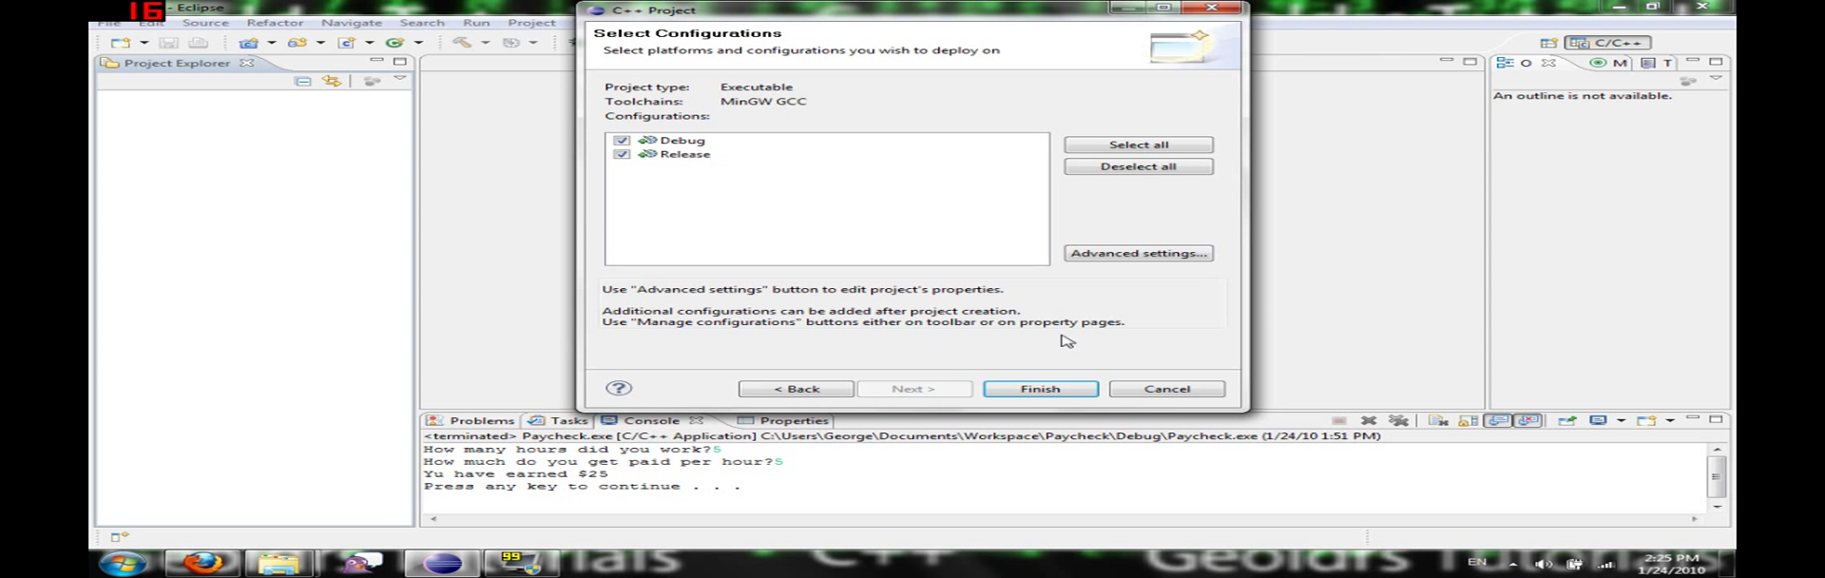
{"action": "left_click", "coordinate": [1039, 389]}
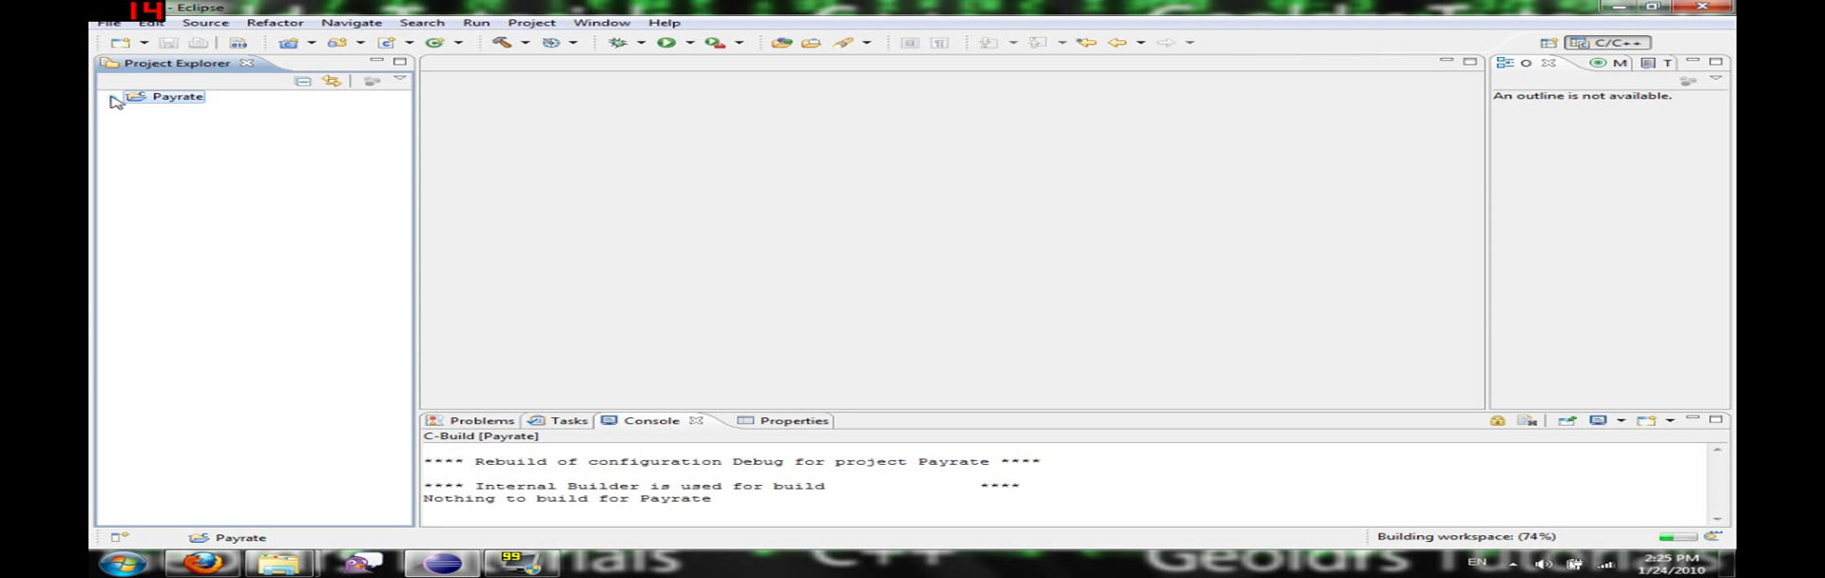
Add a new source file main.cpp to the Payrate project's src folder.
{"action": "right_click", "coordinate": [177, 97]}
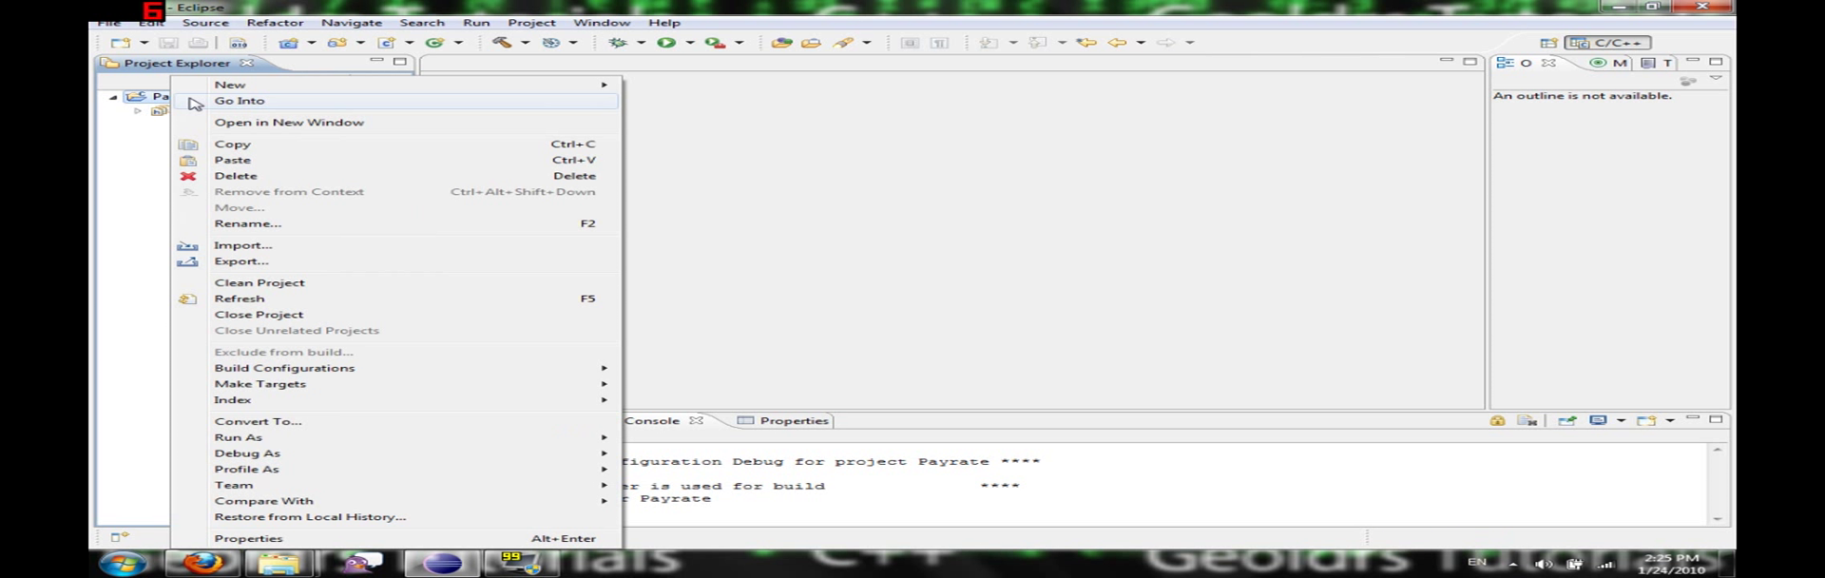
{"action": "mouse_move", "coordinate": [230, 83]}
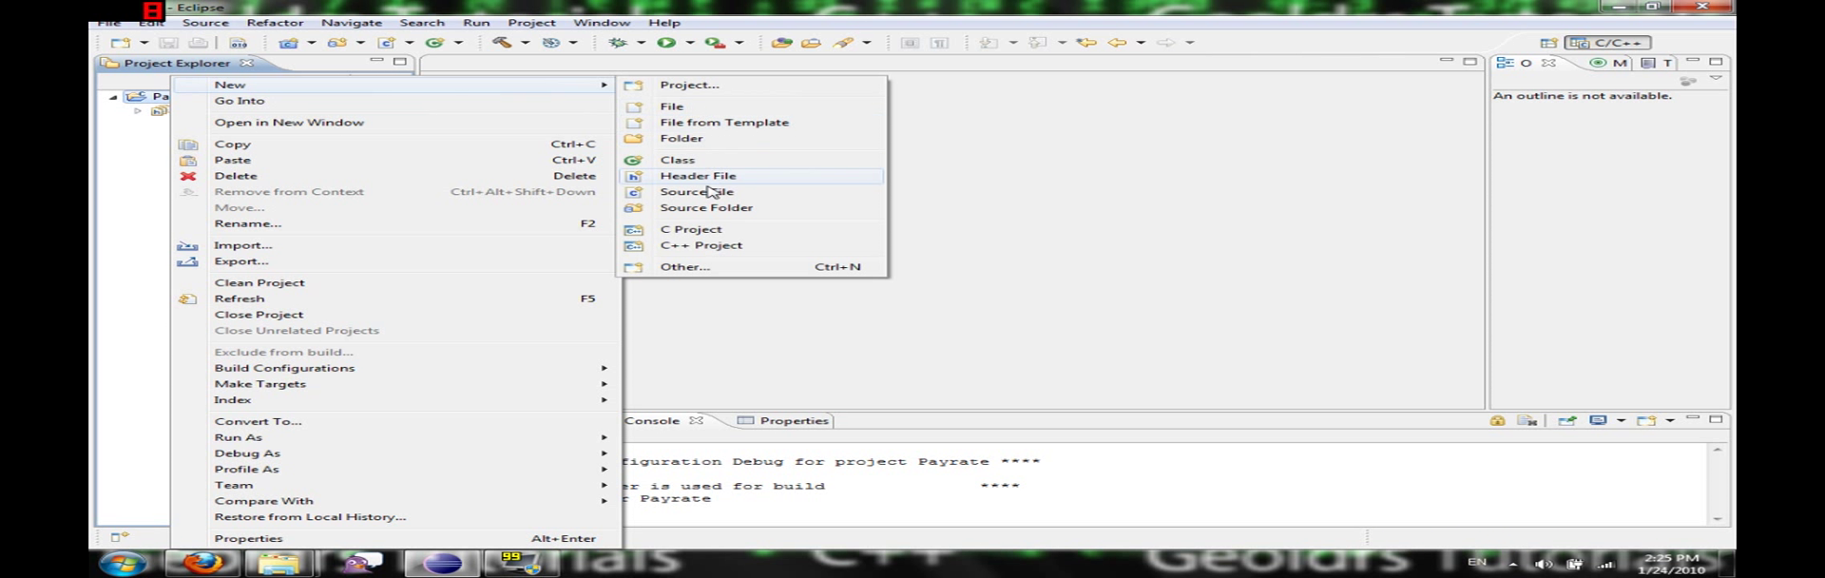
{"action": "left_click", "coordinate": [705, 207]}
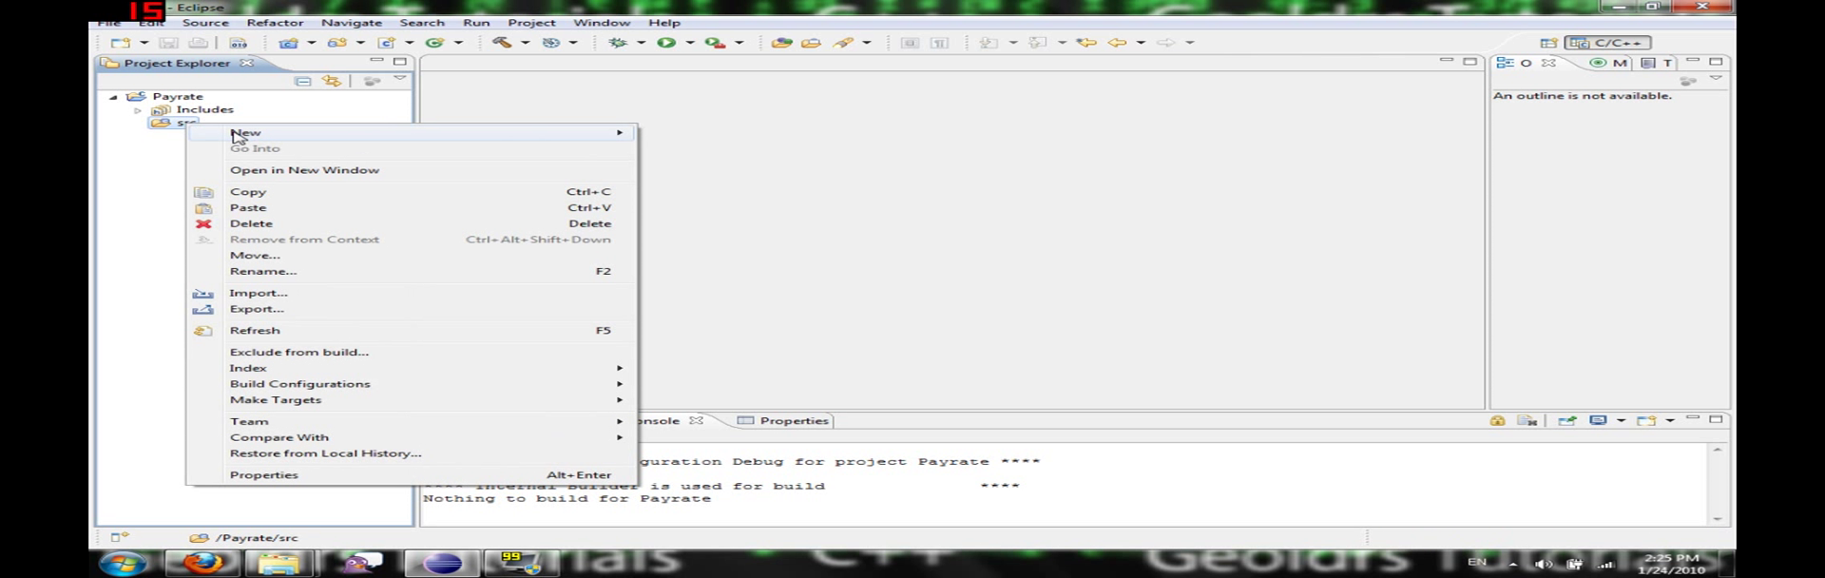
{"action": "left_click", "coordinate": [244, 131]}
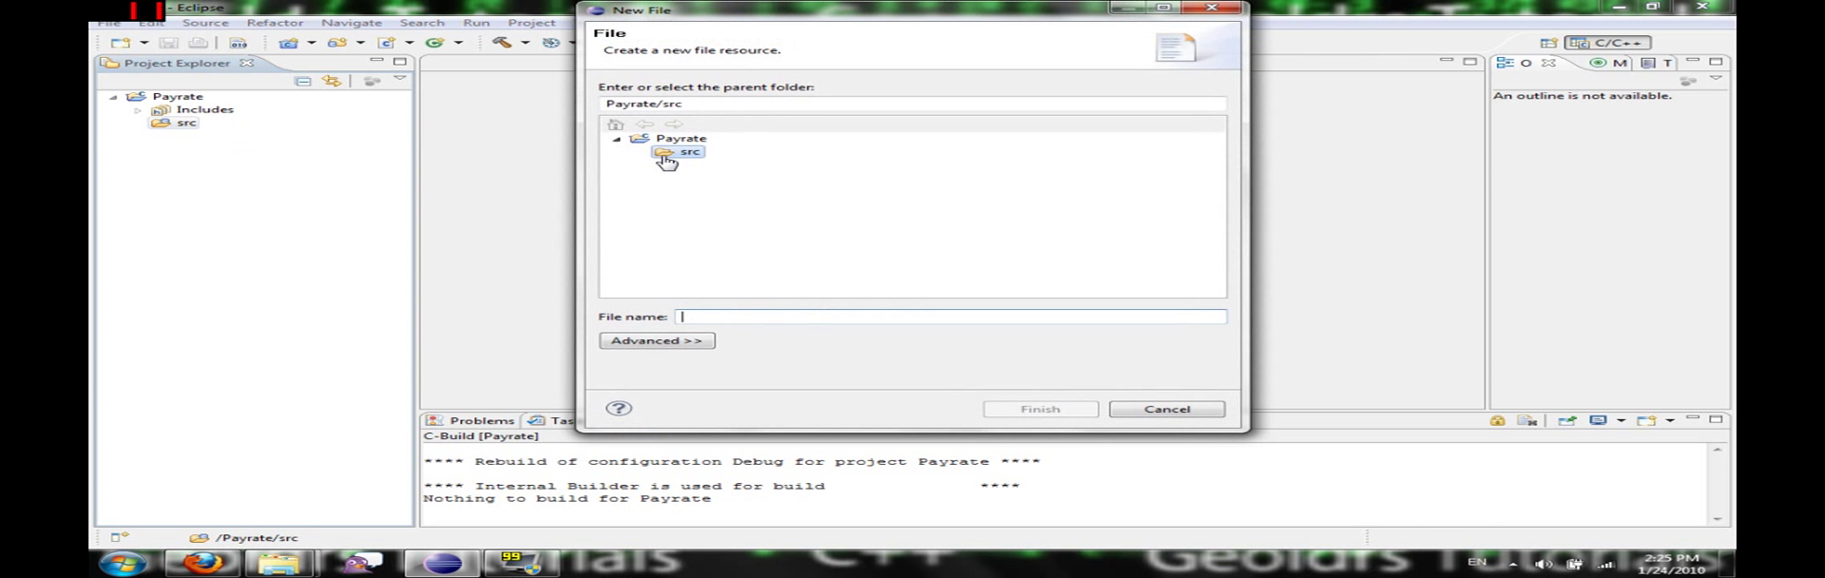
{"action": "type", "text": "main.cpp"}
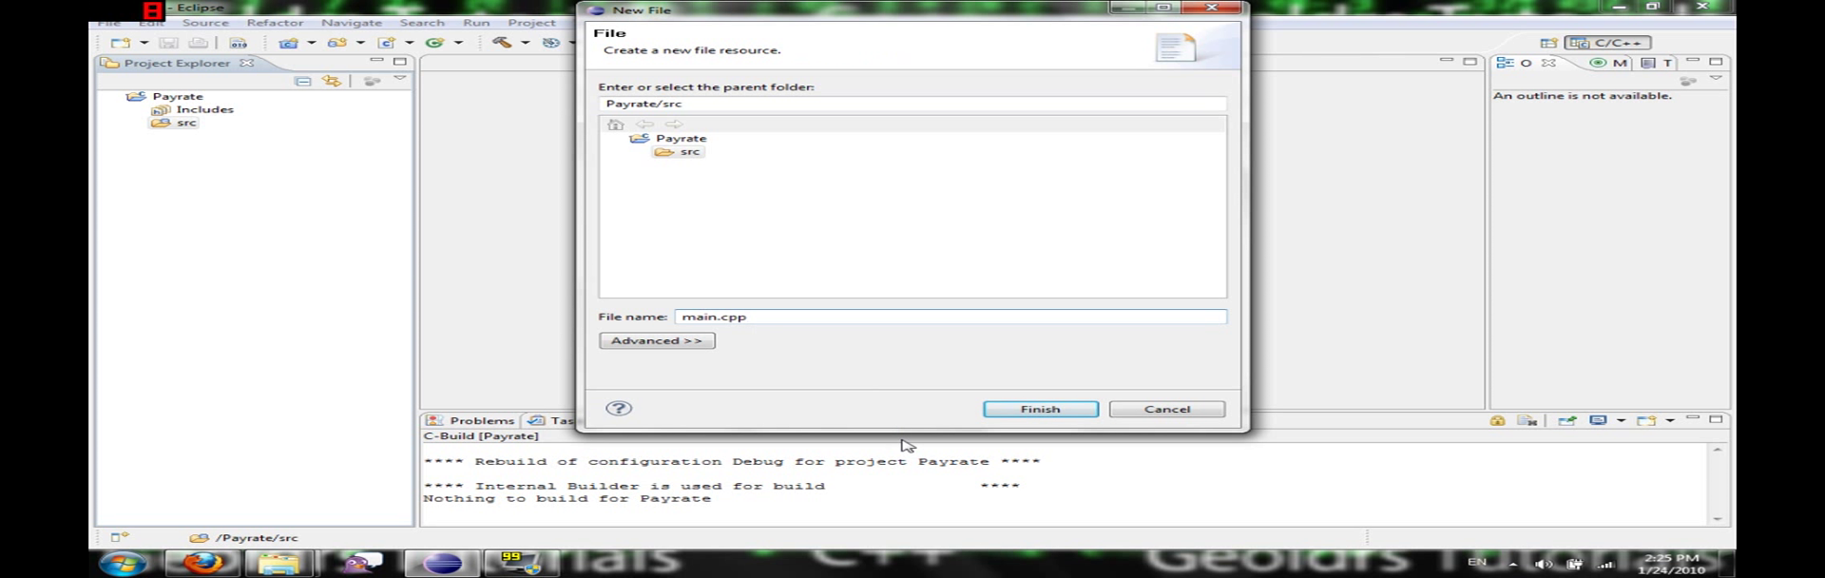
{"action": "left_click", "coordinate": [1037, 408]}
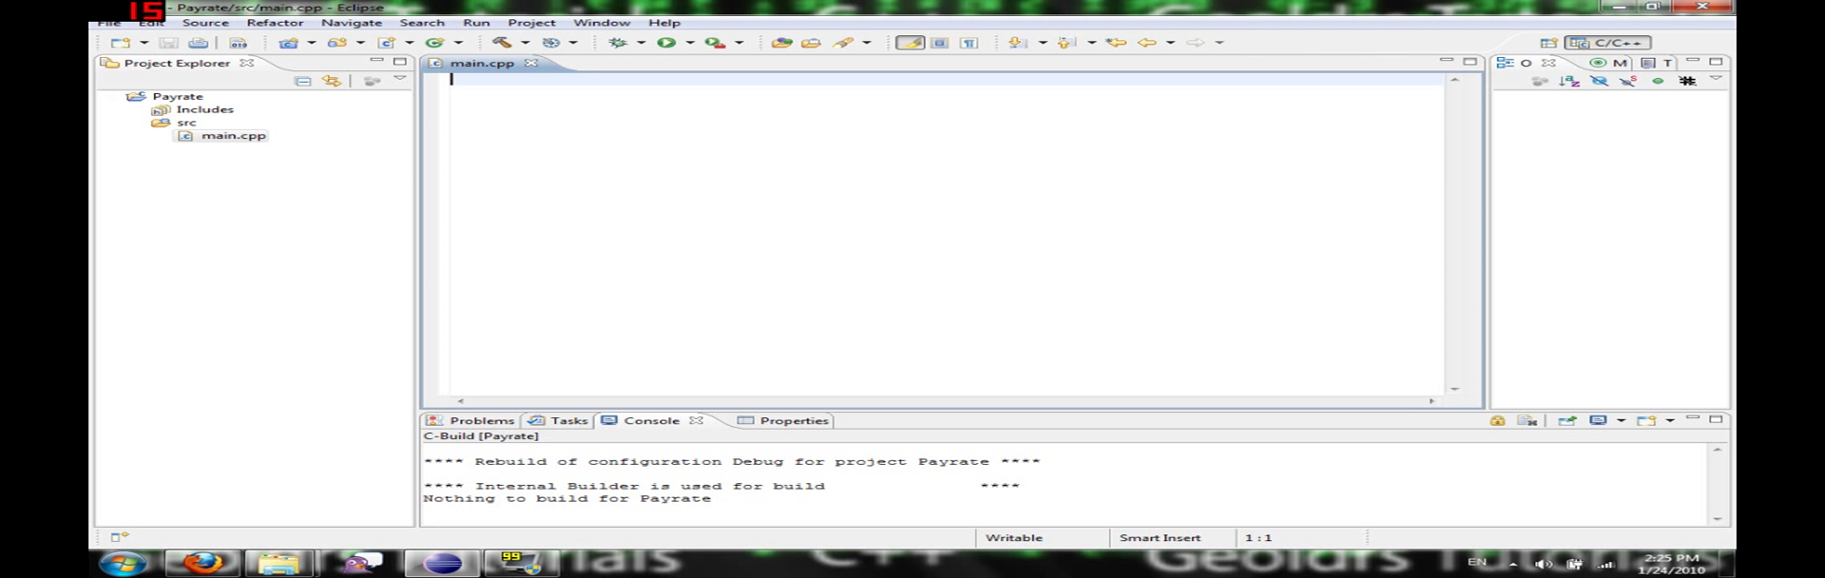
Write #include <iostream>, using namespace std; and an int main() body, starting a double declaration.
{"action": "type", "text": "#1"}
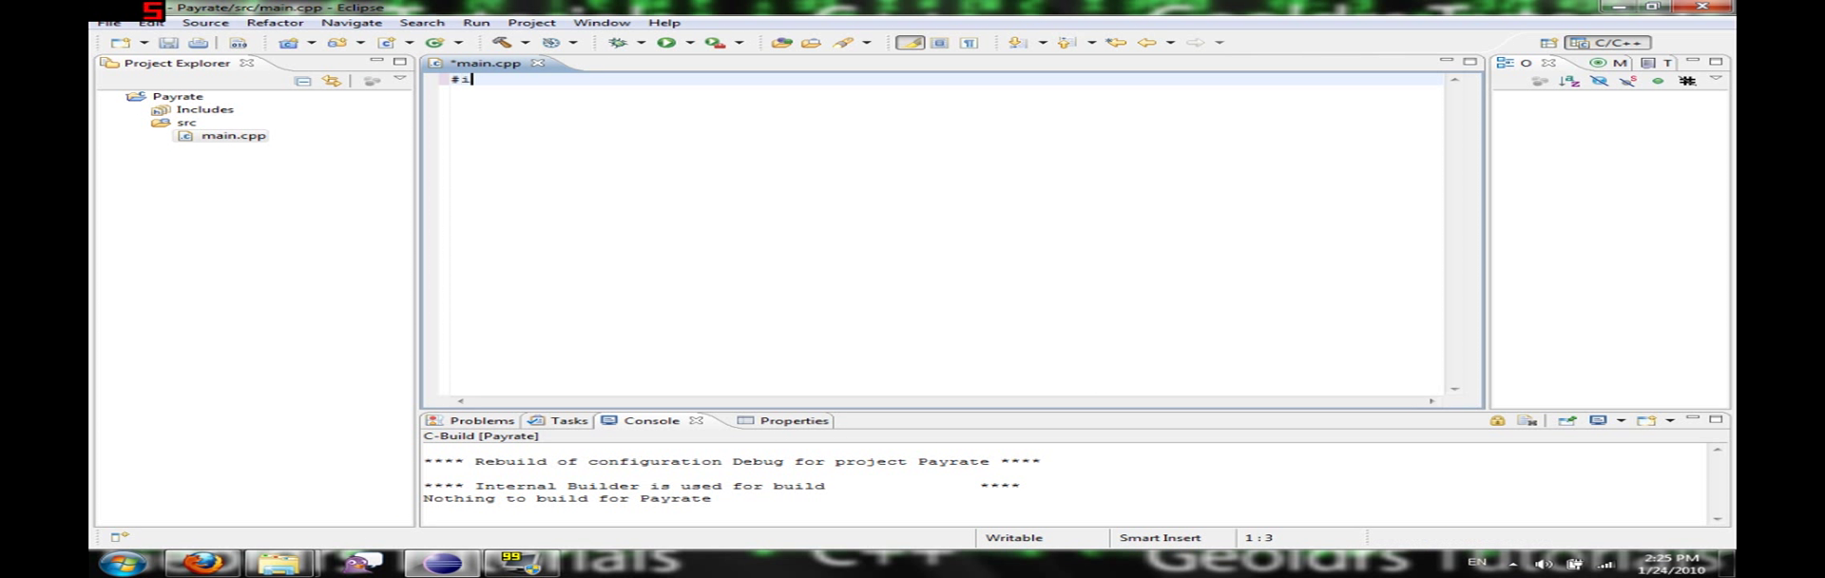
{"action": "type", "text": "nclude <iostream>"}
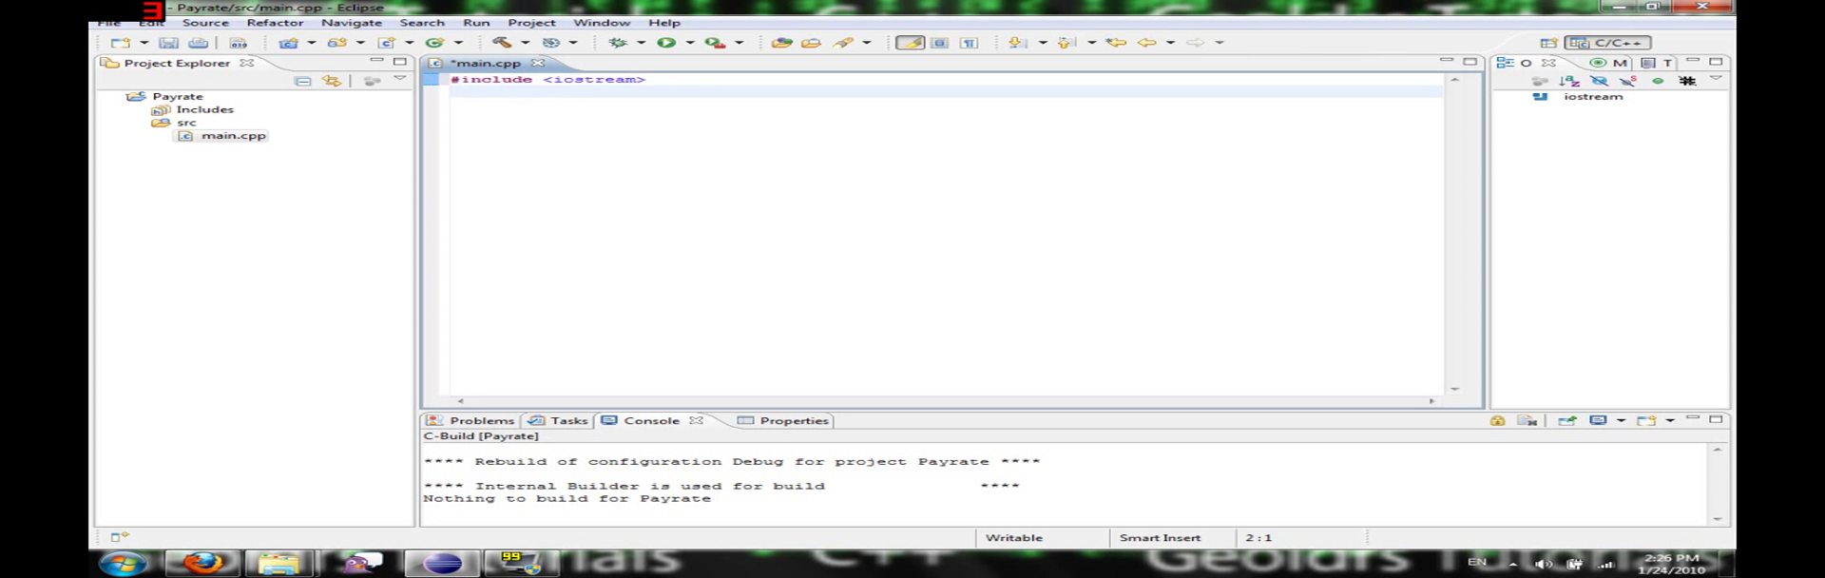
{"action": "type", "text": "using n"}
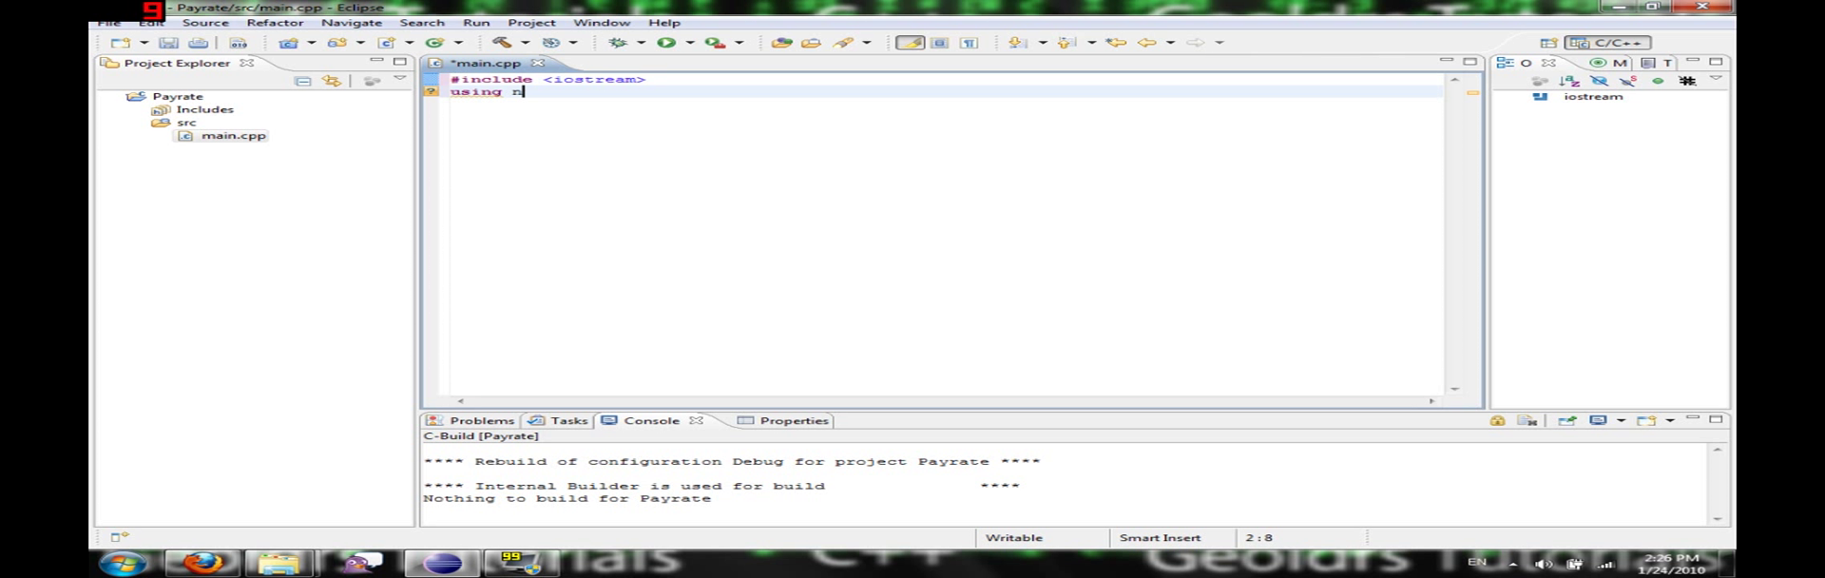
{"action": "type", "text": "amespace"}
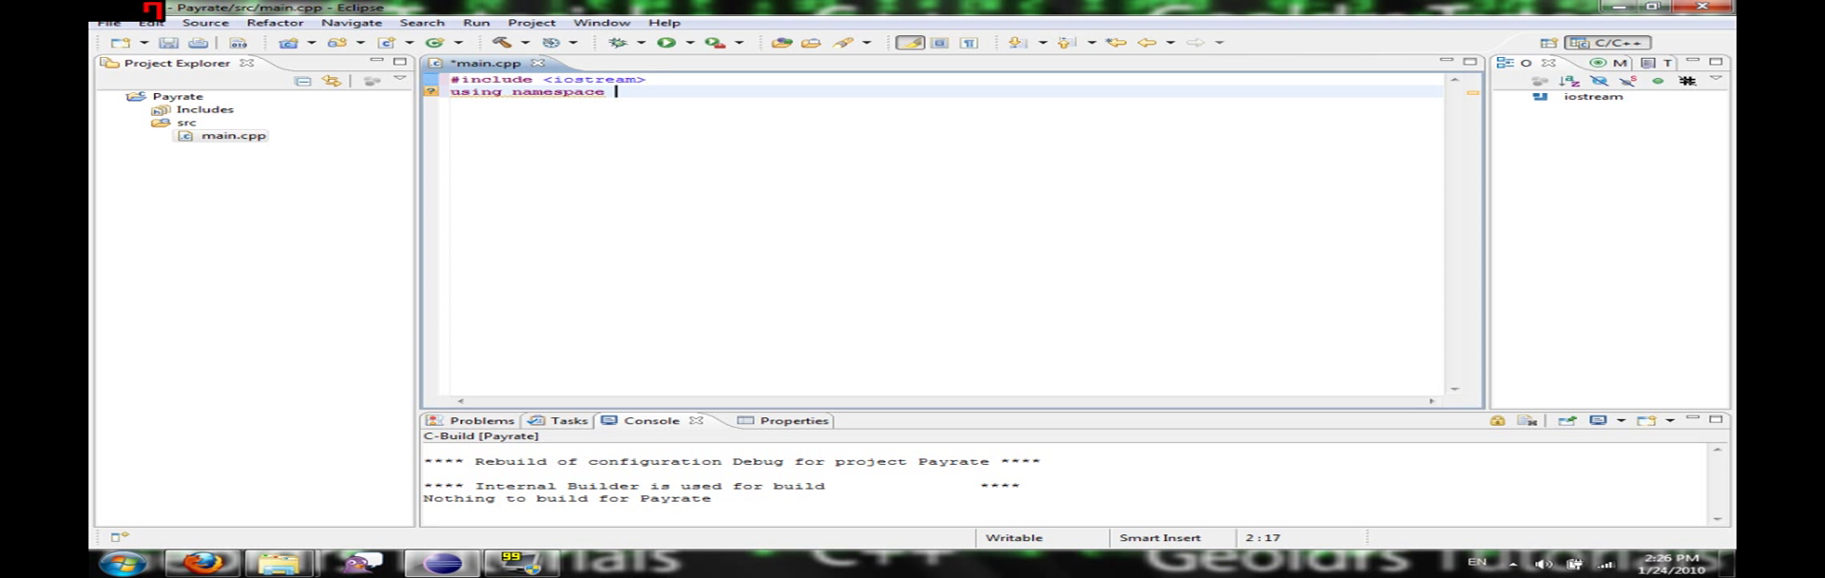
{"action": "type", "text": "std;"}
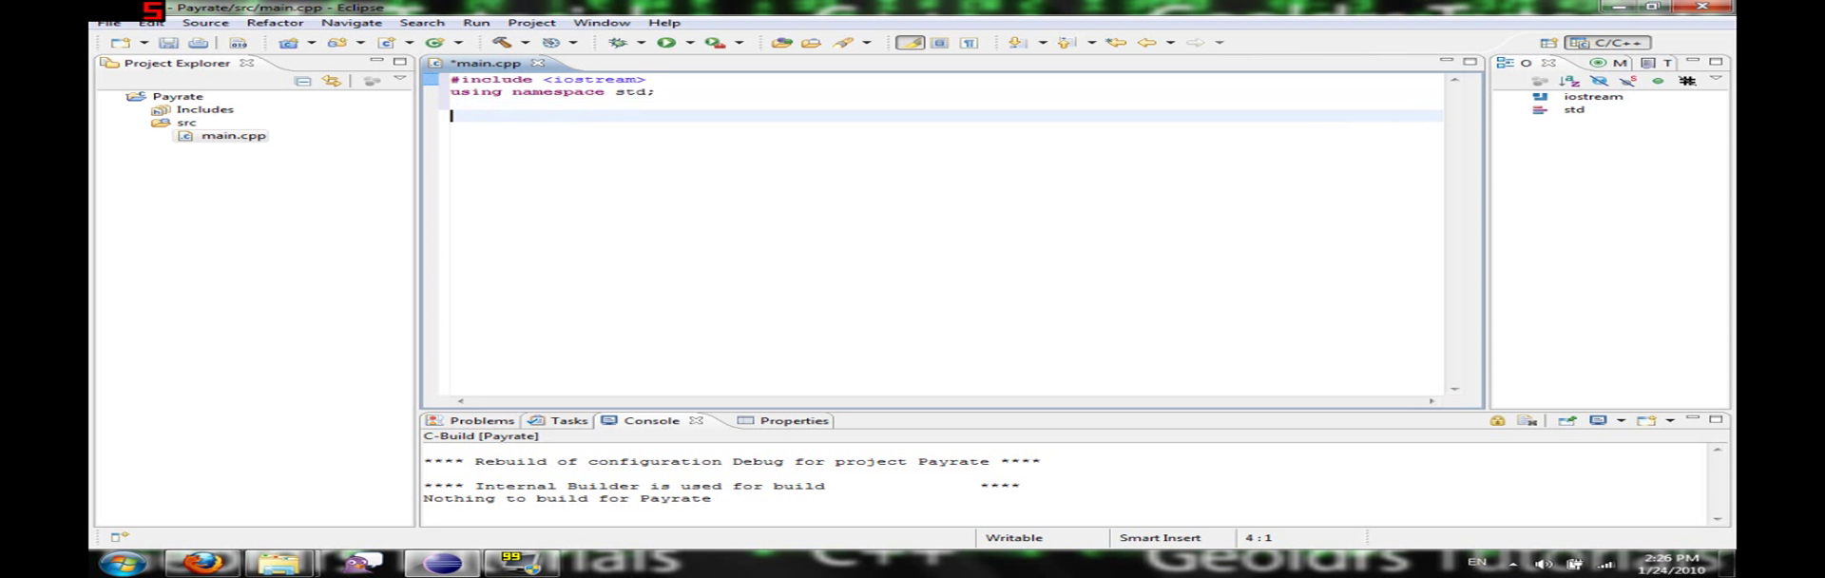
{"action": "type", "text": "int ma"}
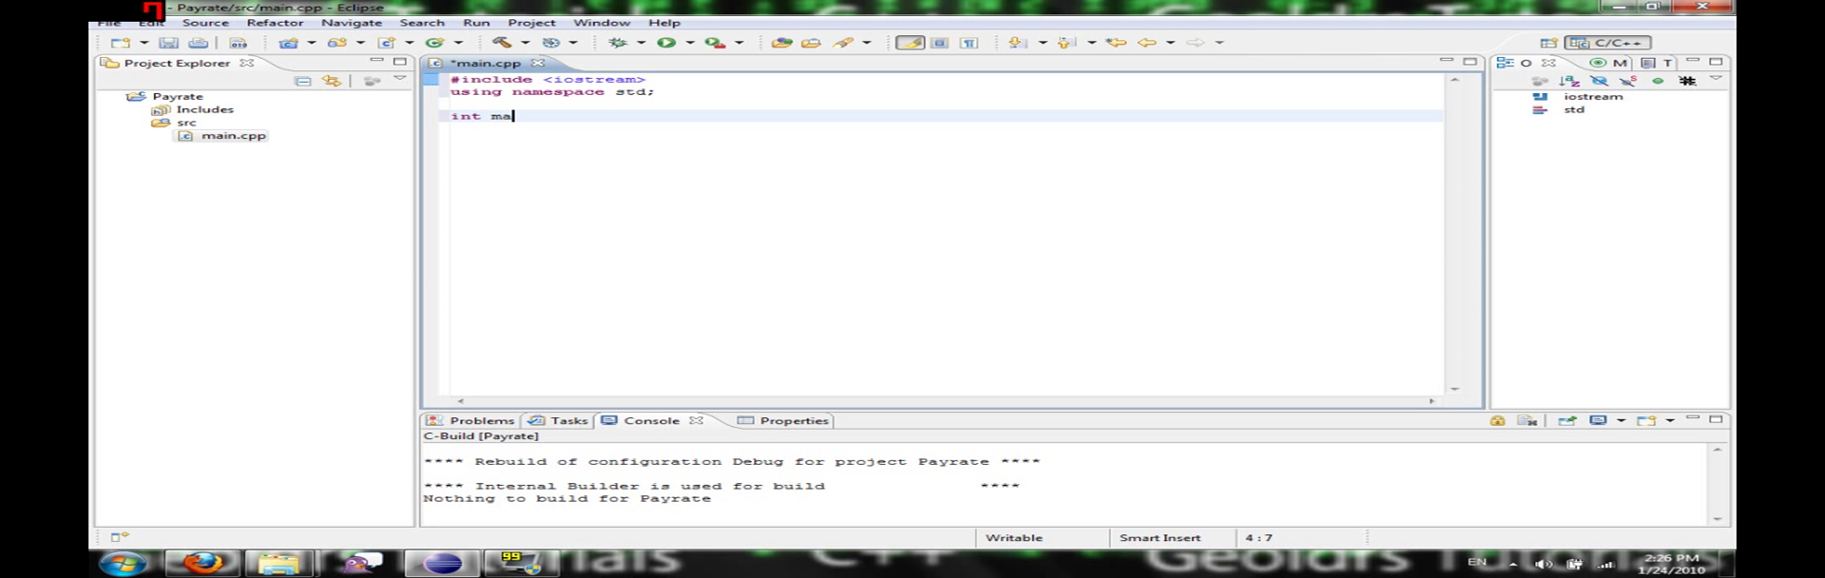
{"action": "type", "text": "in()"}
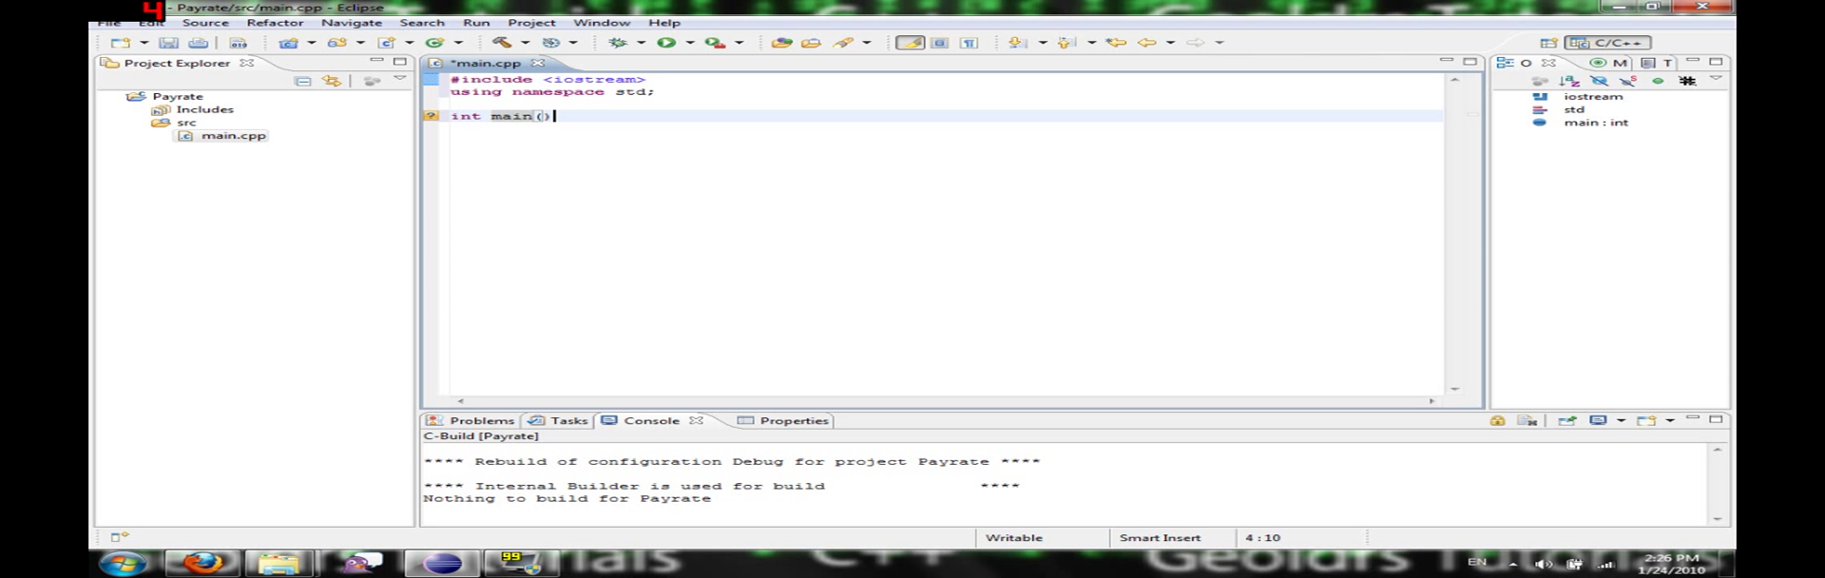
{"action": "type", "text": "{"}
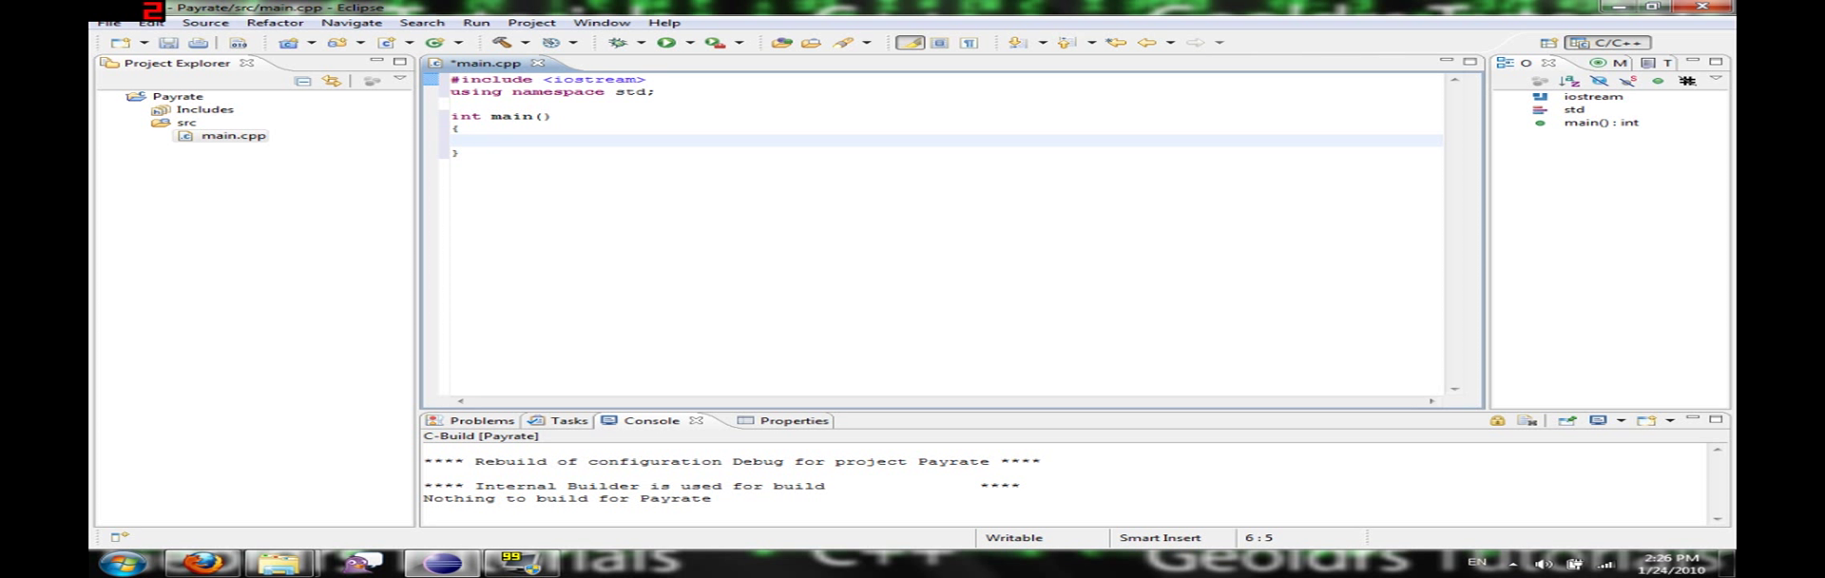
{"action": "type", "text": "double"}
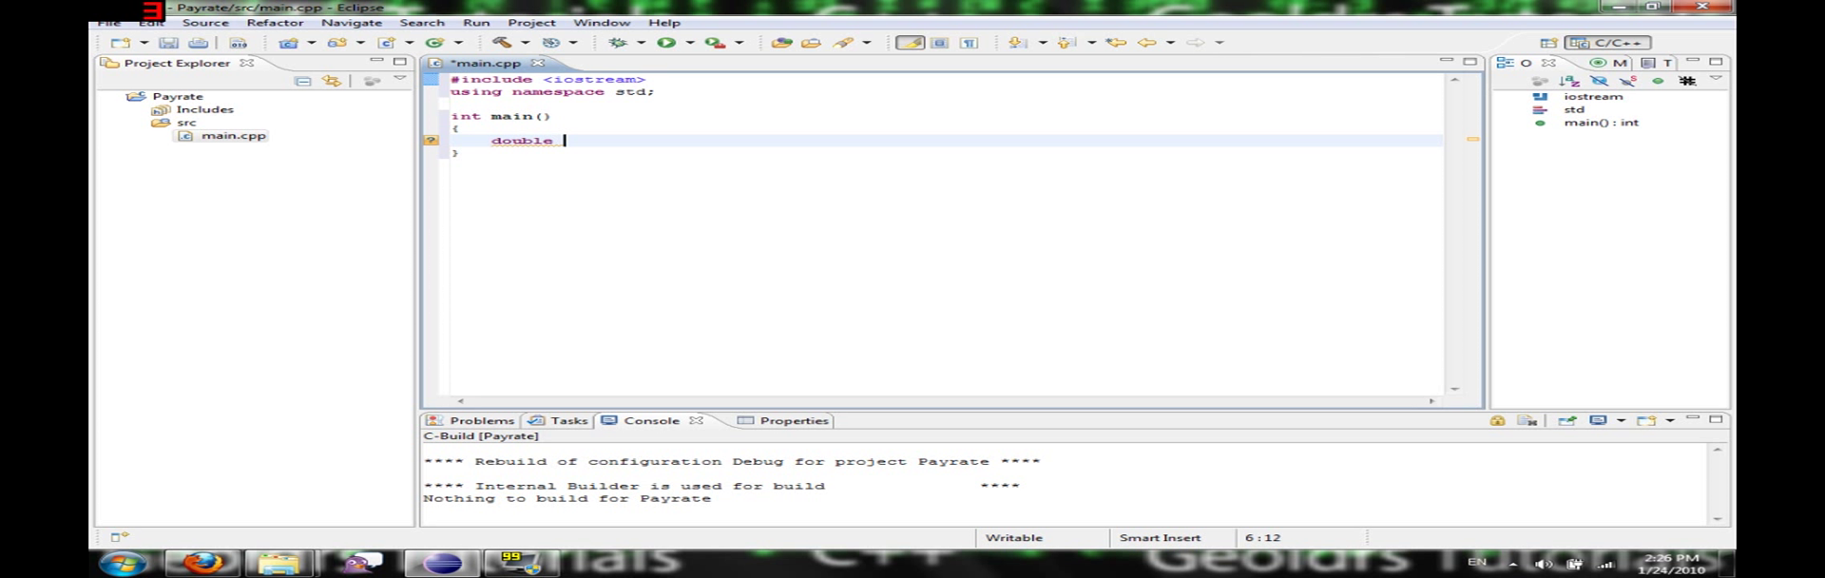
Declare double hours, rate, pay; prompt "How many hours did you work?" and read hours with cin.
{"action": "type", "text": "hours, rate,"}
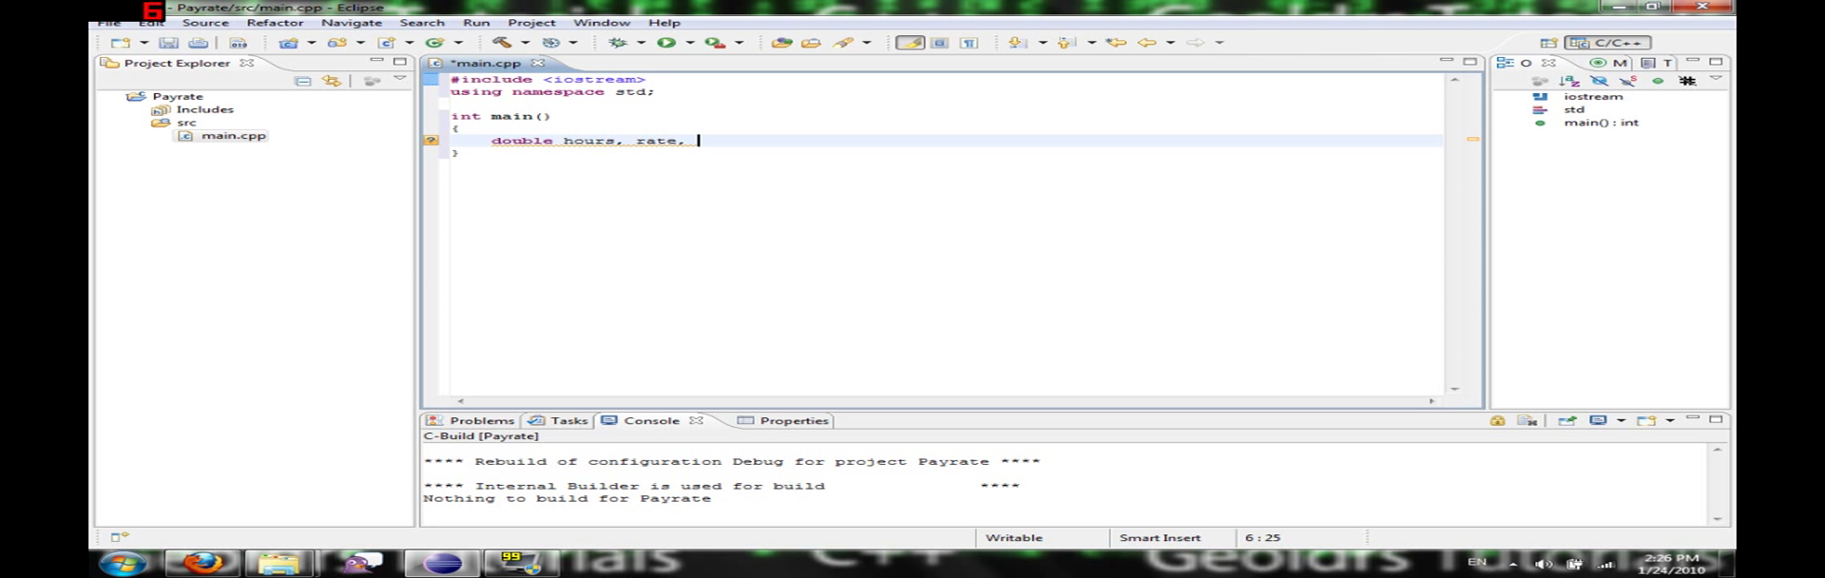
{"action": "type", "text": "pay;"}
{"action": "type", "text": "// Get the numbers "}
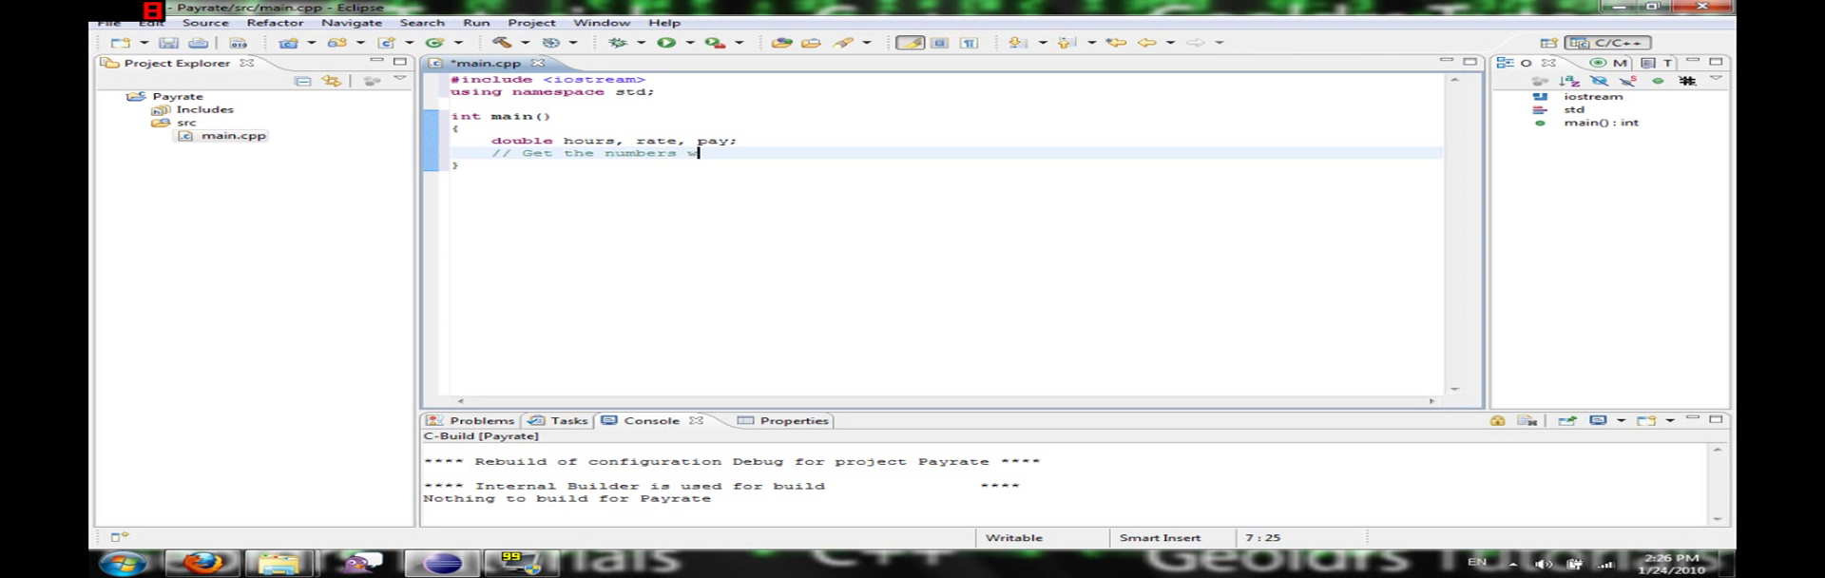
{"action": "type", "text": "worked"}
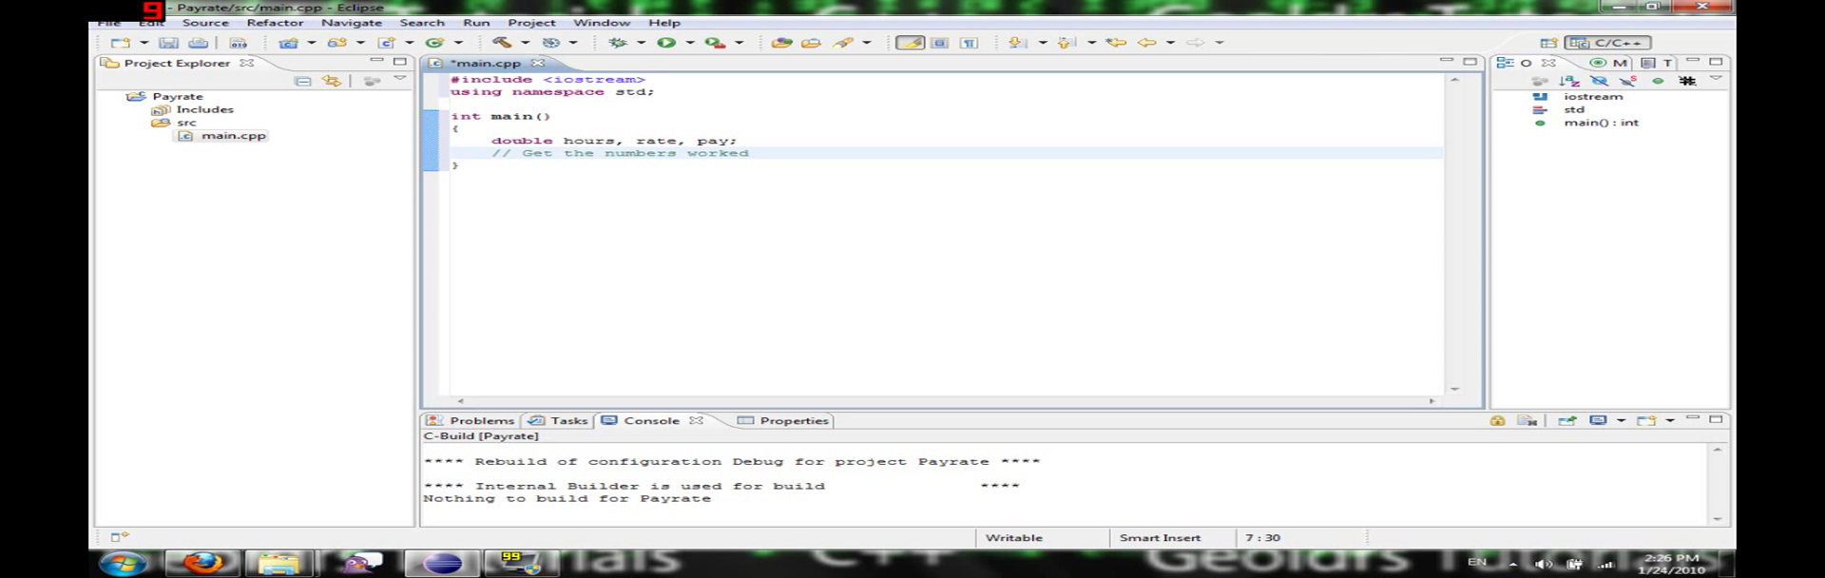
{"action": "type", "text": "cout"}
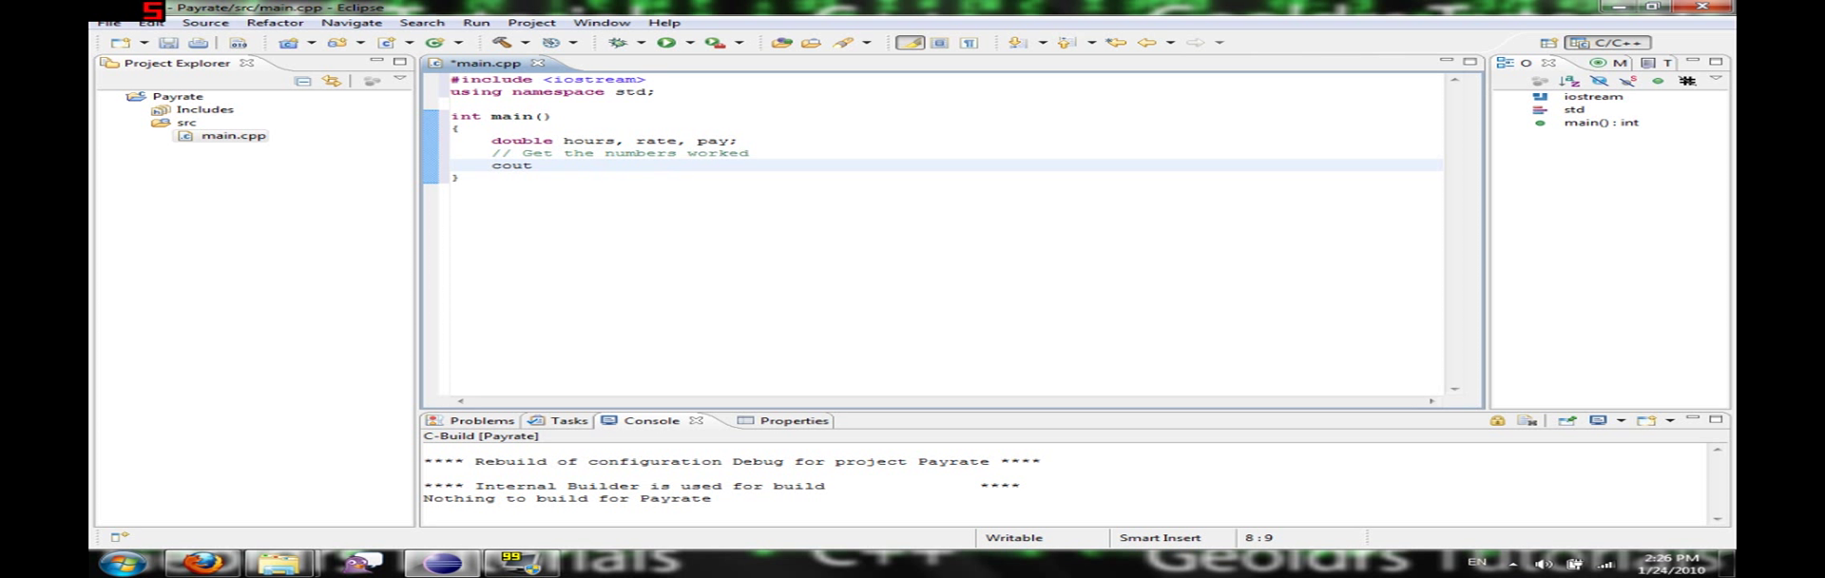
{"action": "type", "text": "<< \"H"}
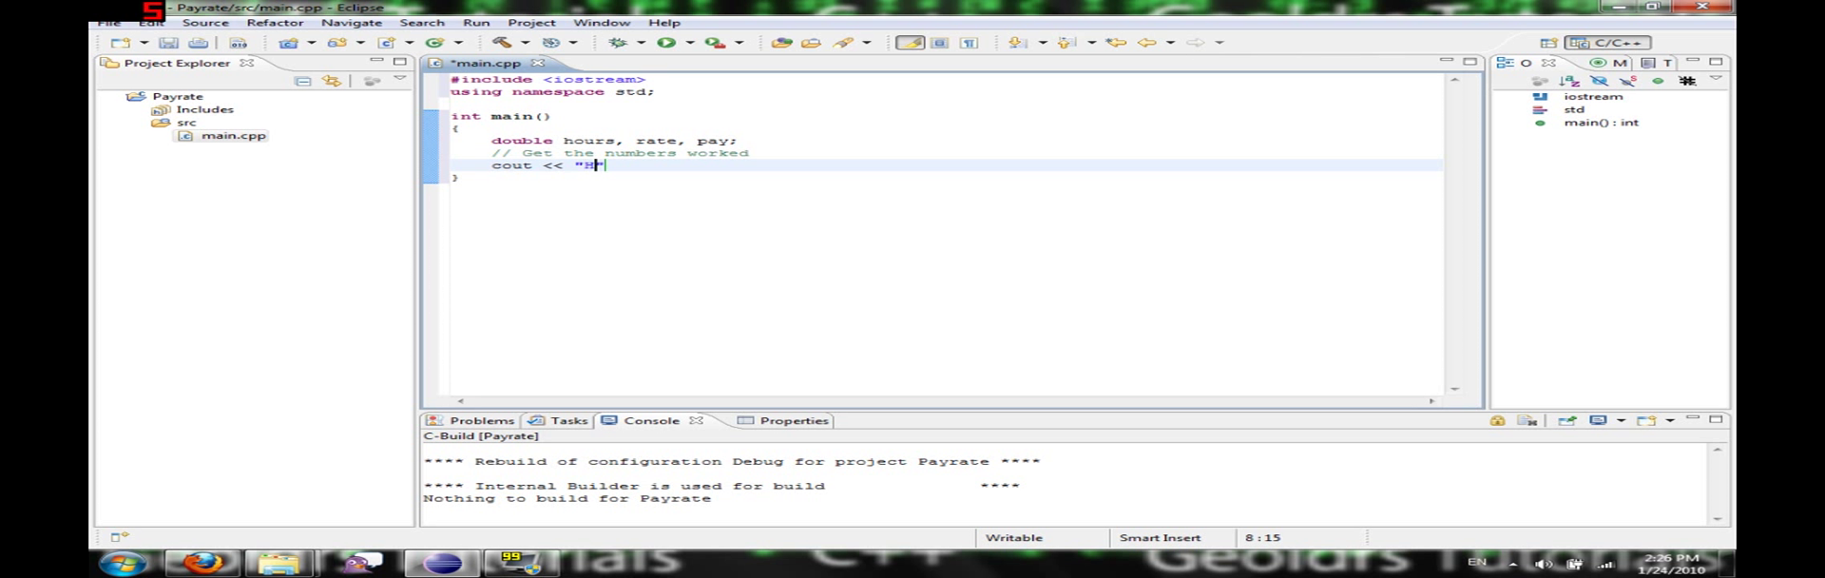
{"action": "type", "text": "How many hours did you work?"}
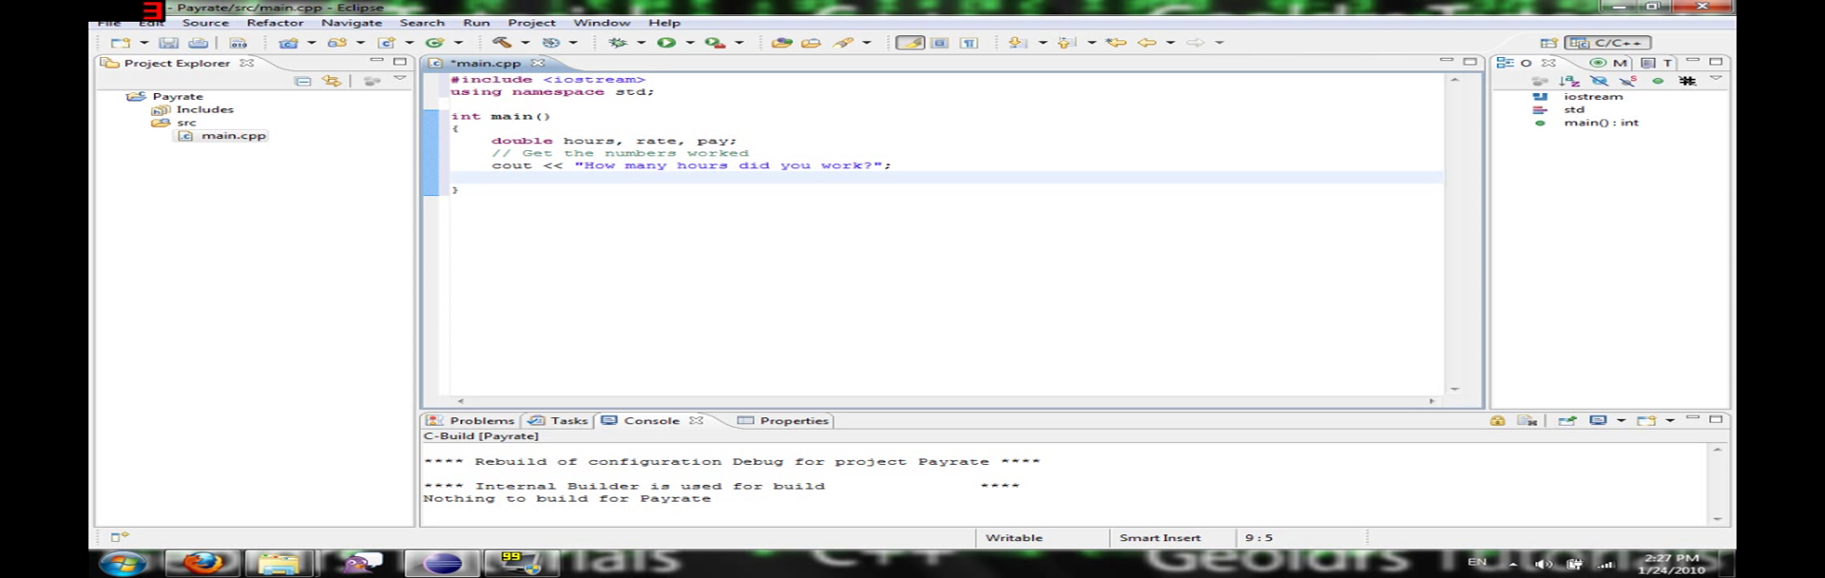
{"action": "type", "text": "cin >> hours;"}
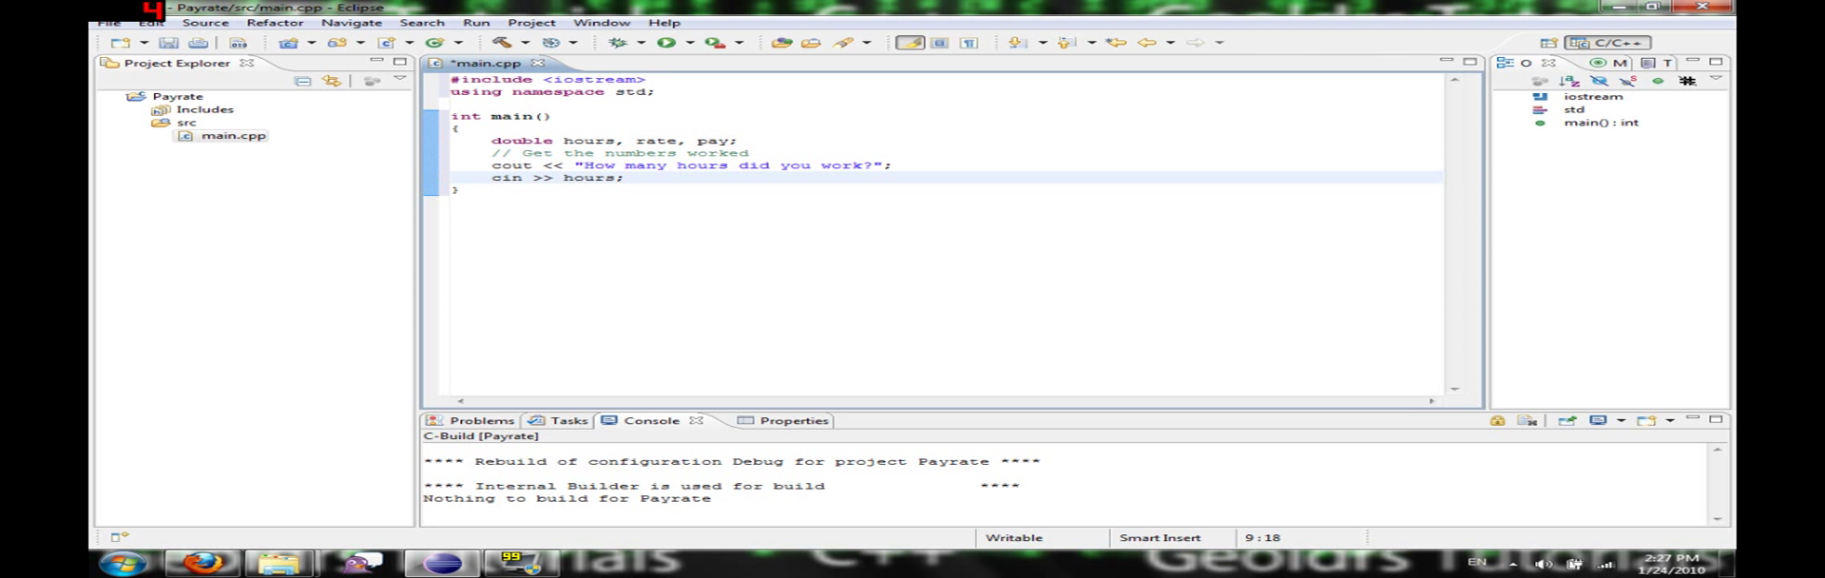
{"action": "type", "text": "// Get the hourly pay rate"}
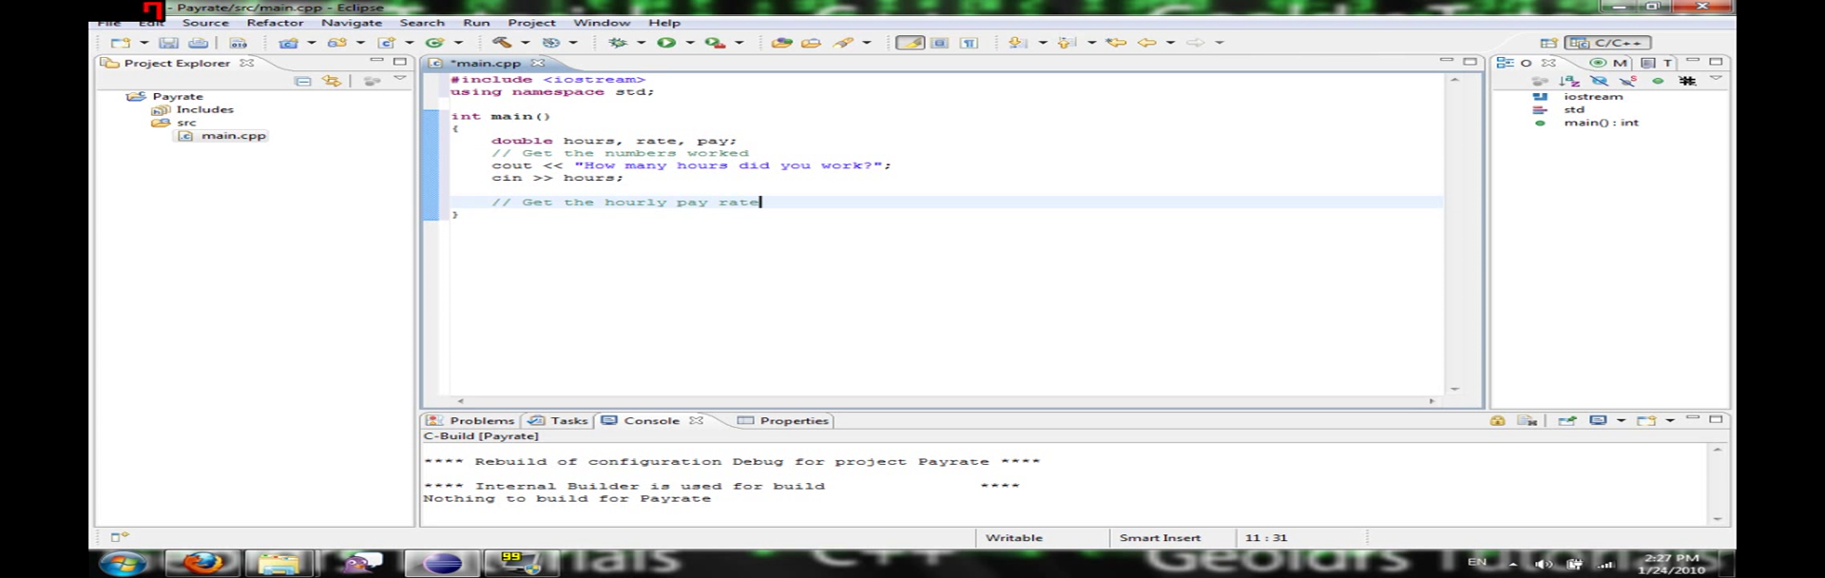
Prompt "How much do you get paid per hour?" and read the answer with cin >> rate;.
{"action": "type", "text": "cout << \"H\""}
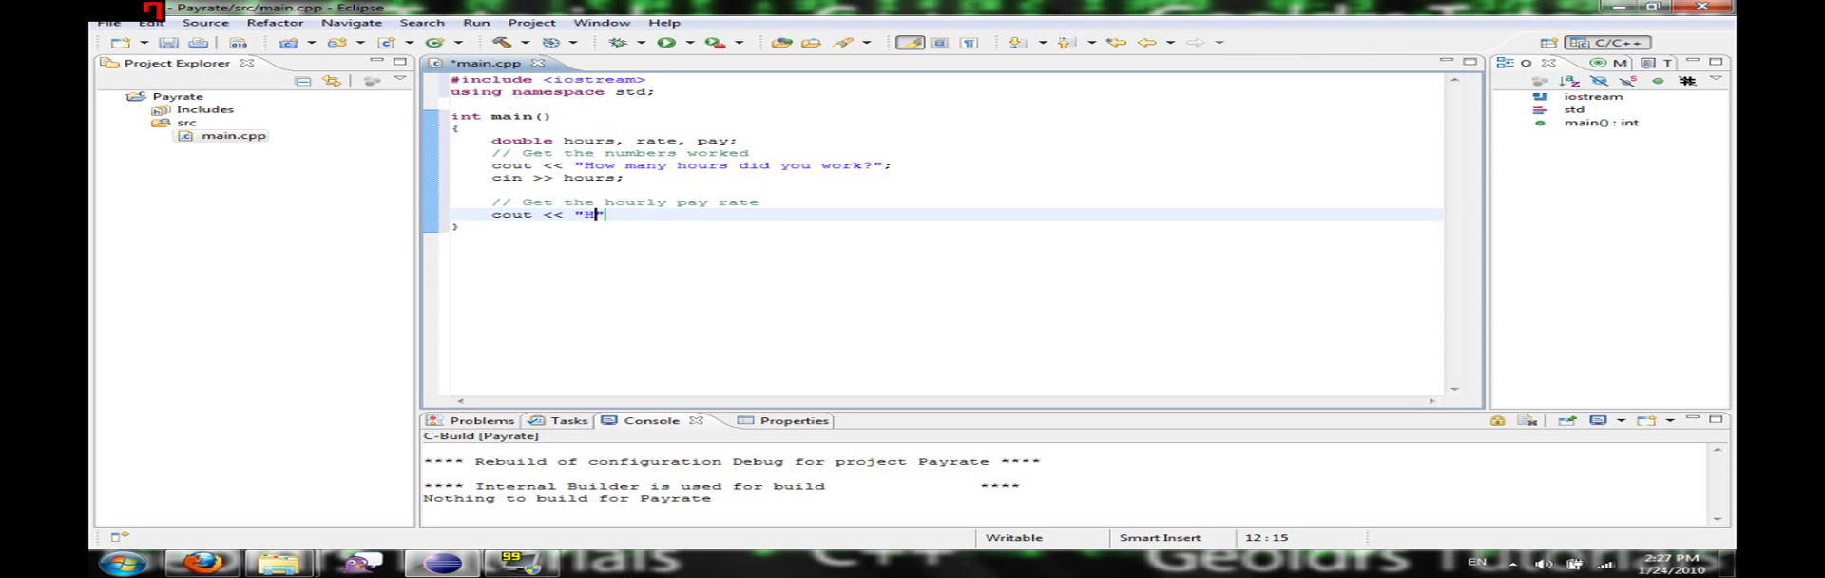
{"action": "type", "text": "How"}
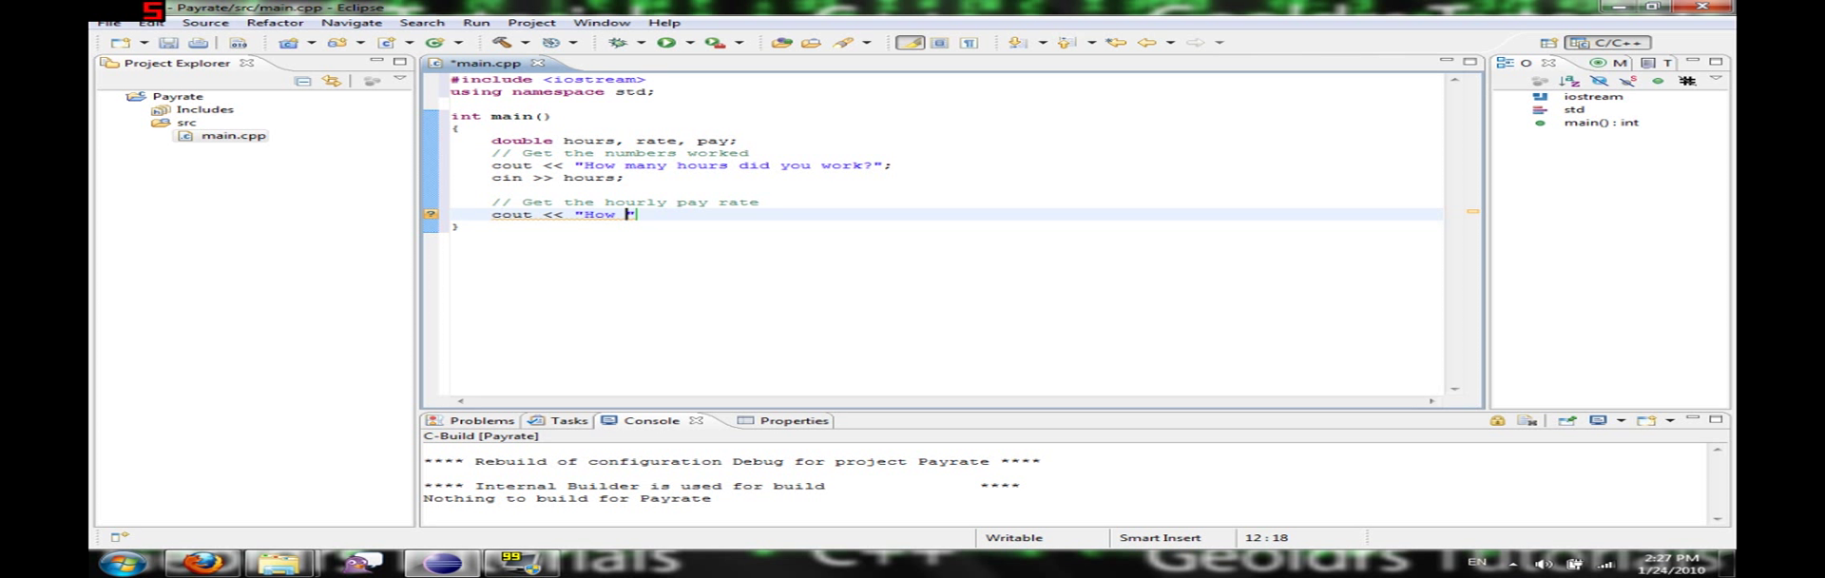
{"action": "type", "text": "much do you get pa"}
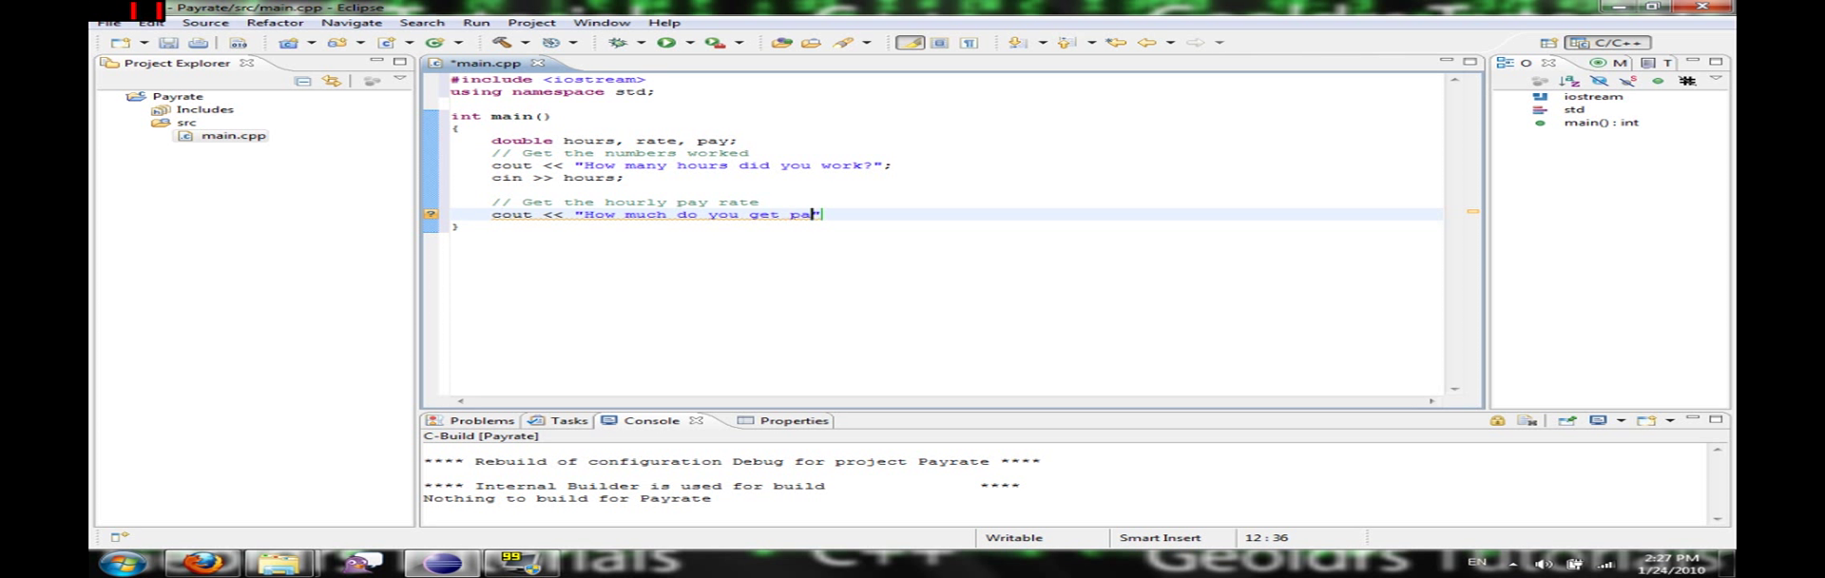
{"action": "type", "text": "id per hour"}
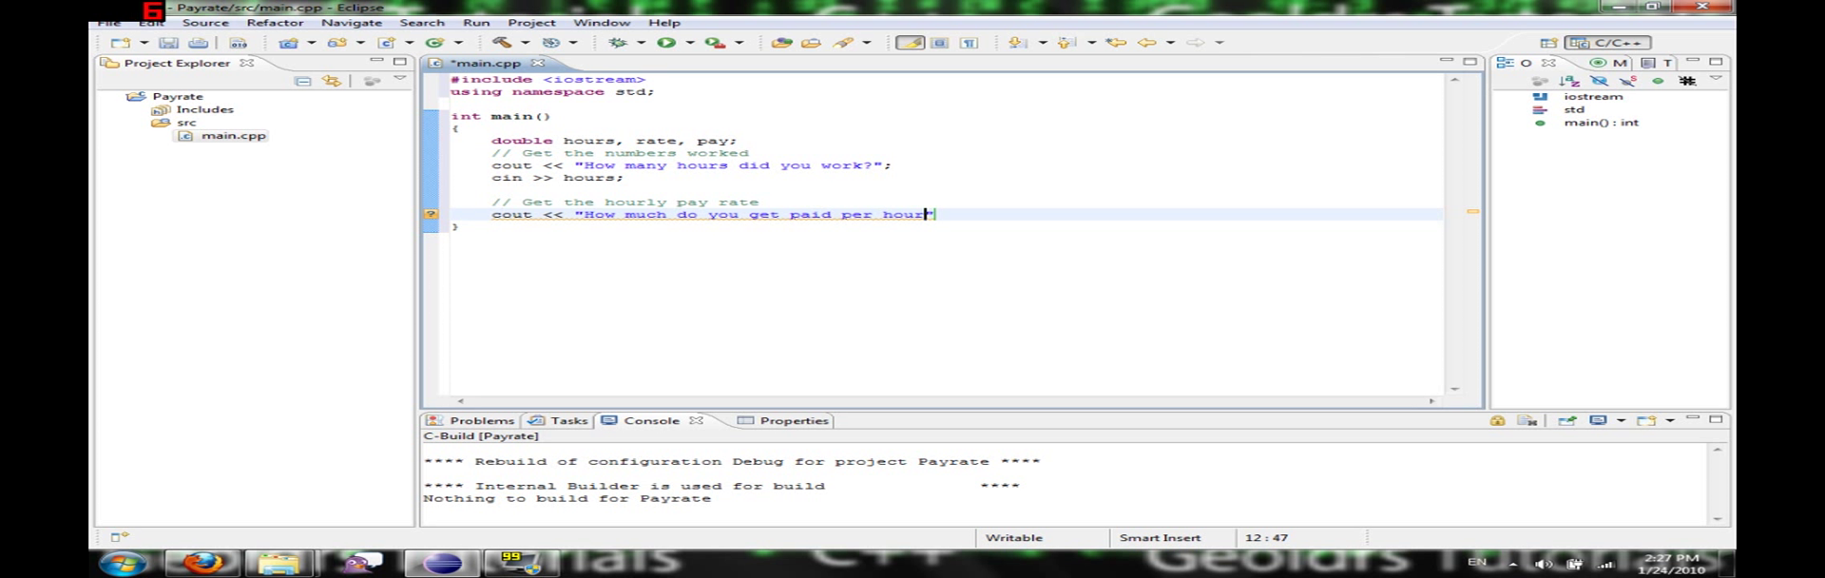
{"action": "type", "text": "?\""}
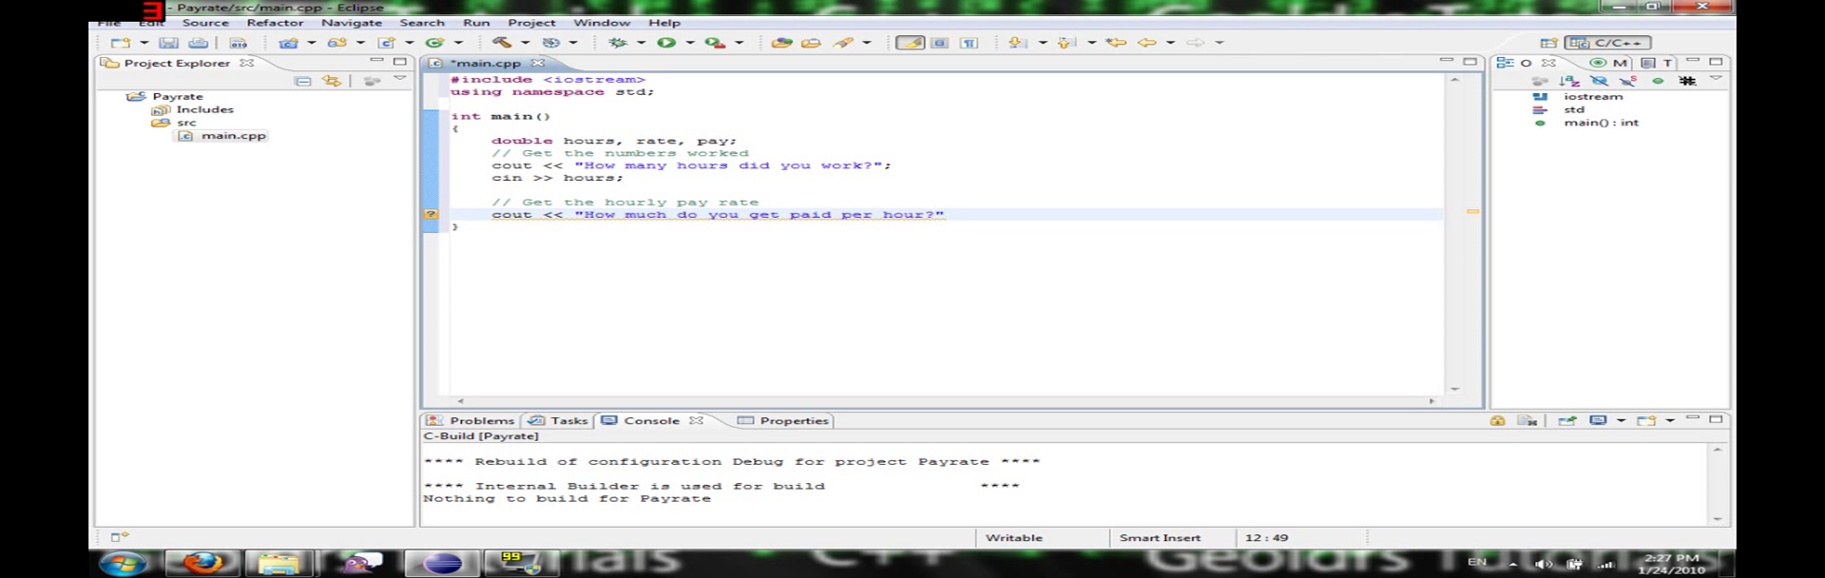
{"action": "type", "text": "cin"}
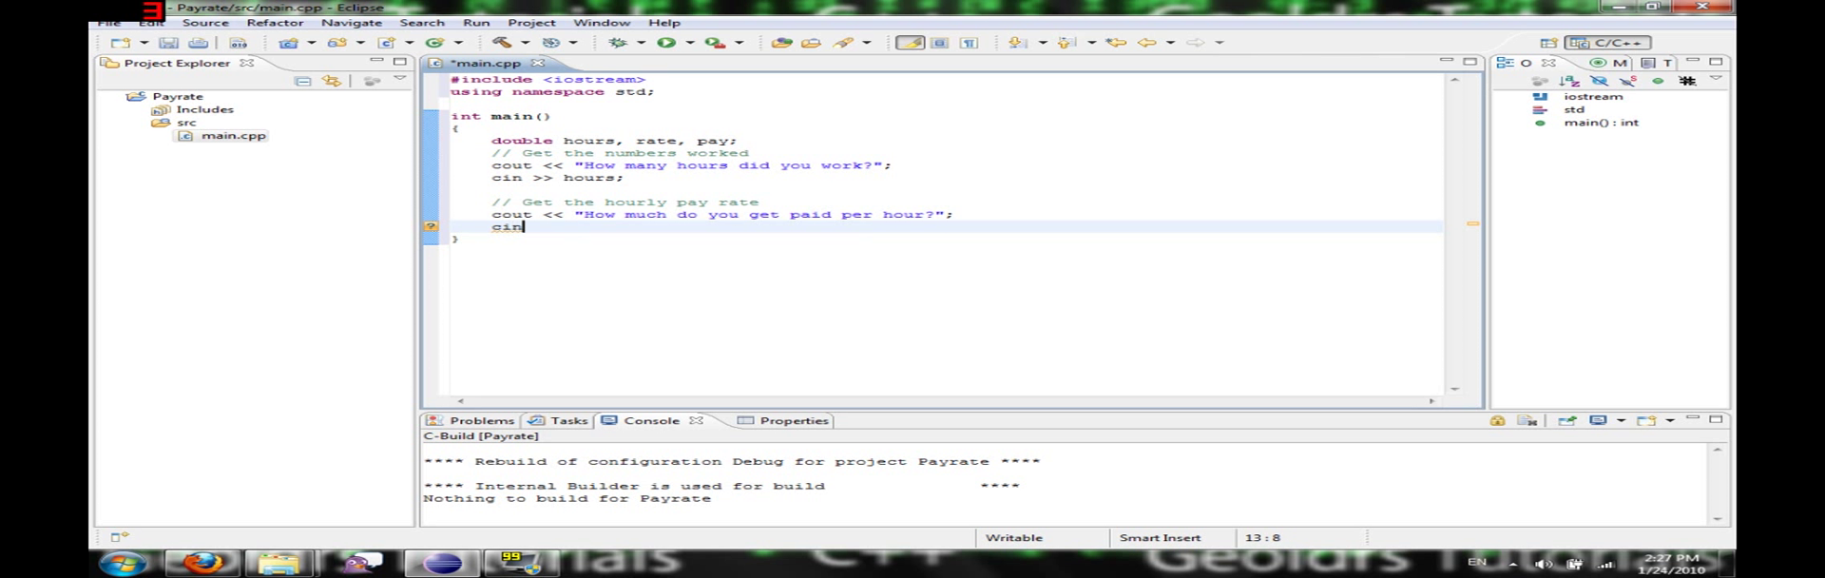
{"action": "type", "text": ">>"}
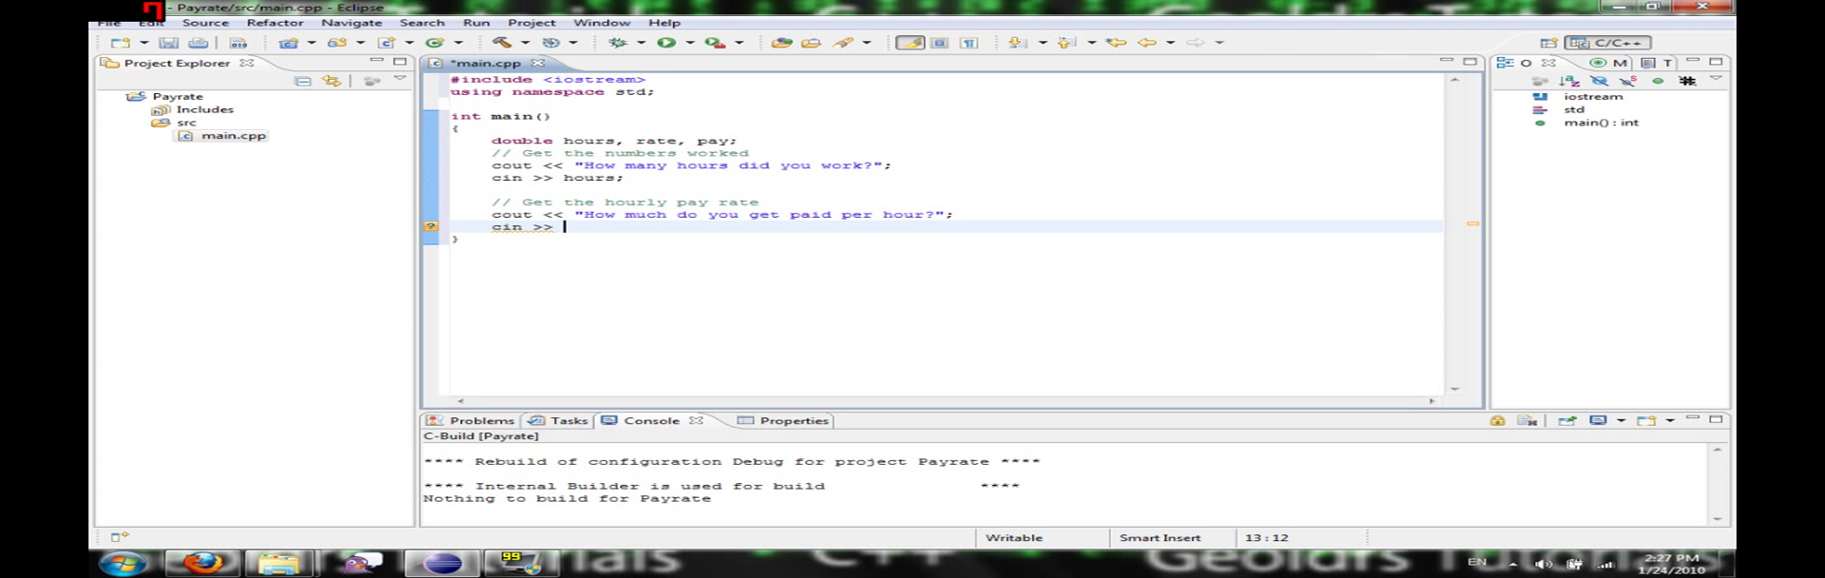
{"action": "type", "text": "rate;"}
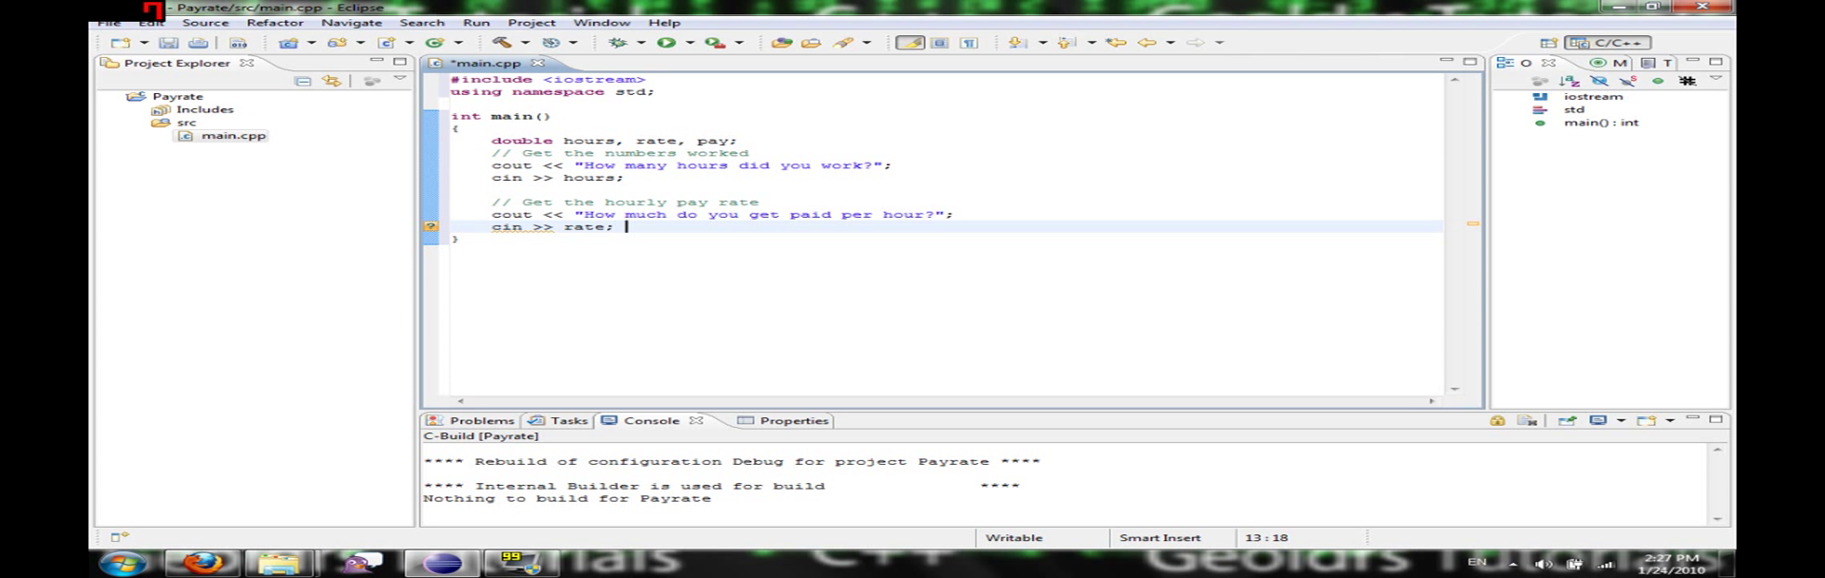
Add a // Calculate! comment and the statement pay = (hours * rate);.
{"action": "type", "text": "// Ca"}
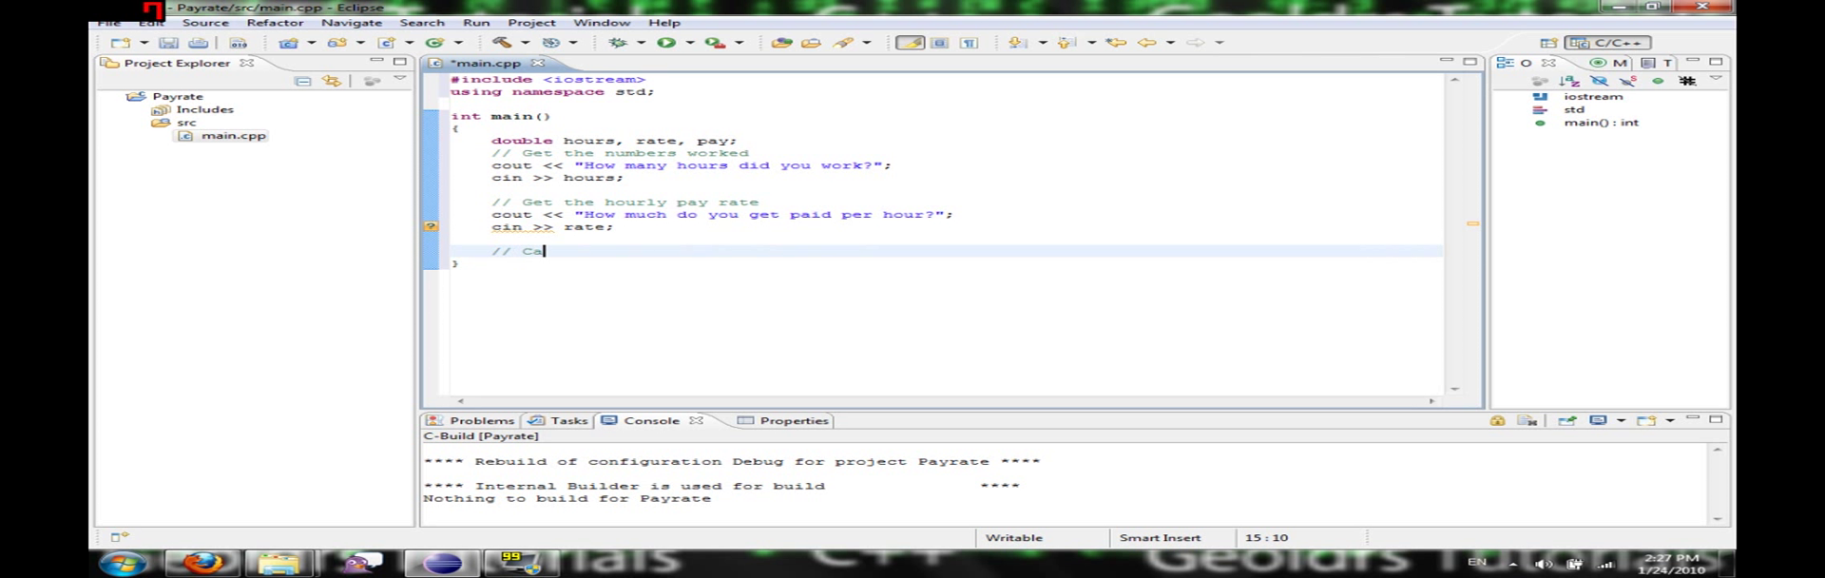
{"action": "type", "text": "lculate!"}
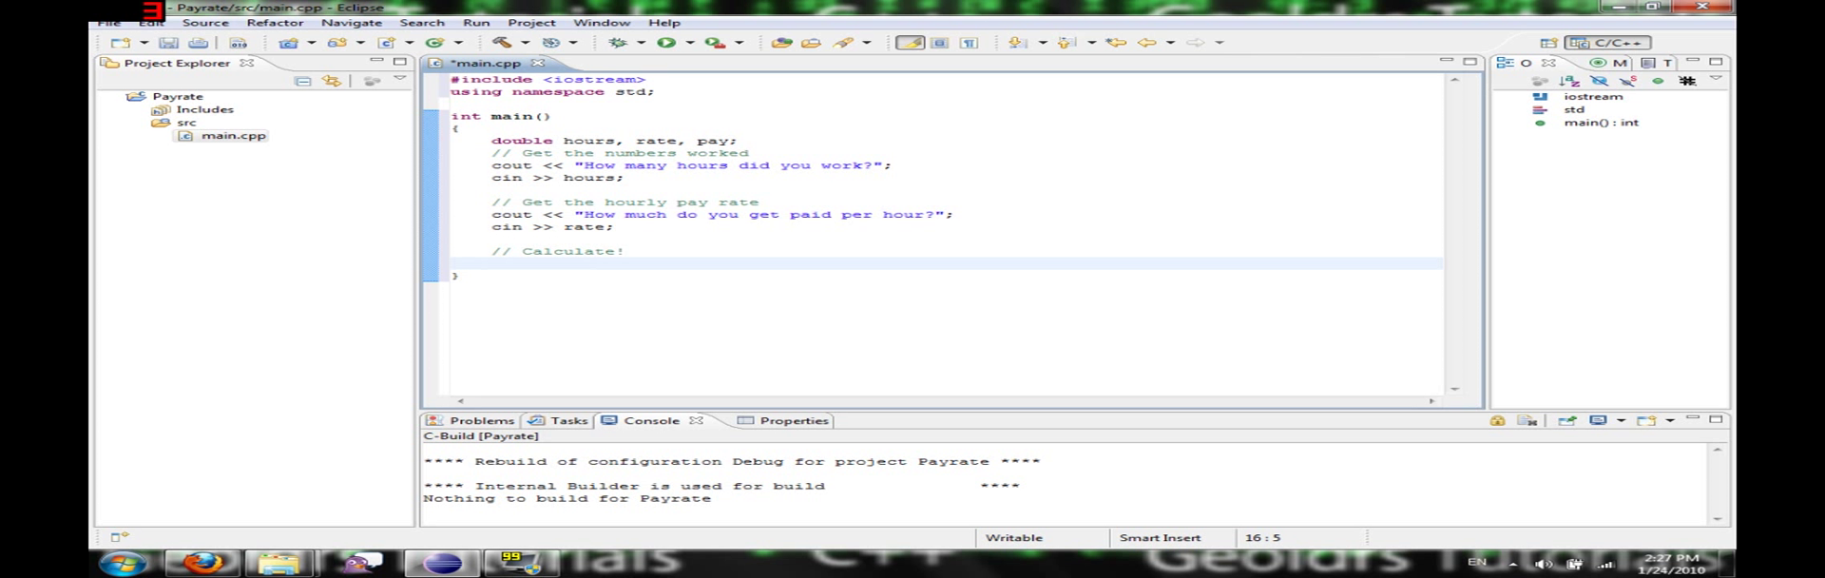
{"action": "type", "text": "pay = (hours * rate"}
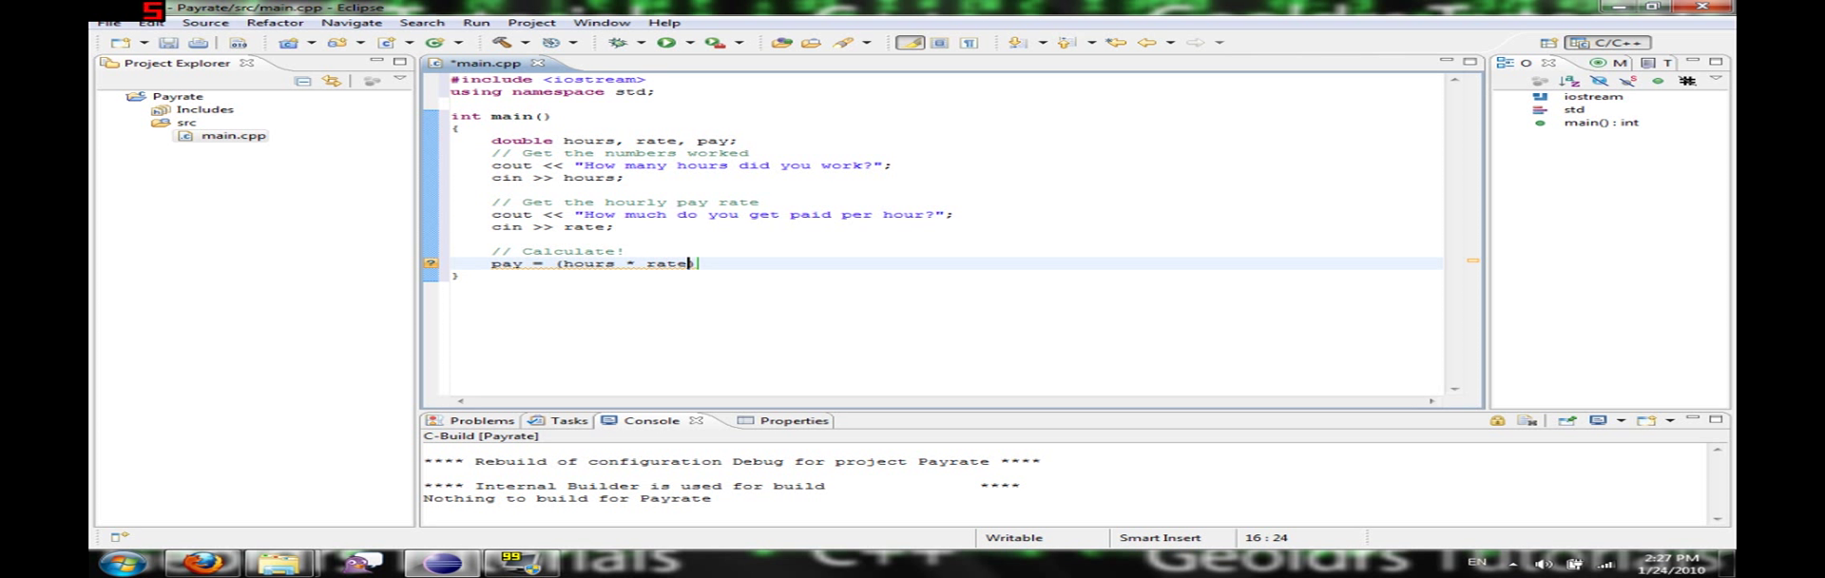
{"action": "type", "text": ");"}
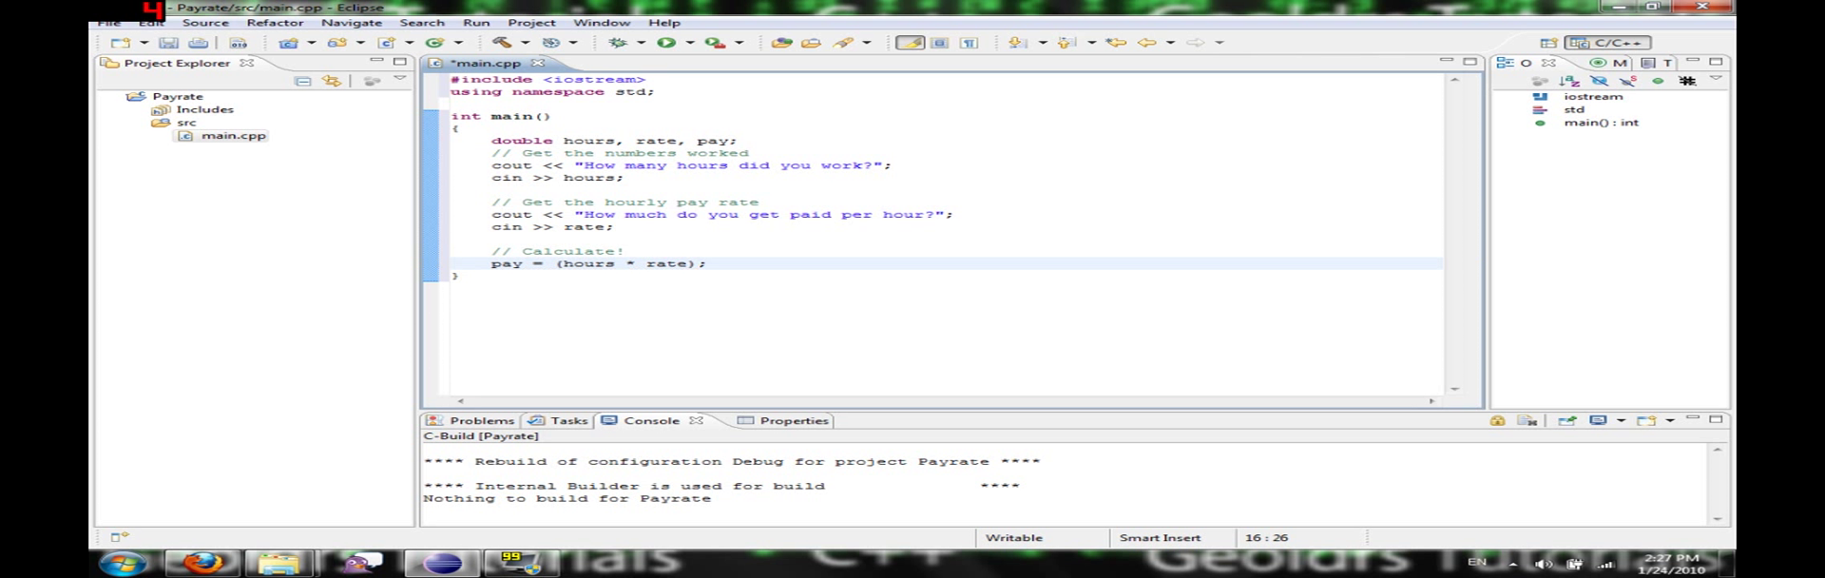
{"action": "type", "text": "//"}
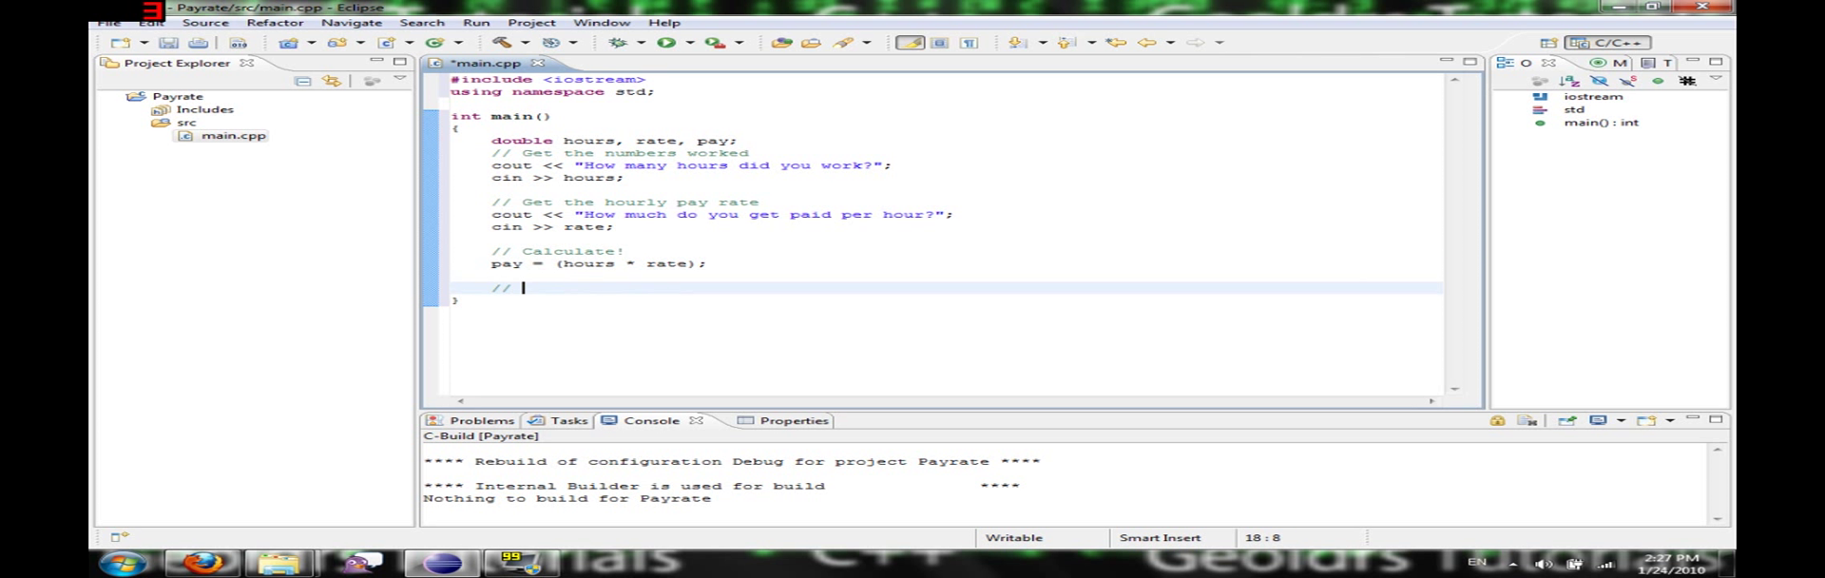
Under a Display comment, write cout << "You have earned $" << pay << endl;.
{"action": "type", "text": "Display"}
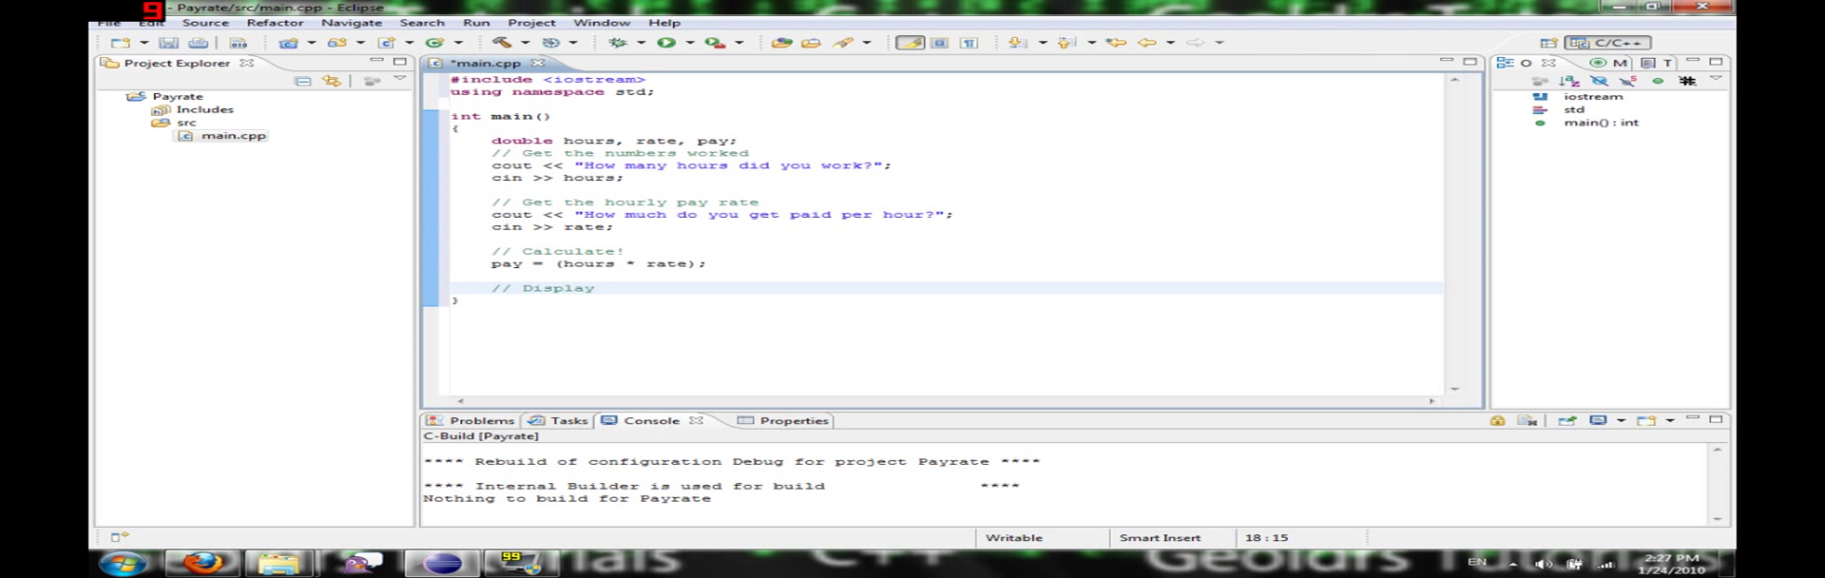
{"action": "type", "text": "cout"}
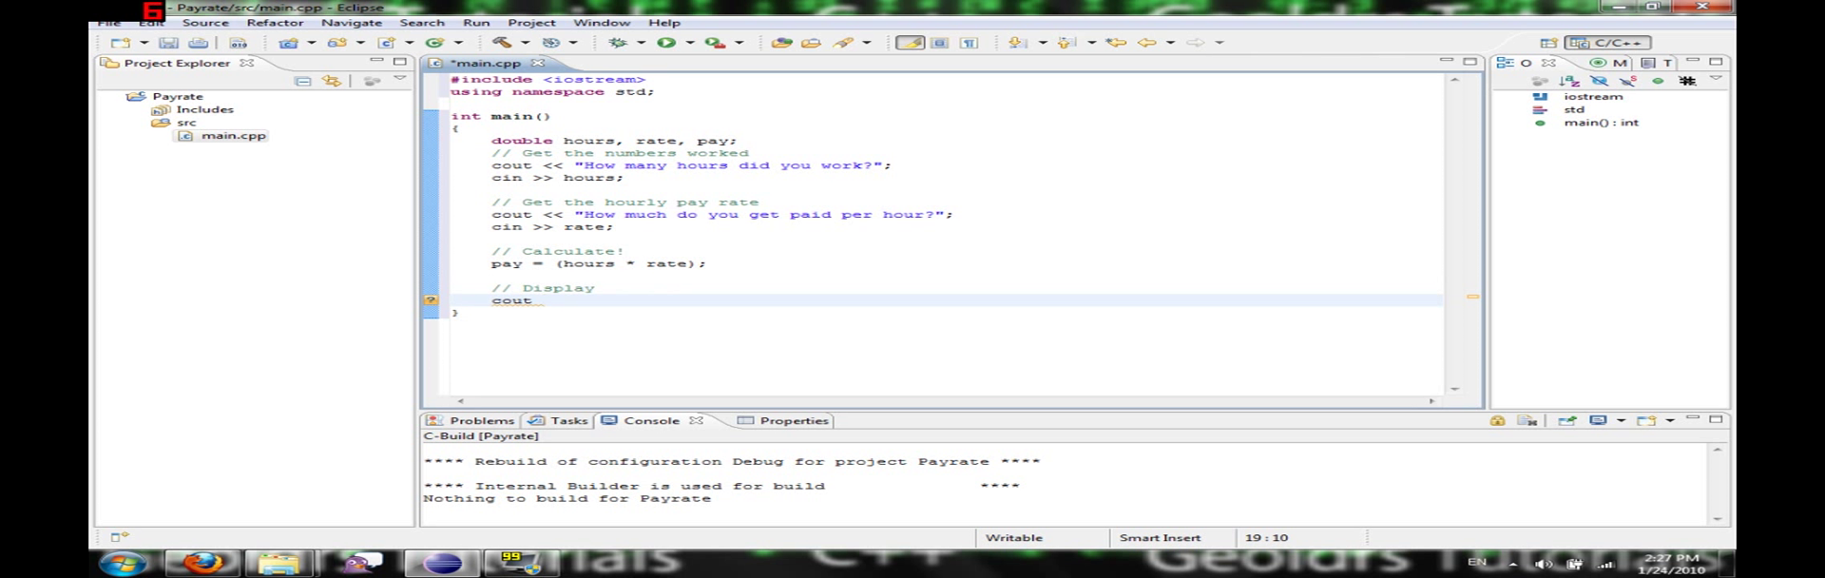
{"action": "type", "text": "<< \"\""}
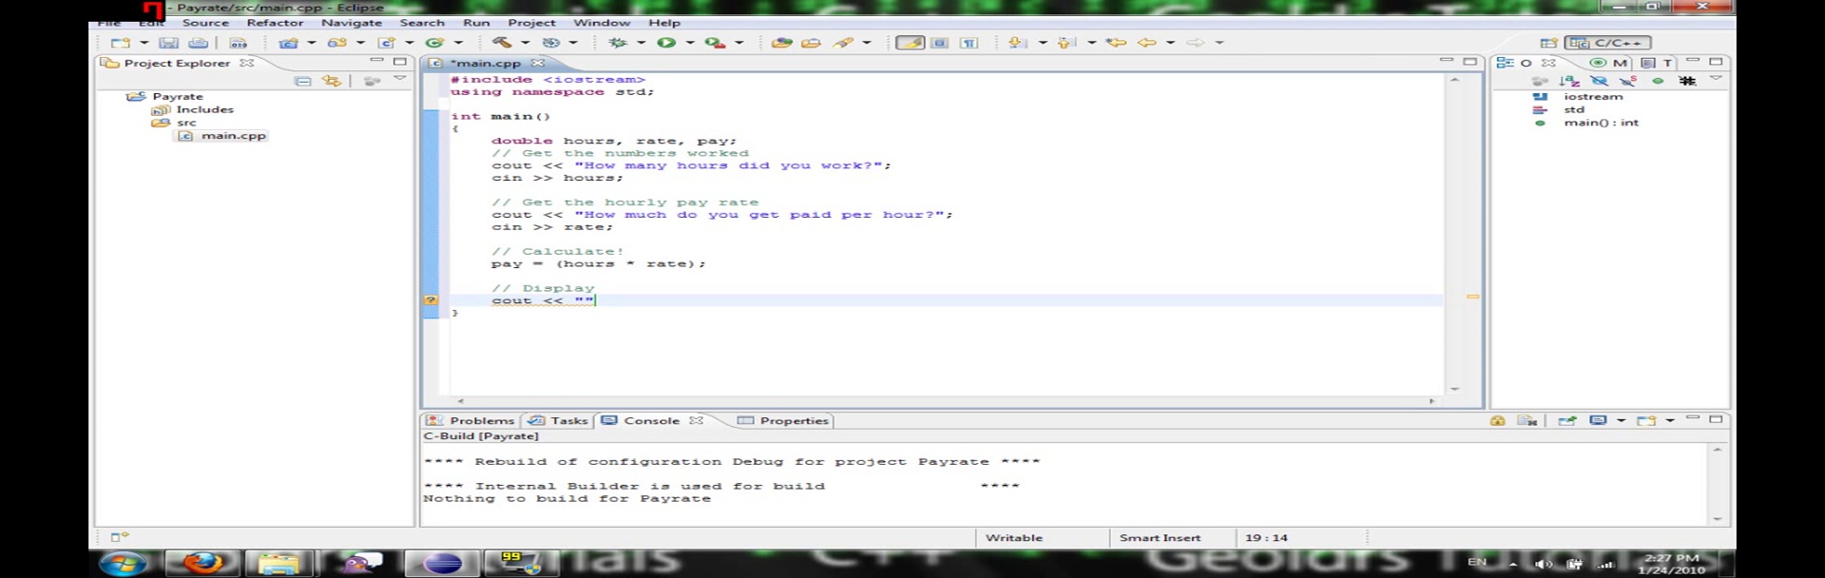
{"action": "type", "text": "You have e"}
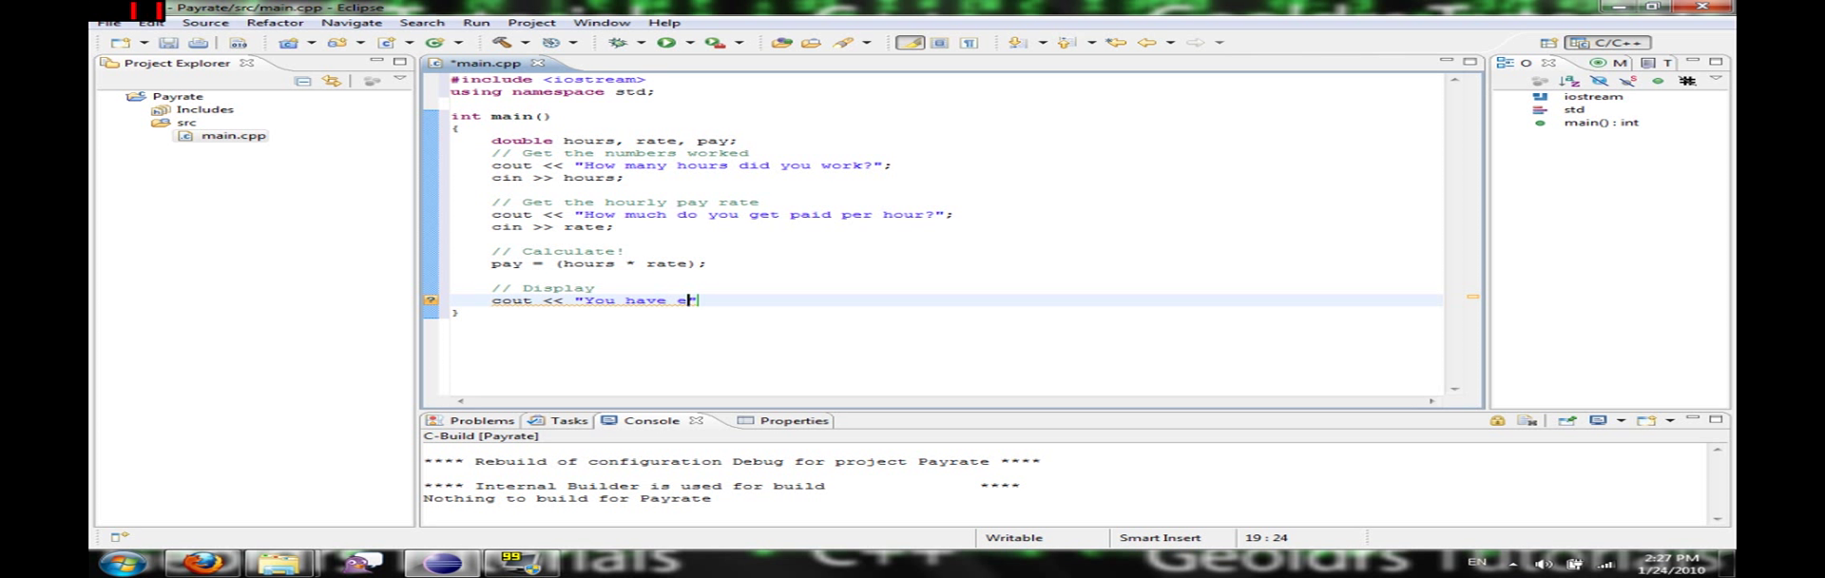
{"action": "type", "text": "arned"}
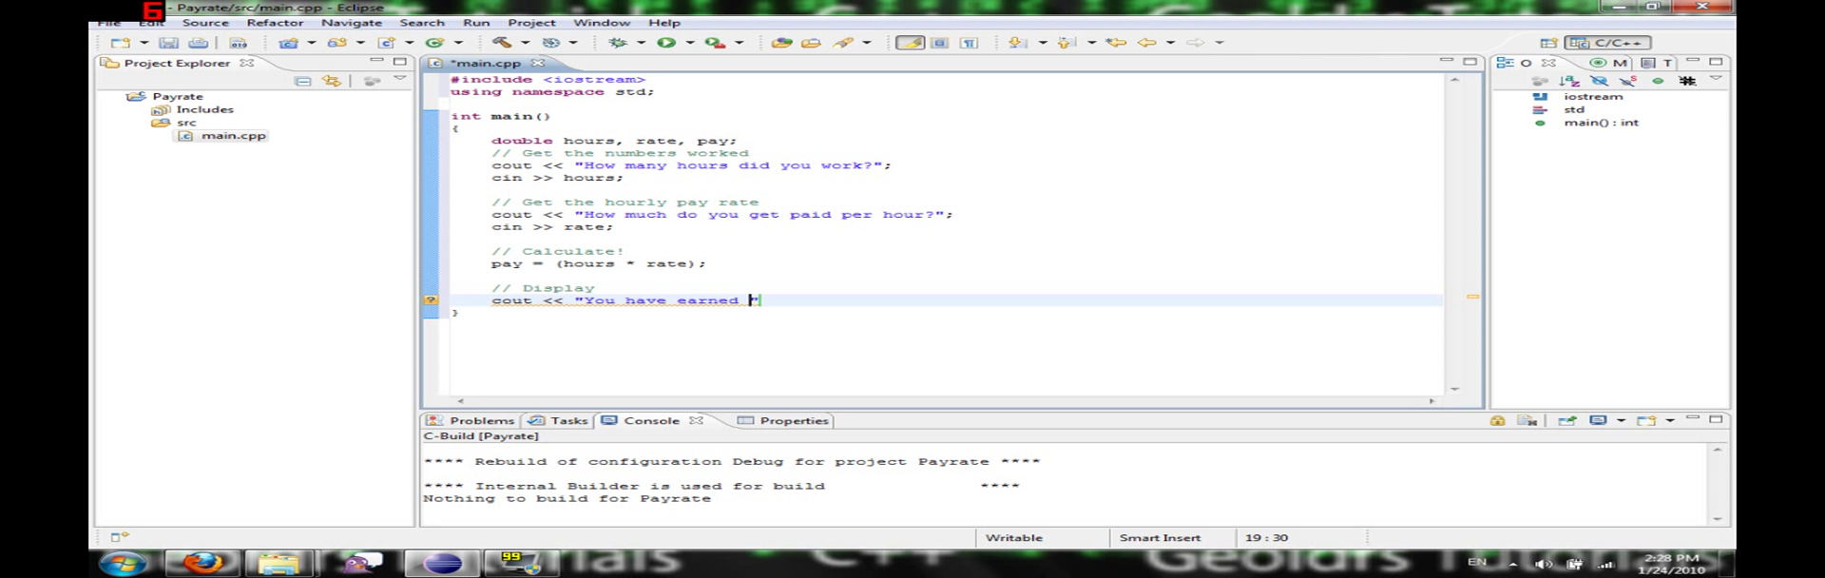
{"action": "type", "text": "$"}
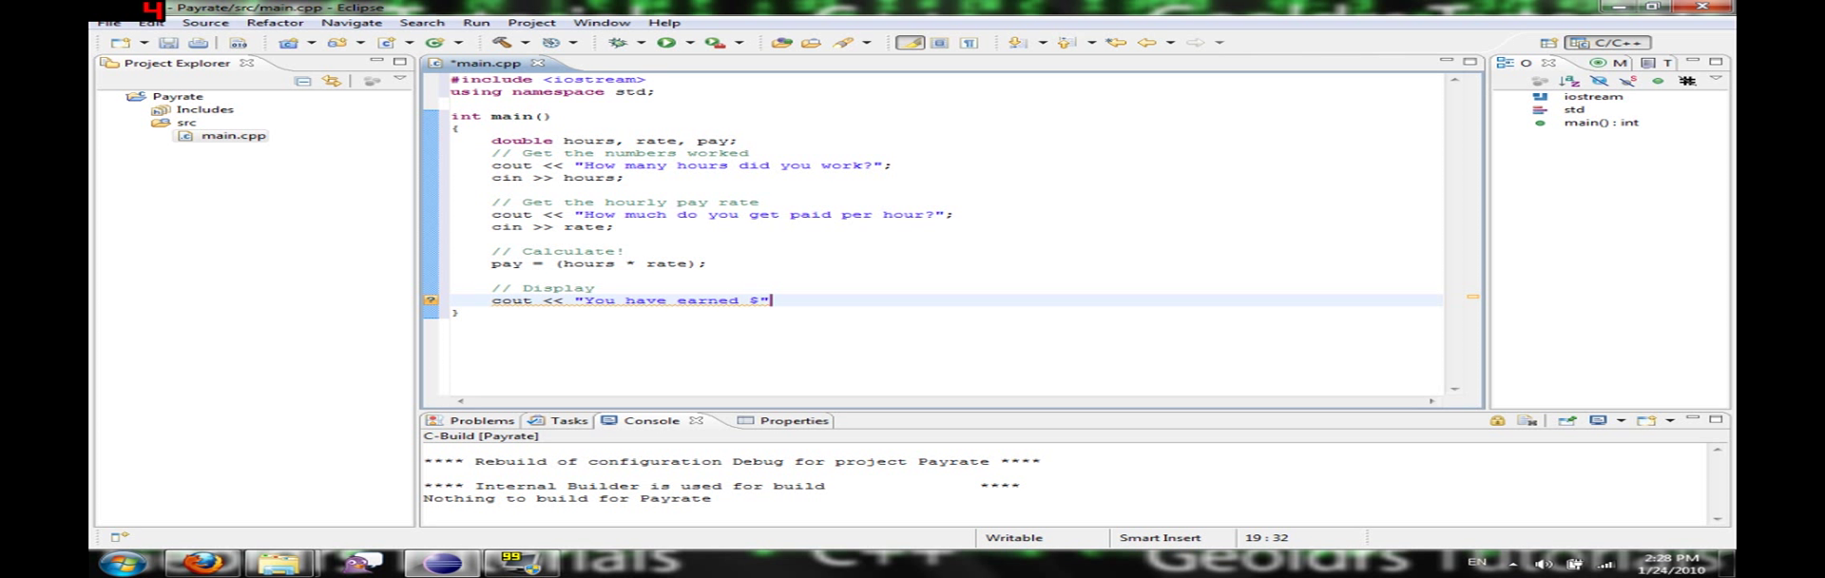
{"action": "type", "text": "<<"}
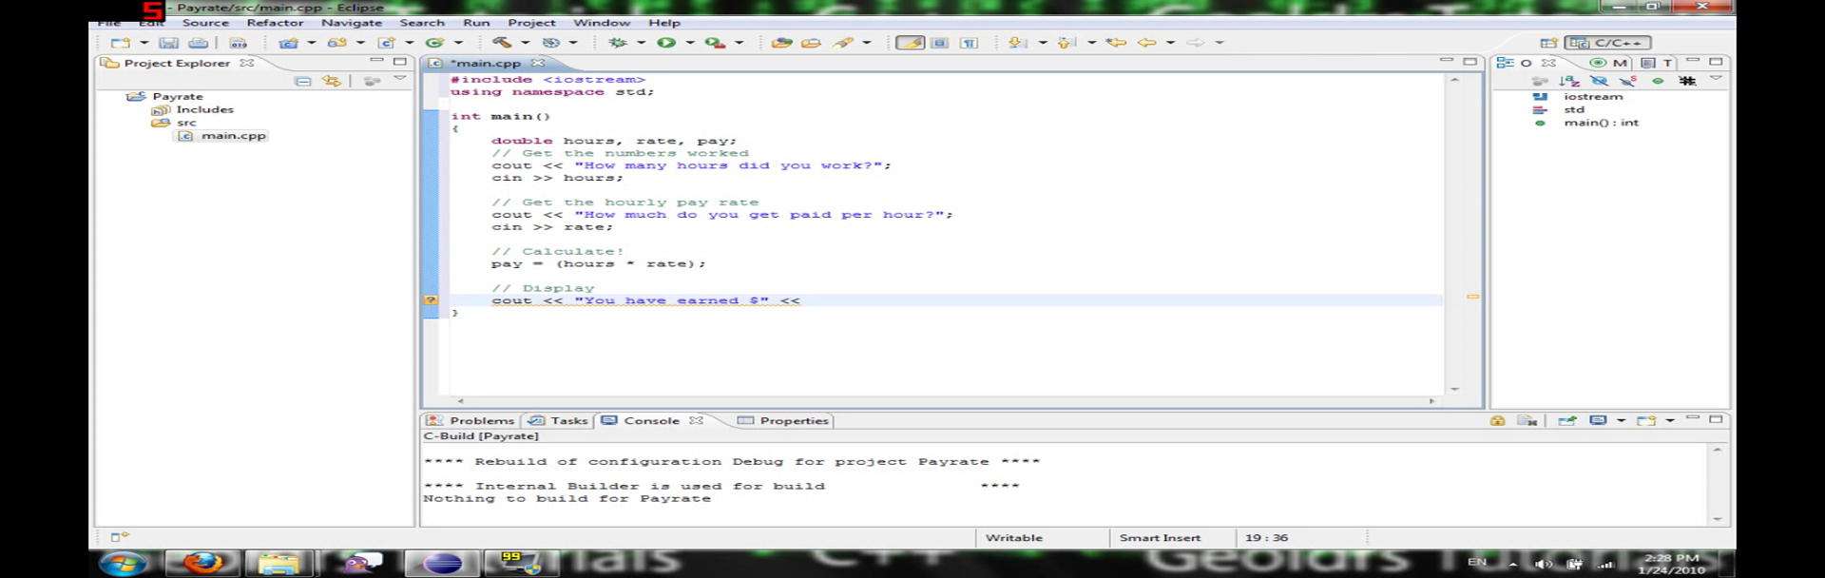
{"action": "type", "text": "pay <<"}
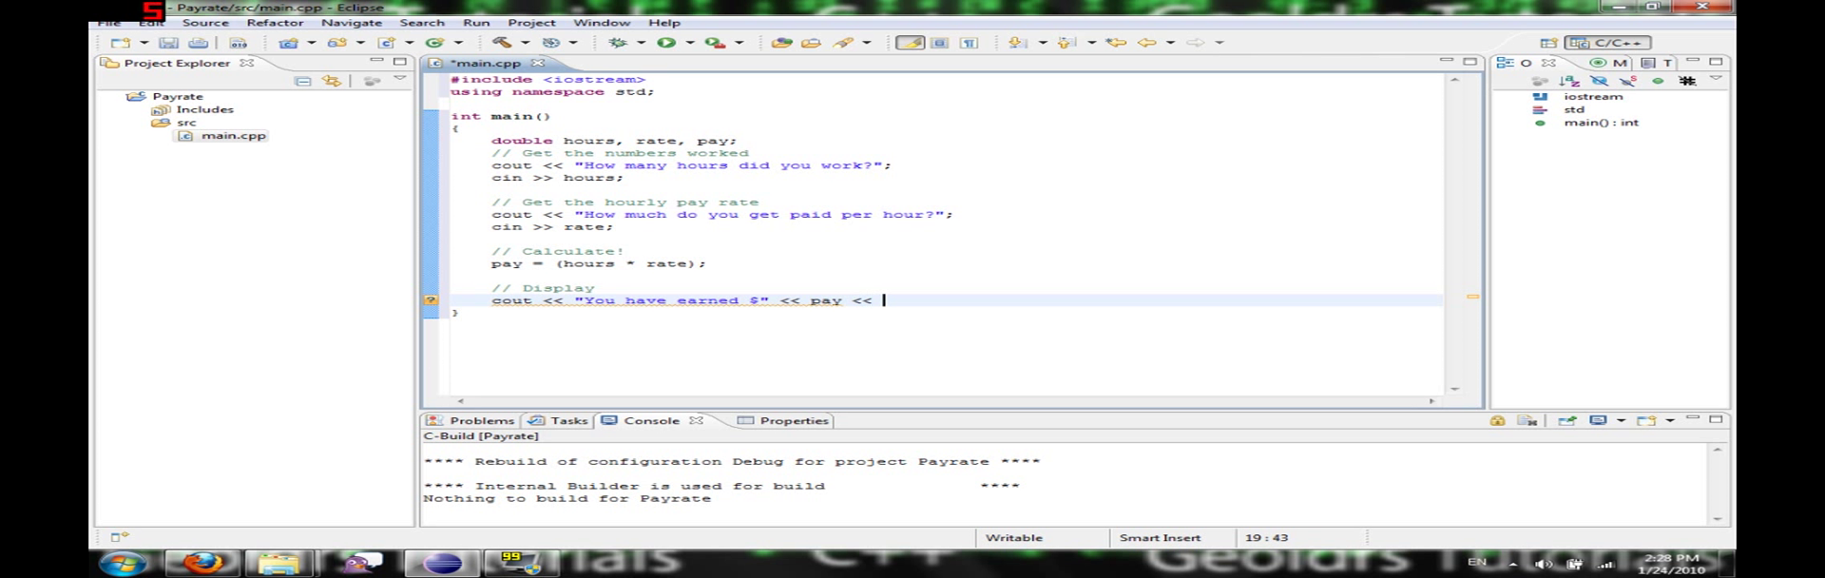
{"action": "type", "text": "endl;"}
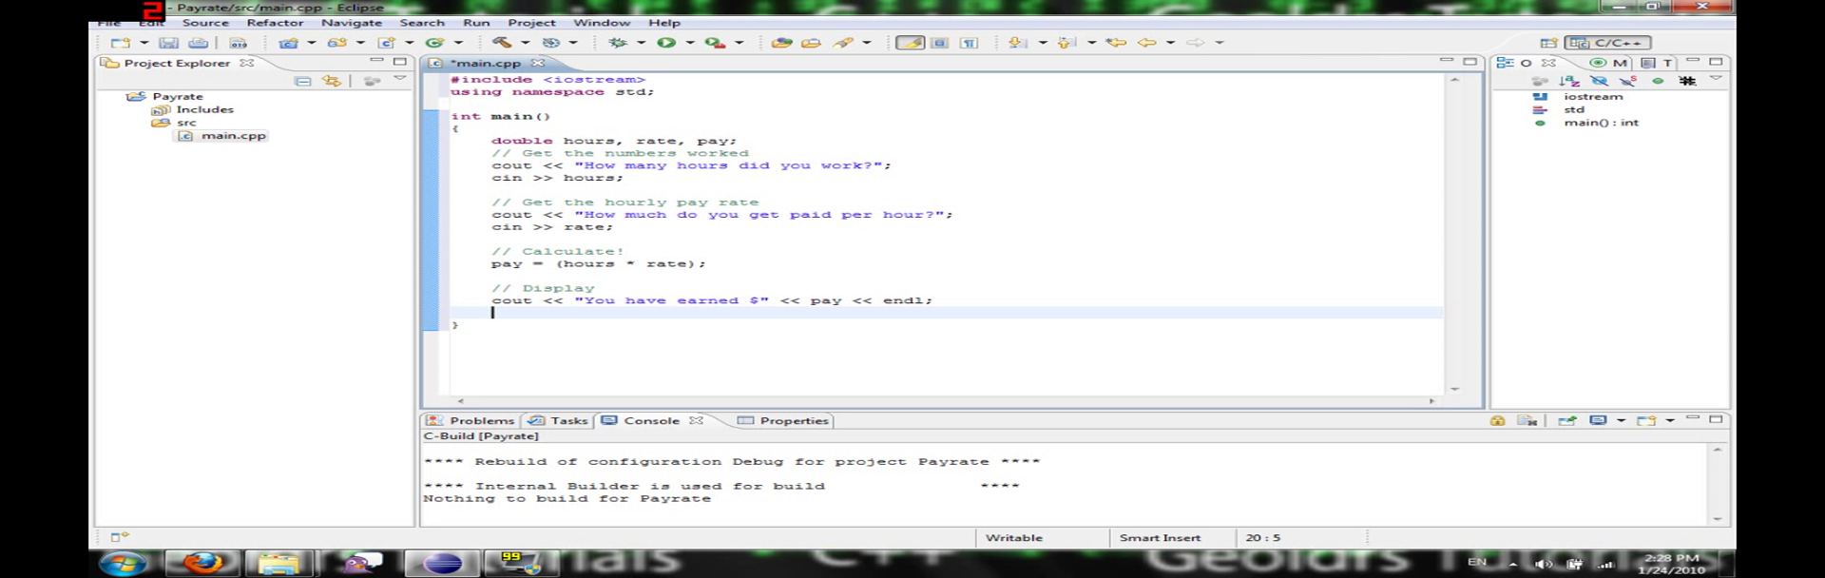
End main with system("PAUSE"); and return 0;.
{"action": "type", "text": "system"}
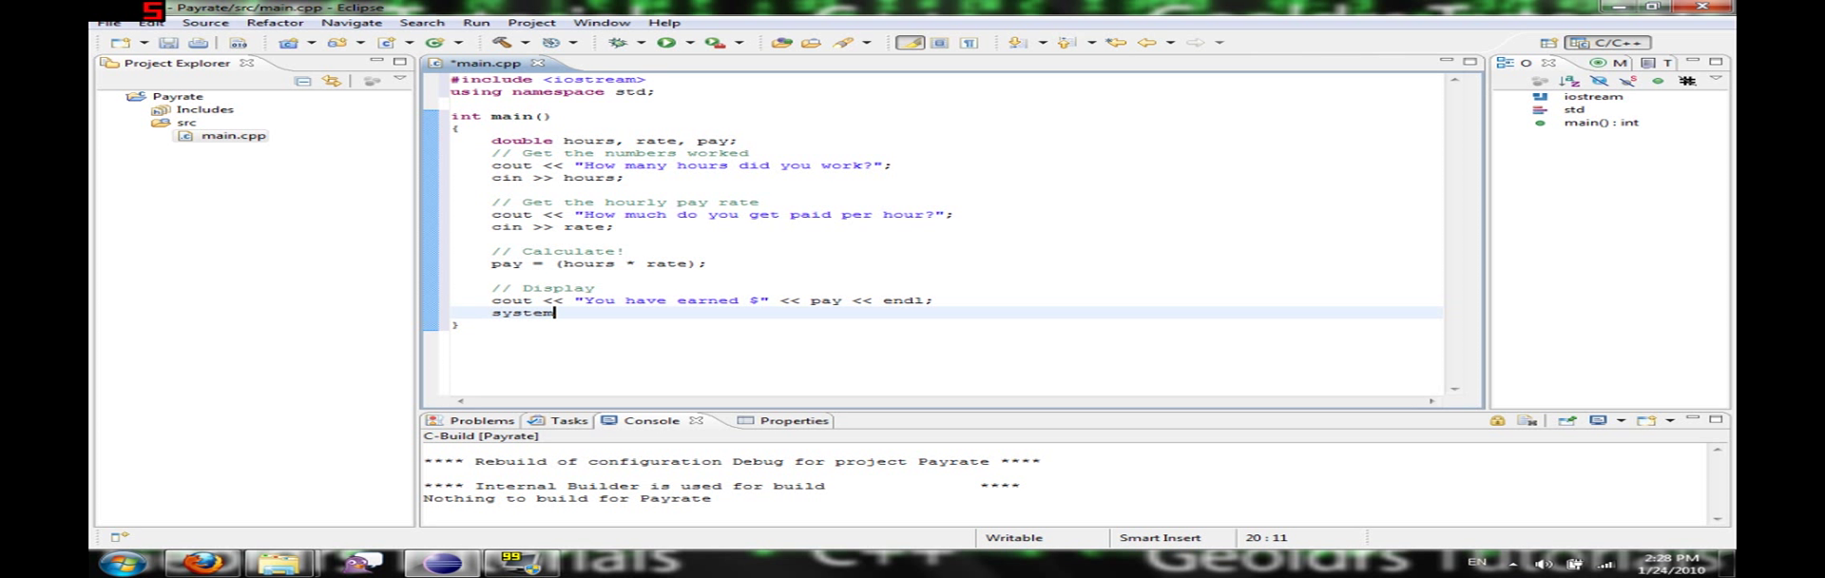
{"action": "type", "text": "(\"PAUSE\")"}
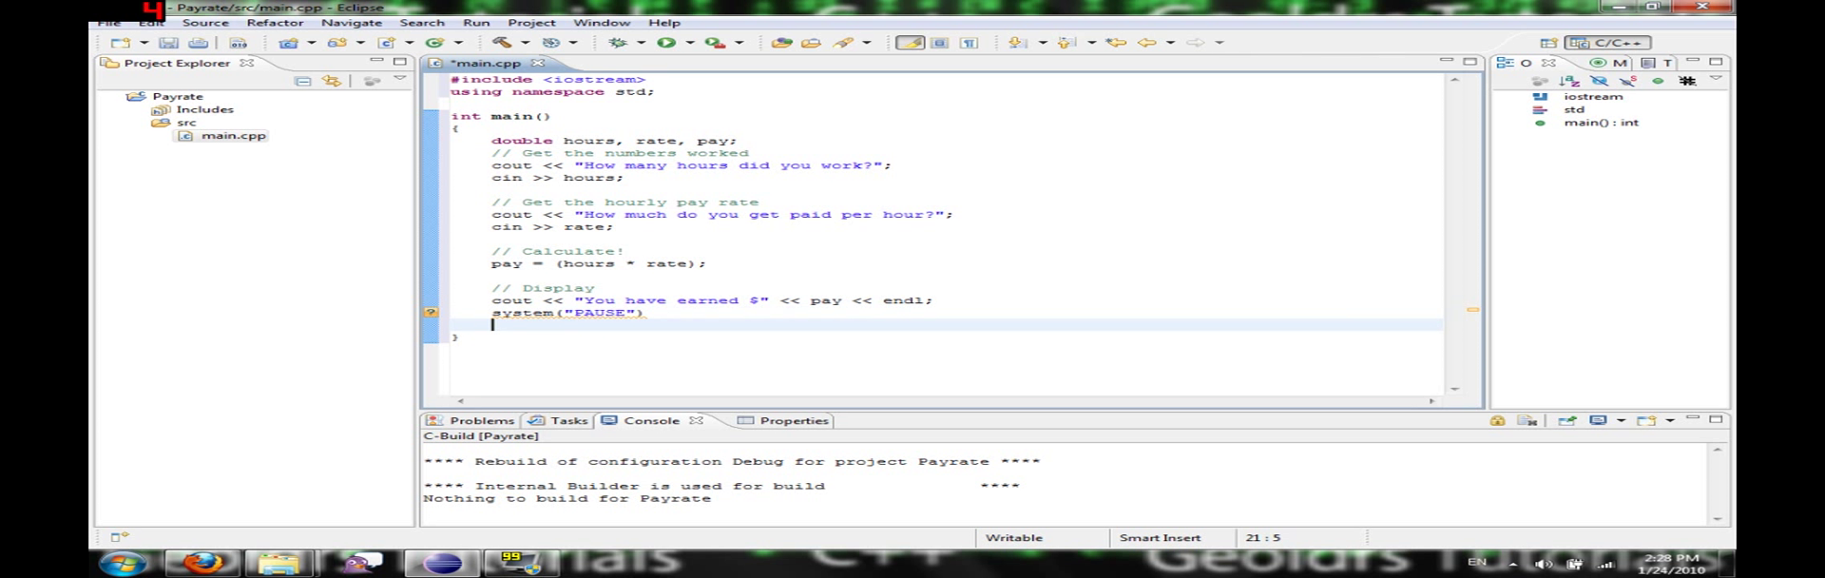
{"action": "type", "text": "return"}
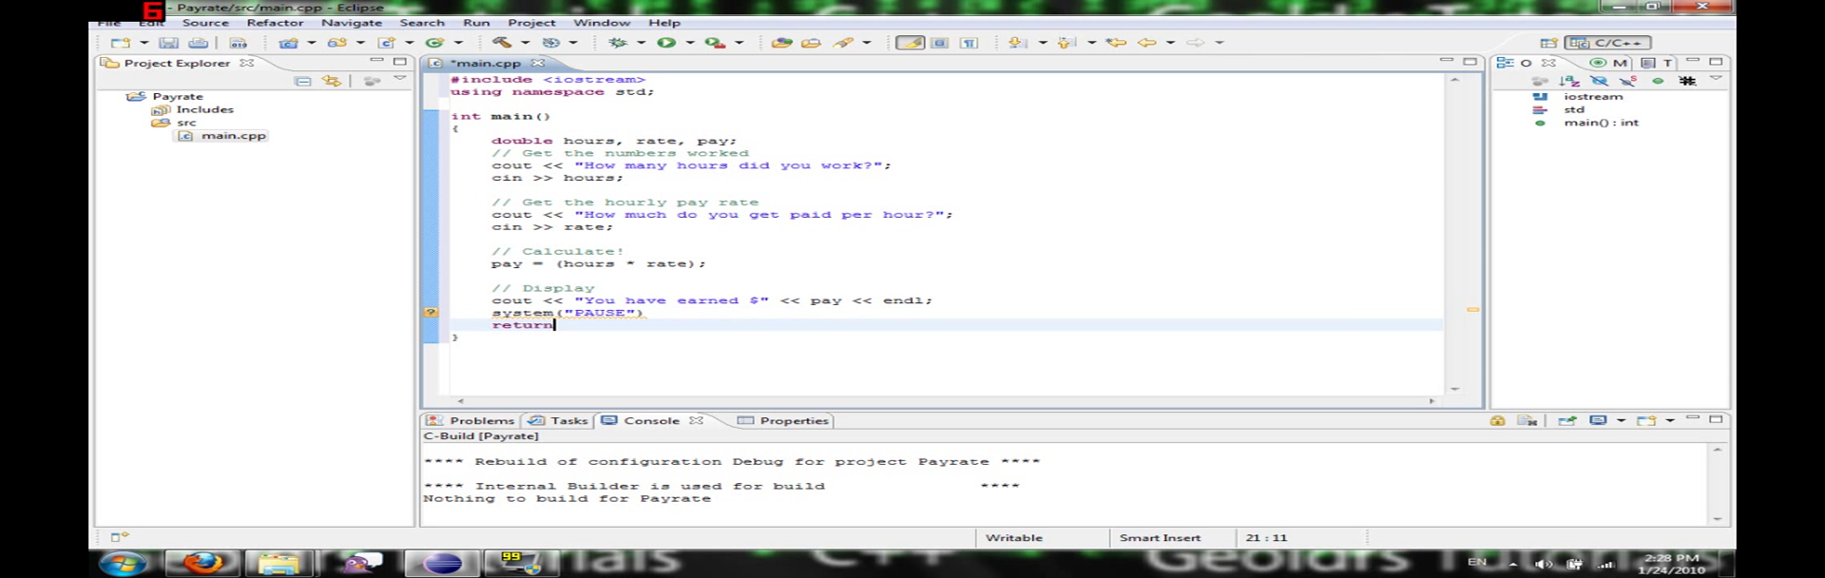
{"action": "type", "text": "0;"}
{"action": "left_click", "coordinate": [933, 312]}
{"action": "type", "text": ";"}
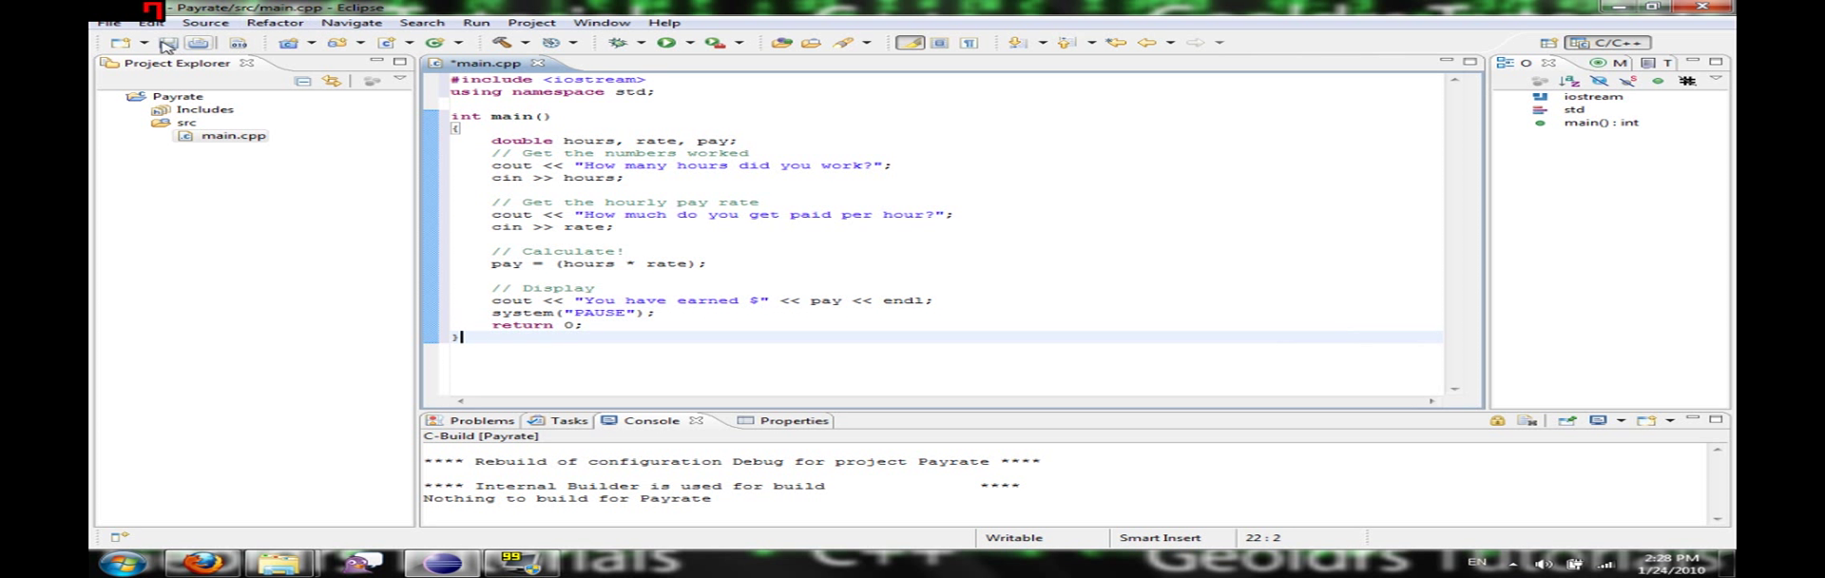
Save main.cpp and build the Payrate project with Build All.
{"action": "left_click", "coordinate": [107, 22]}
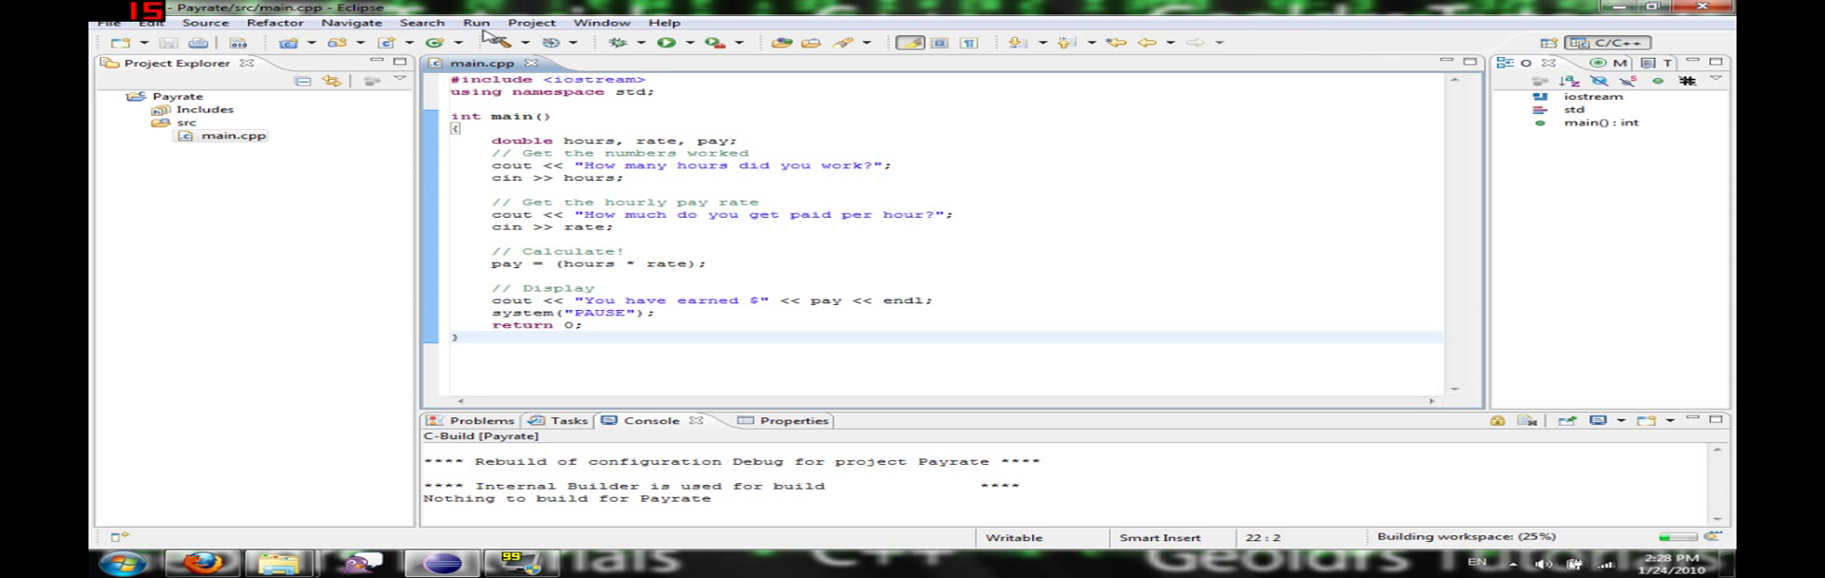
{"action": "left_click", "coordinate": [532, 21]}
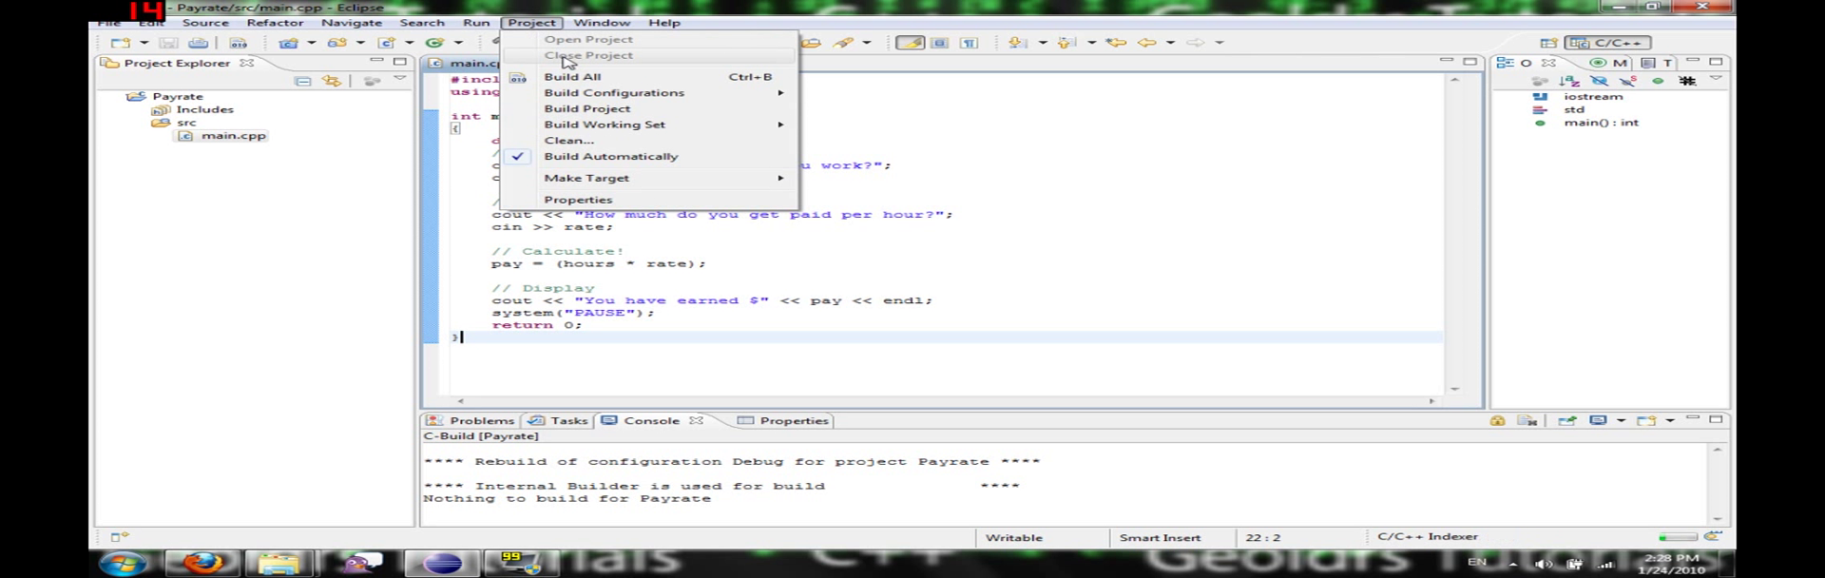
{"action": "left_click", "coordinate": [574, 77]}
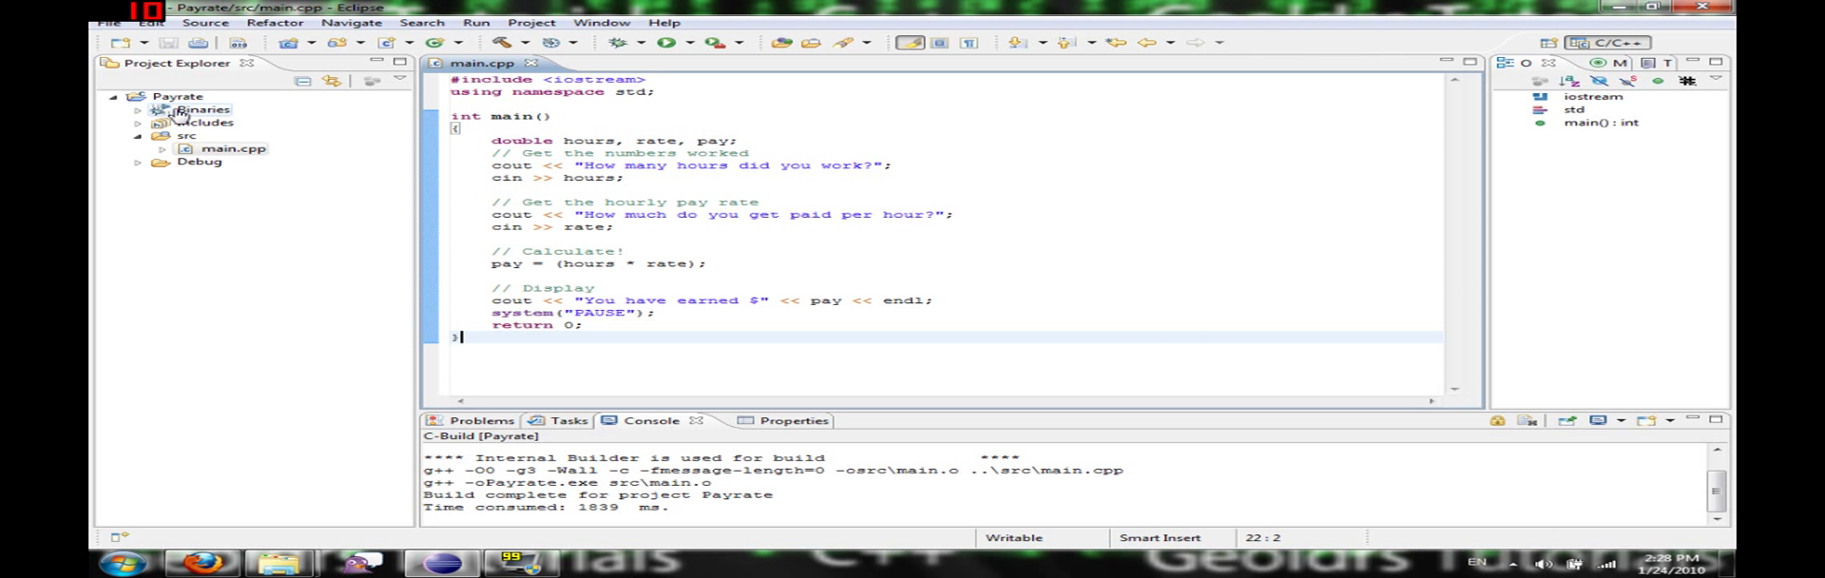
{"action": "mouse_move", "coordinate": [208, 163]}
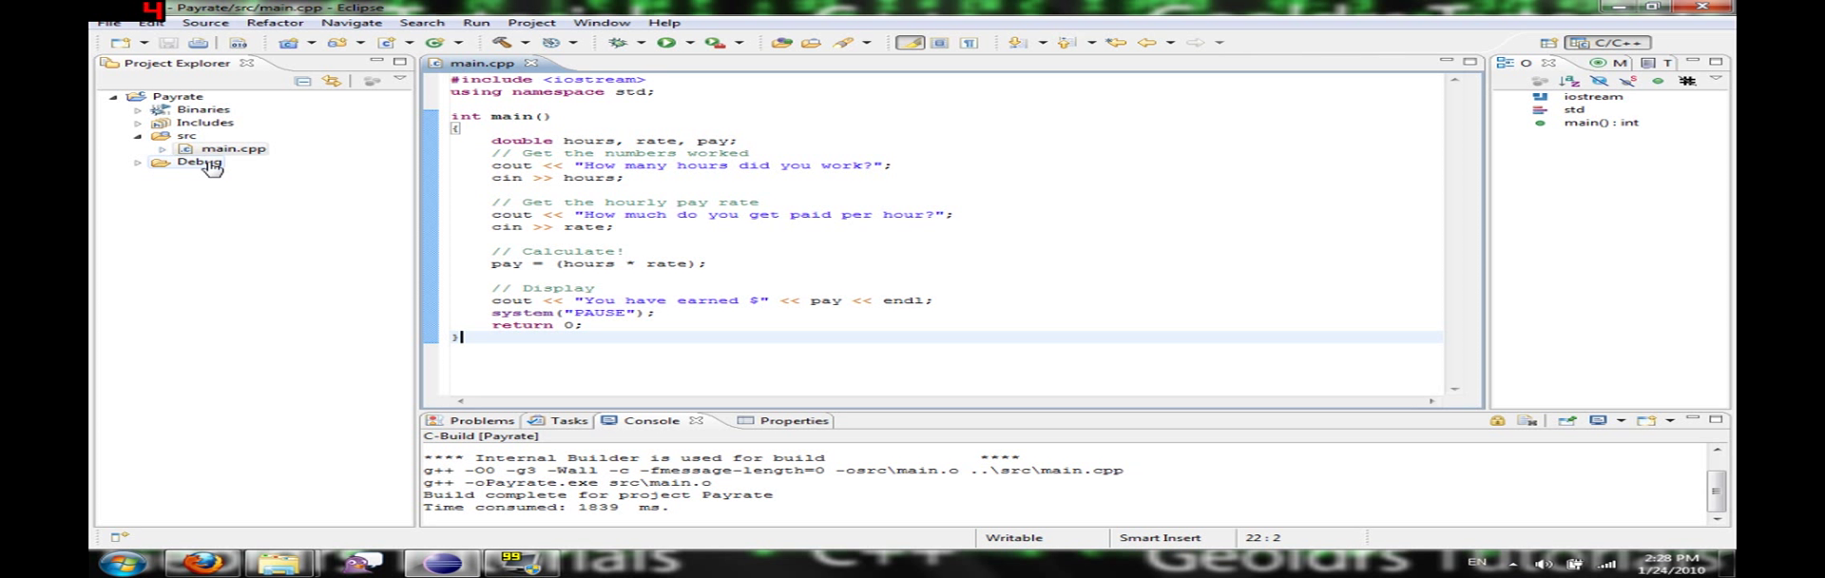
Run Payrate, entering 5 hours and a rate of 10 so the console prints You have earned $50.
{"action": "left_click", "coordinate": [476, 22]}
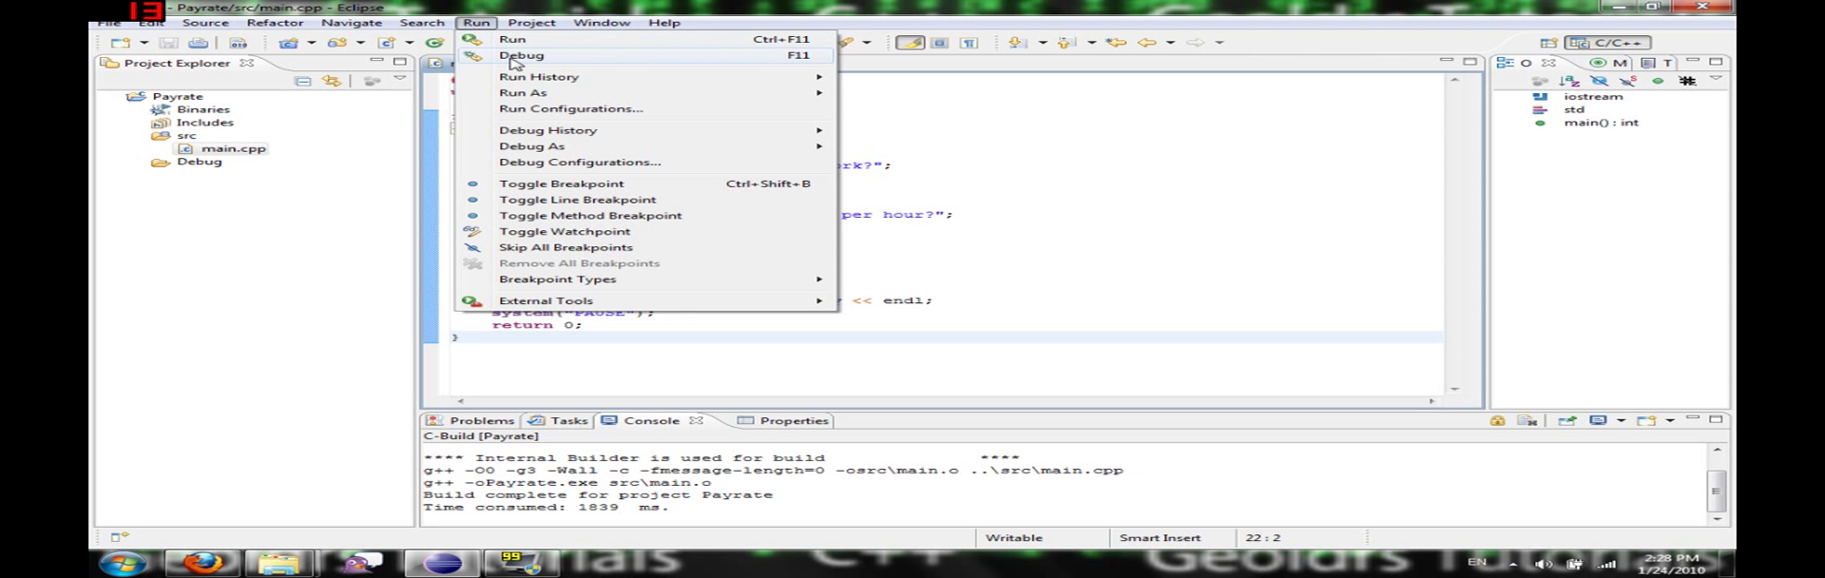
{"action": "left_click", "coordinate": [520, 54]}
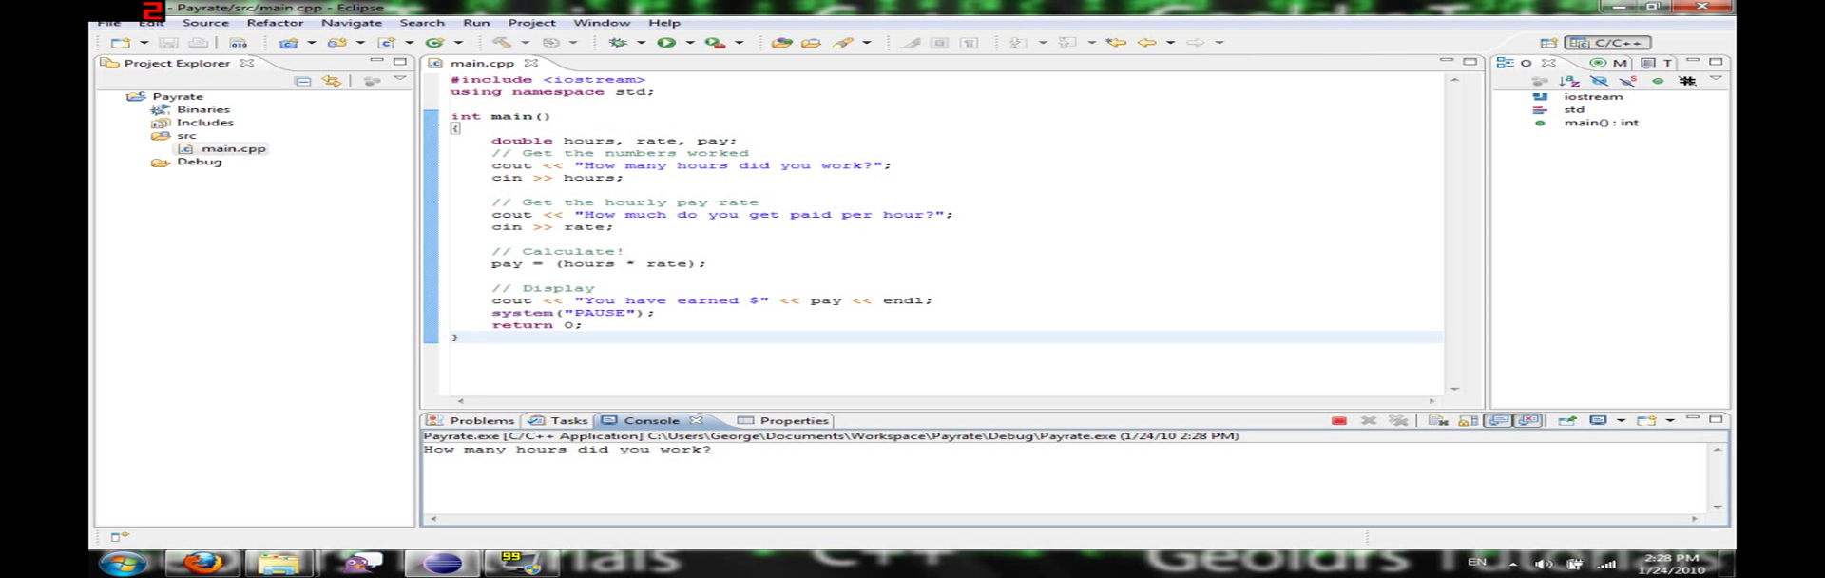
{"action": "type", "text": "5"}
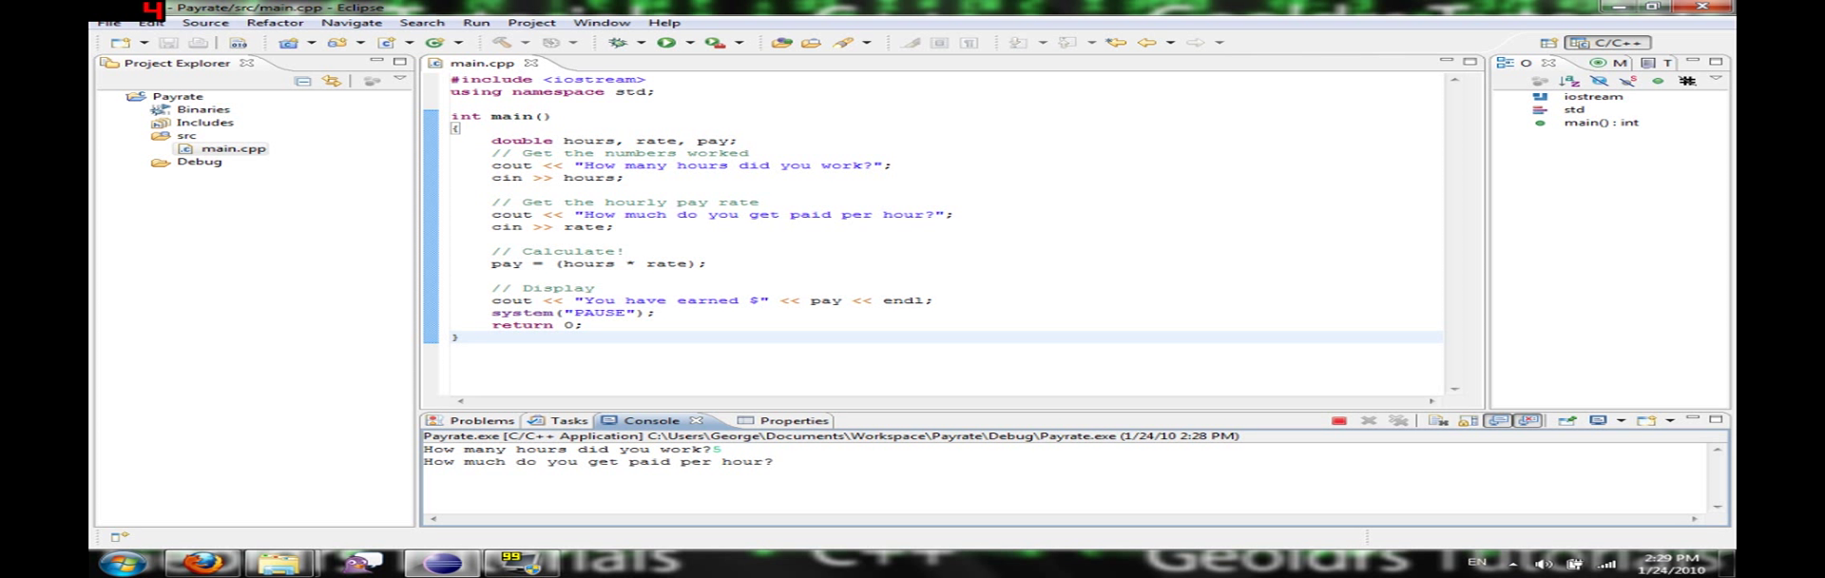
{"action": "type", "text": "1"}
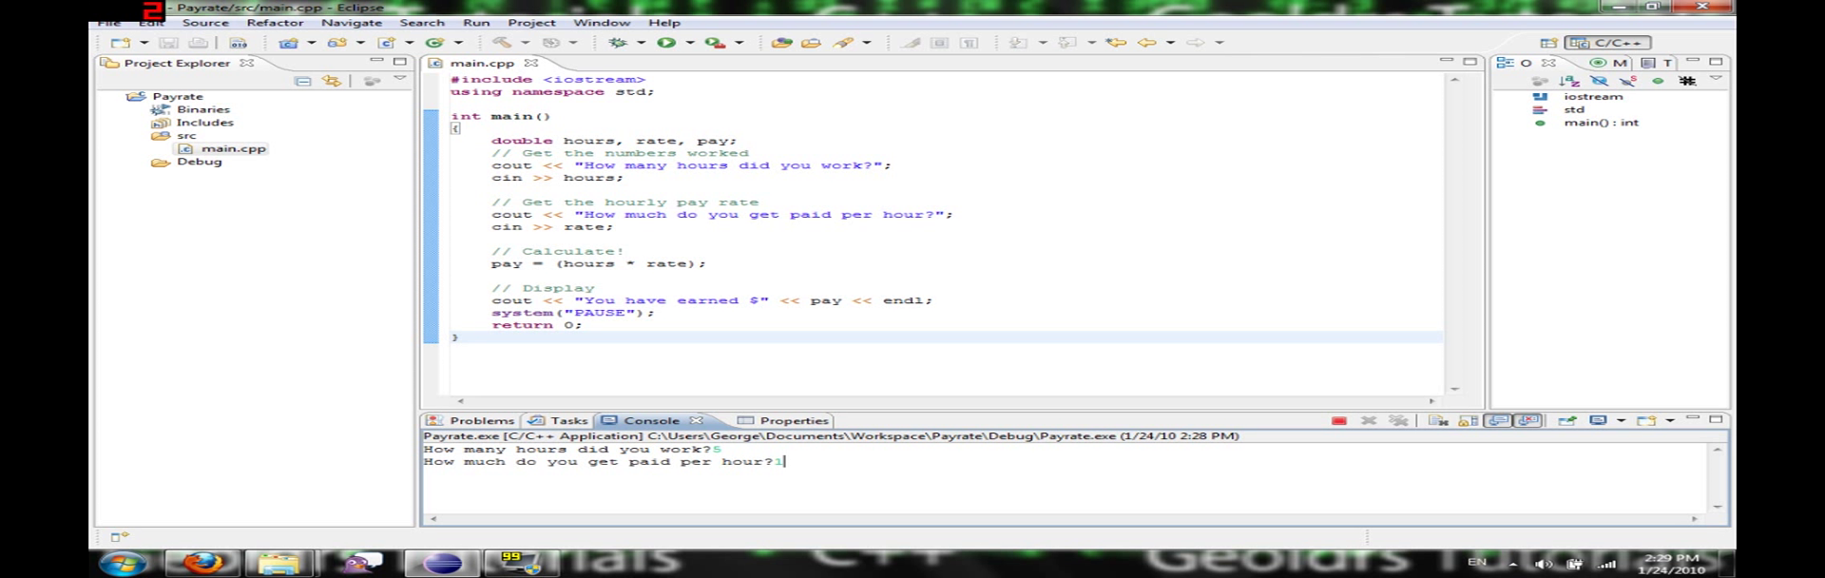
{"action": "type", "text": "0"}
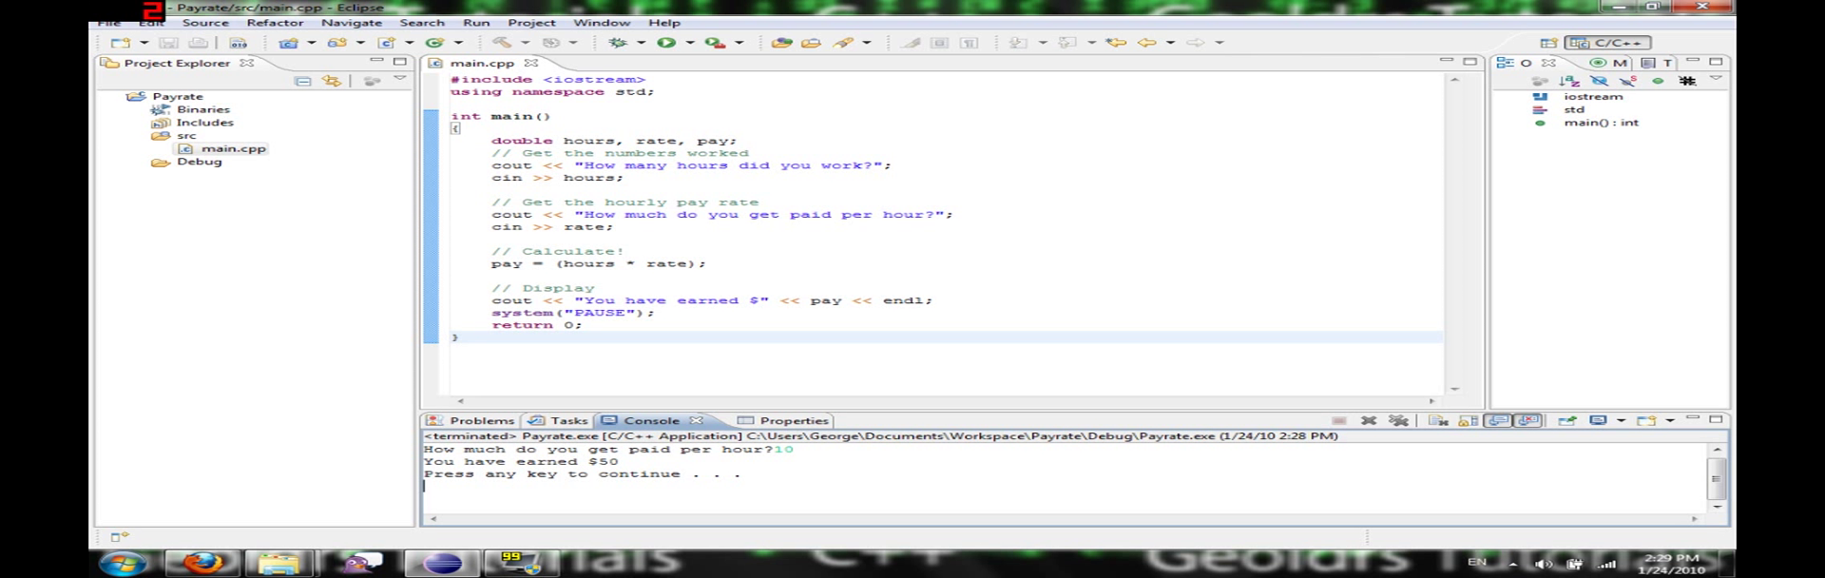
{"action": "mouse_move", "coordinate": [797, 448]}
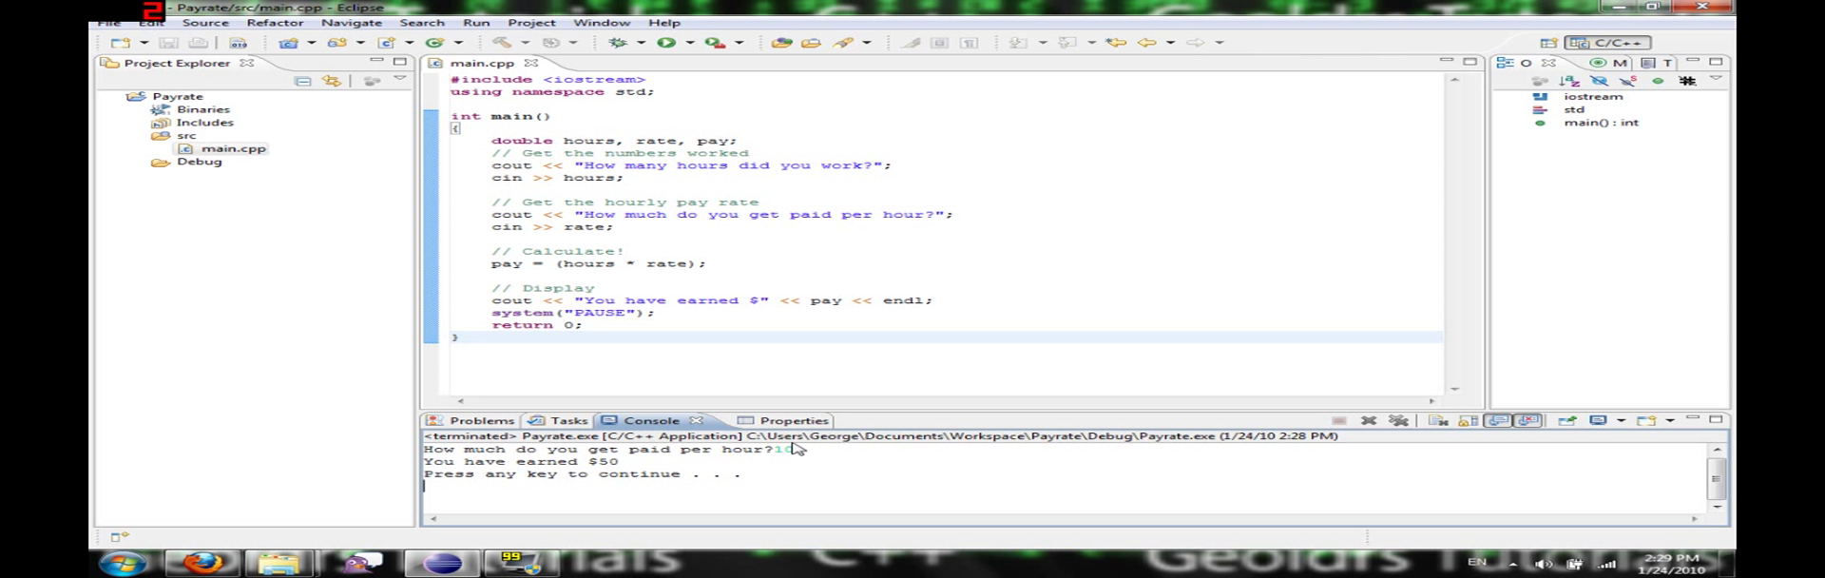